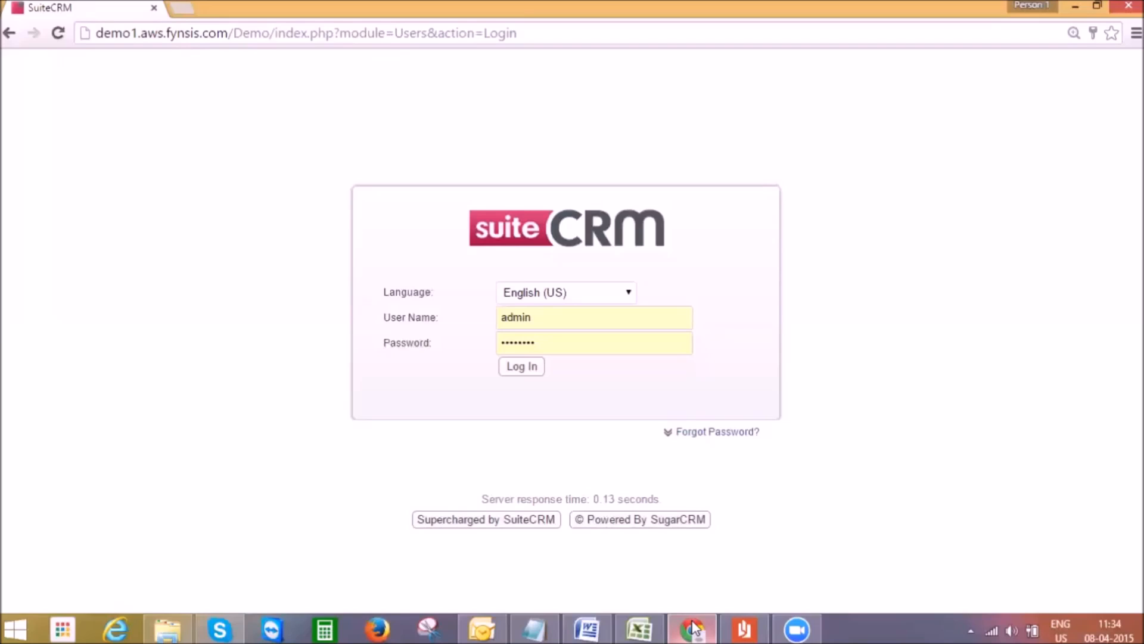
pyautogui.moveTo(801, 532)
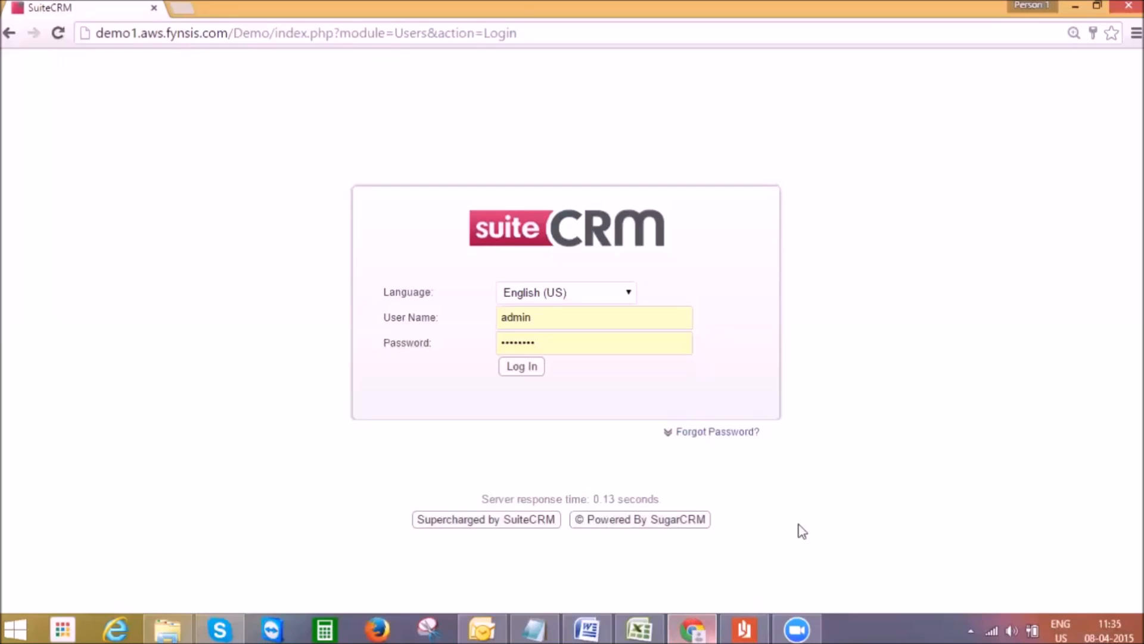
# Submit the login form with the admin credentials to sign in
pyautogui.click(521, 366)
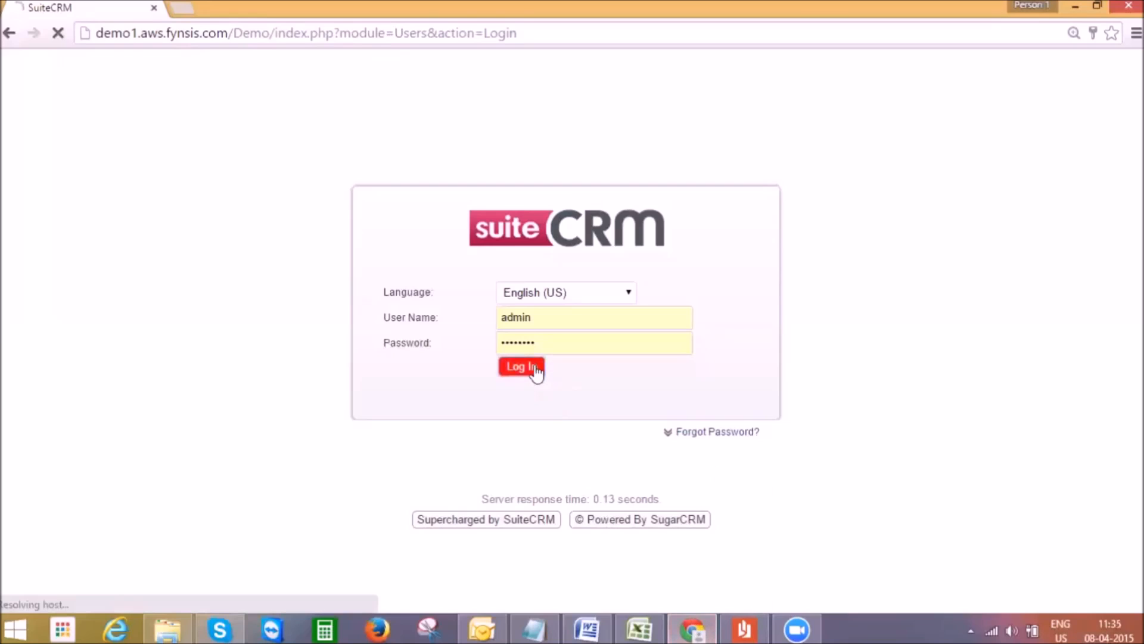
# Browse the Suite Dashboard dashlets: calls, meetings, leads, top opportunities and the lead-source chart
pyautogui.click(520, 366)
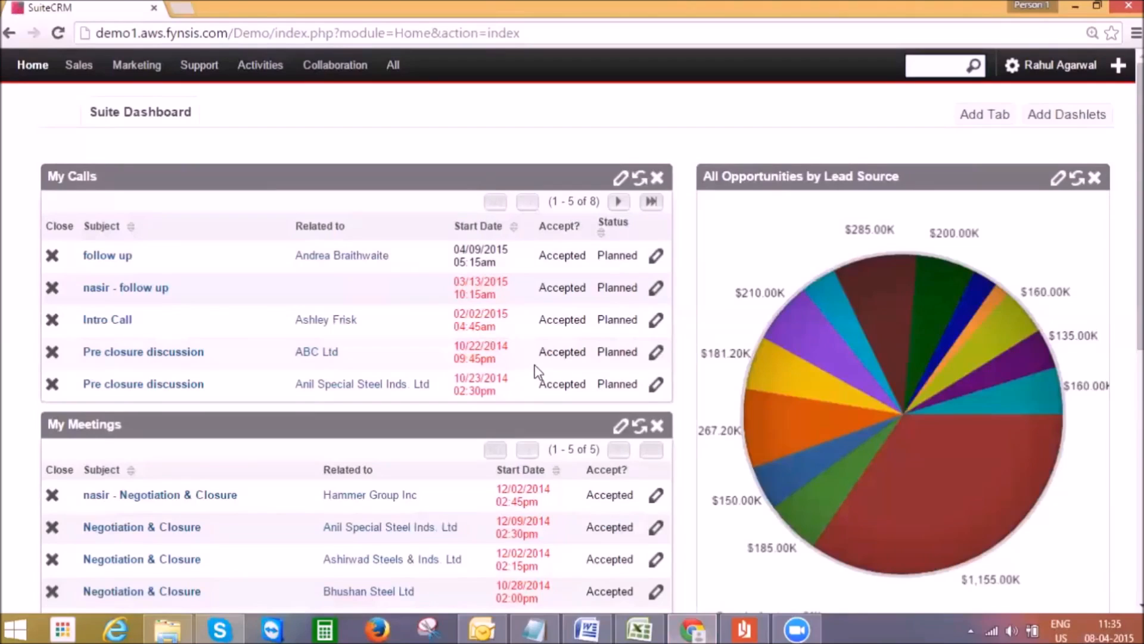
pyautogui.moveTo(72, 184)
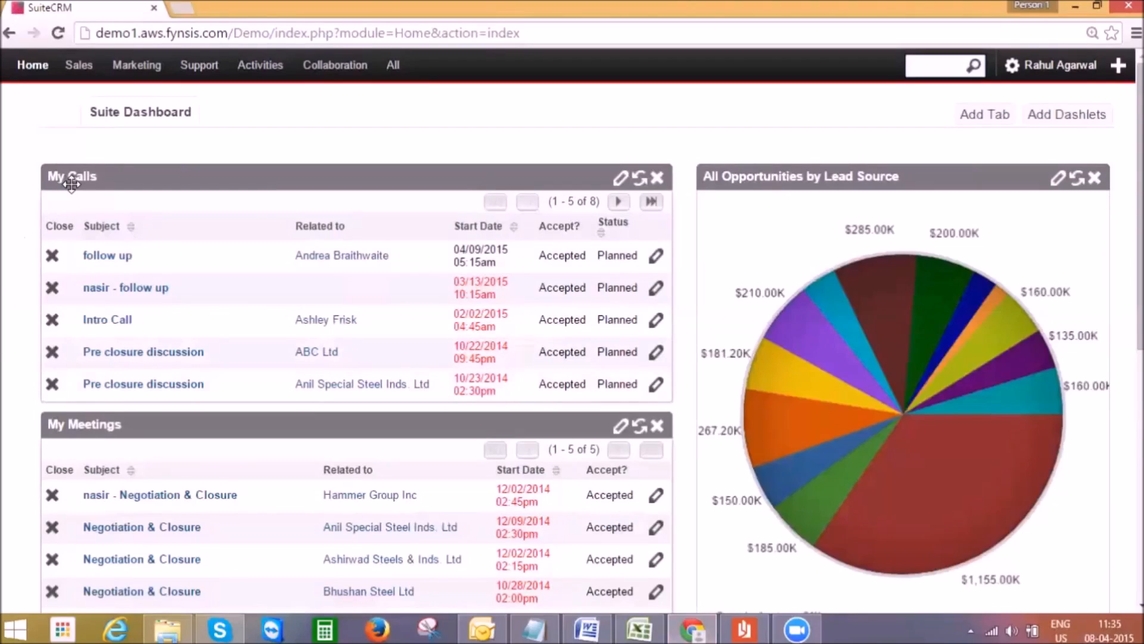
pyautogui.moveTo(104, 396)
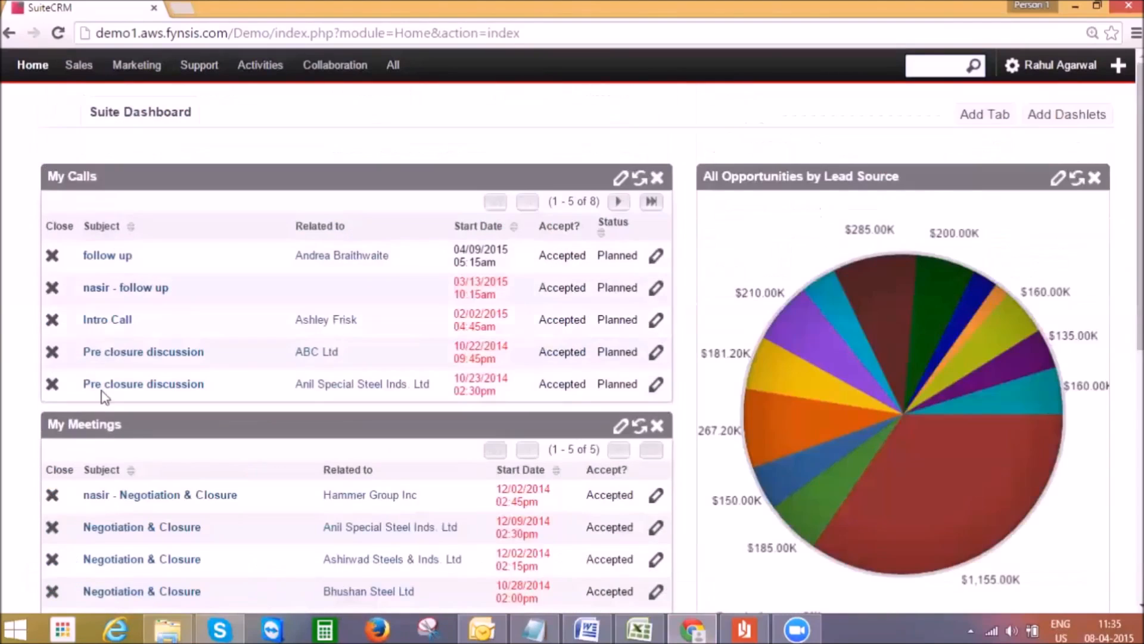
pyautogui.scroll(-3)
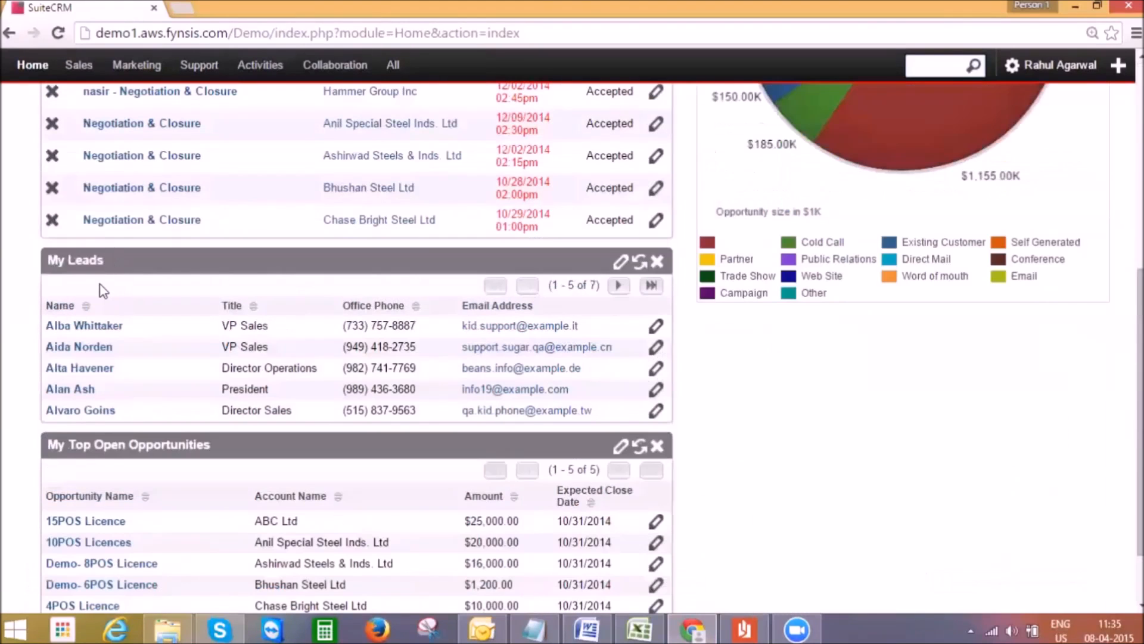
pyautogui.moveTo(111, 293)
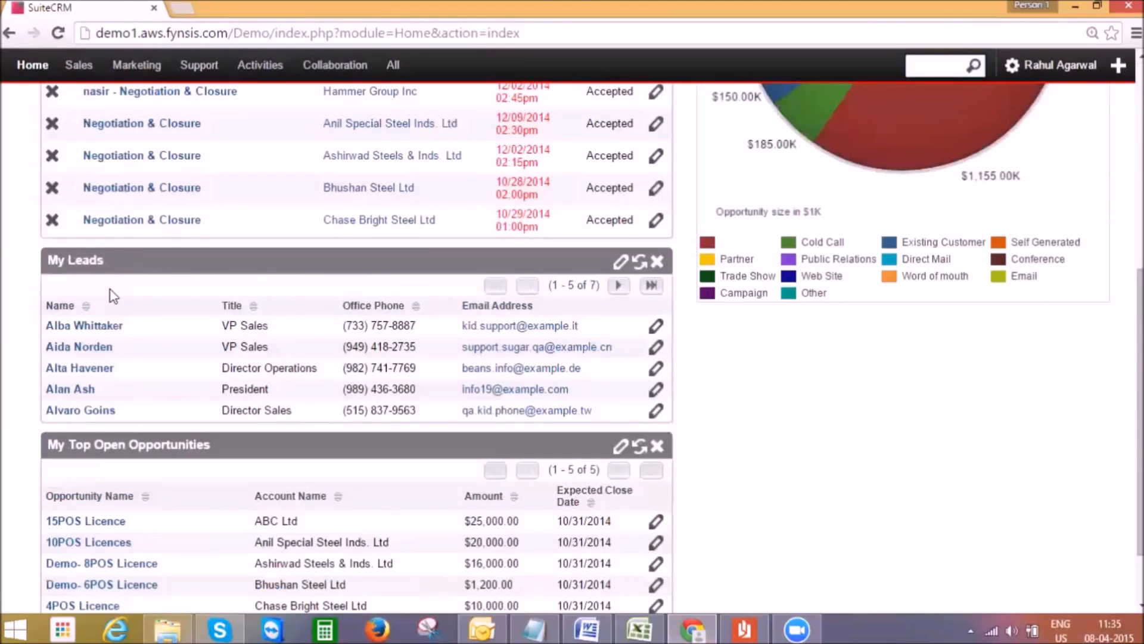
pyautogui.scroll(3)
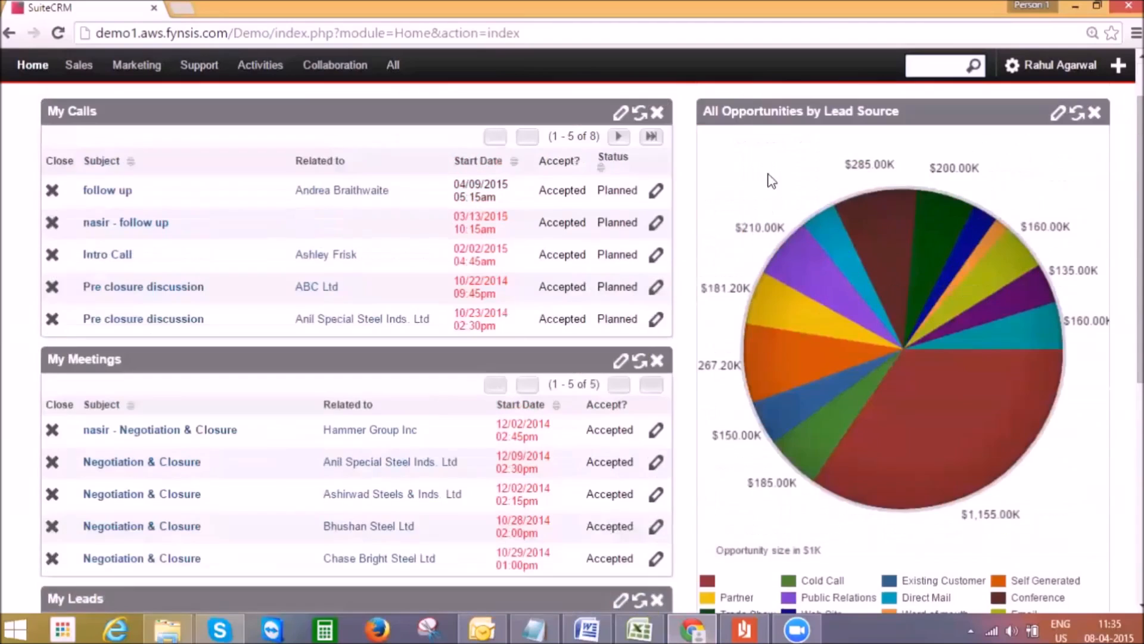
pyautogui.scroll(-3)
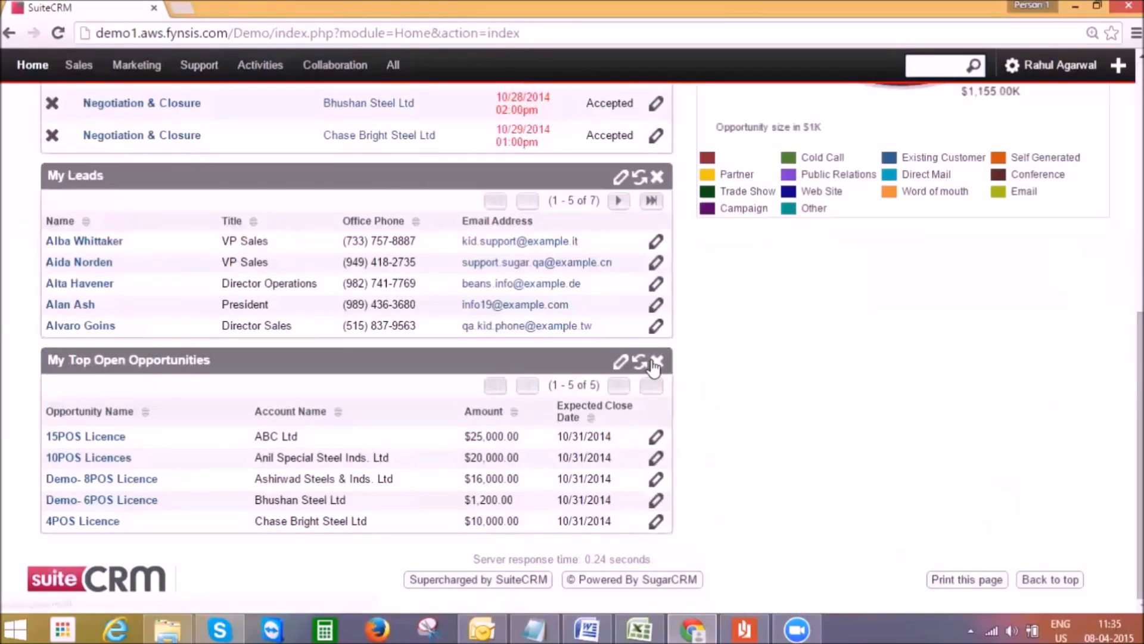
# Delete the My Top Open Opportunities dashlet, then view and dismiss the My Leads dashlet settings
pyautogui.click(658, 362)
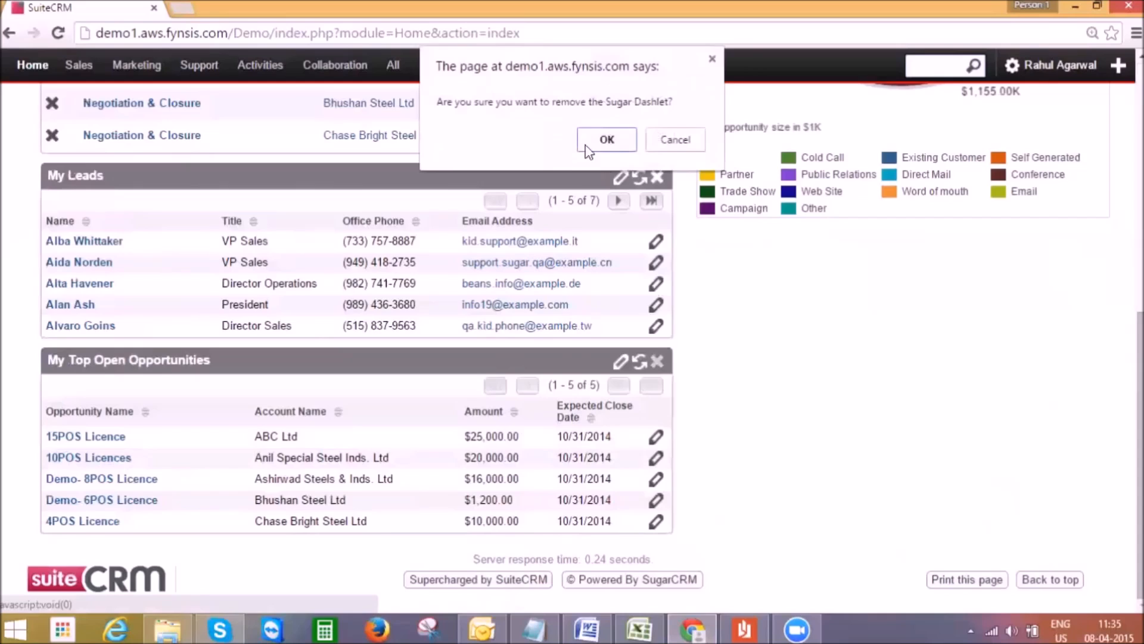
pyautogui.click(607, 140)
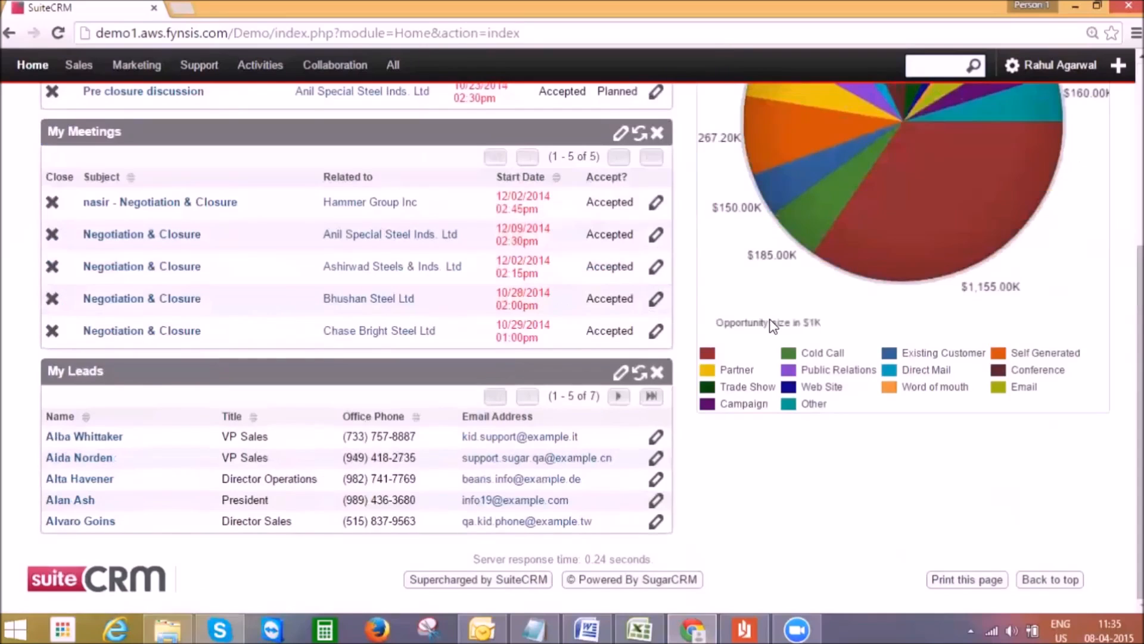
pyautogui.moveTo(886, 304)
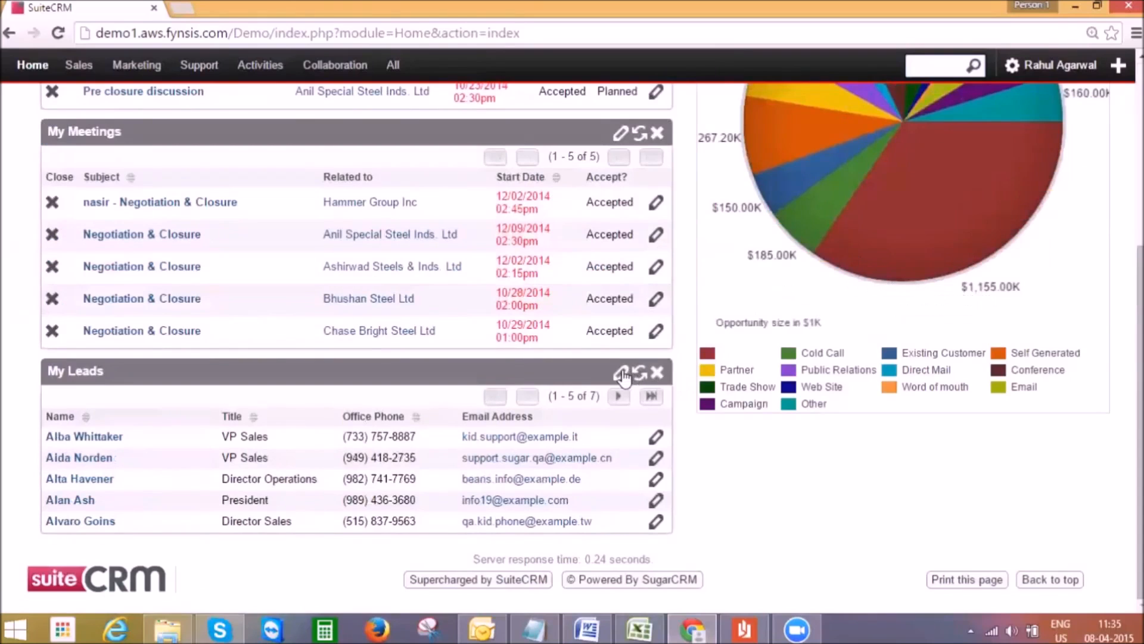
pyautogui.click(621, 373)
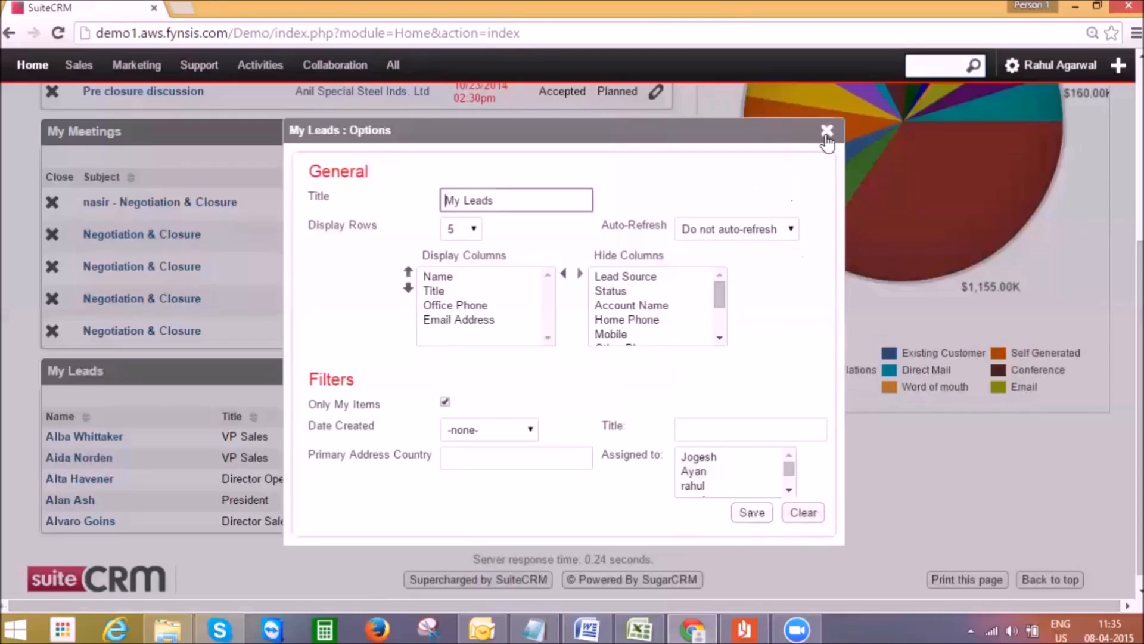
pyautogui.click(827, 132)
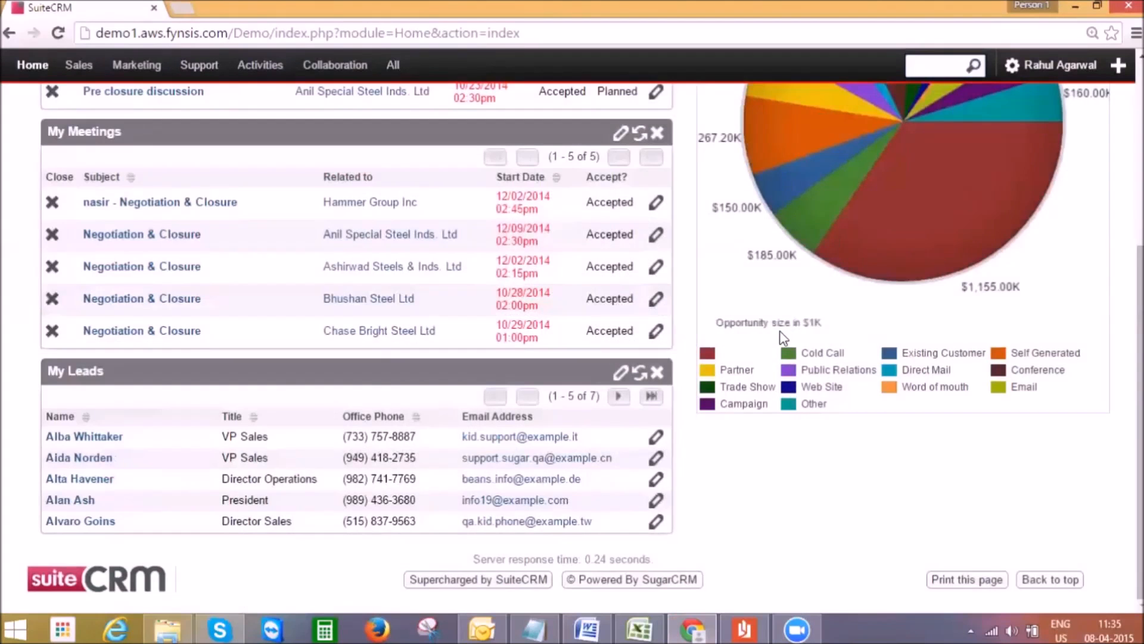
pyautogui.scroll(3)
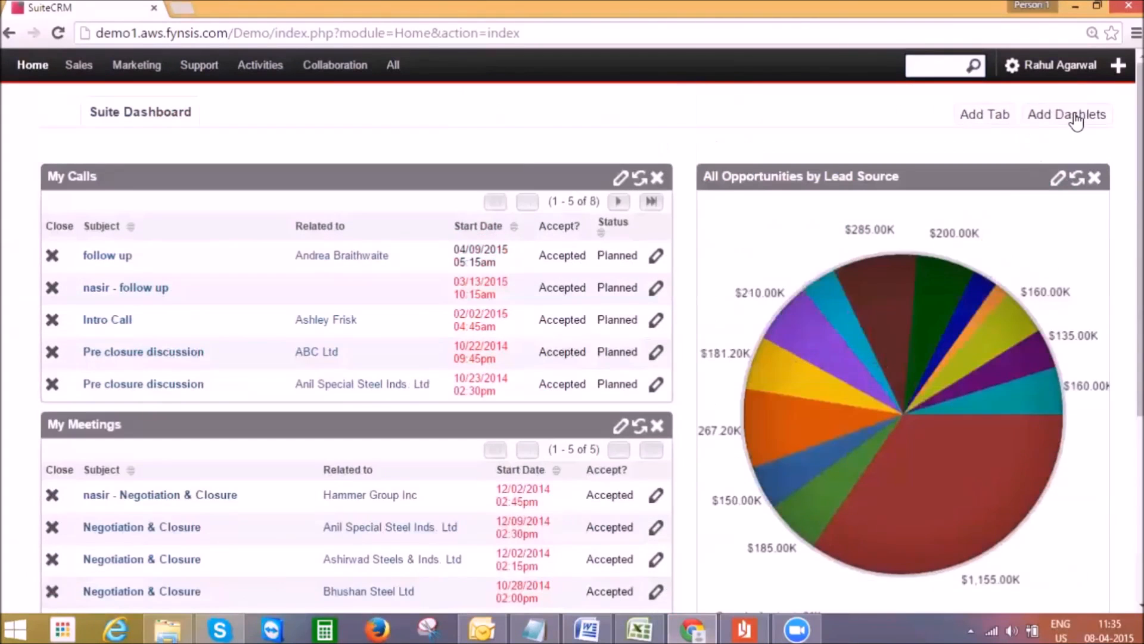
pyautogui.click(1065, 114)
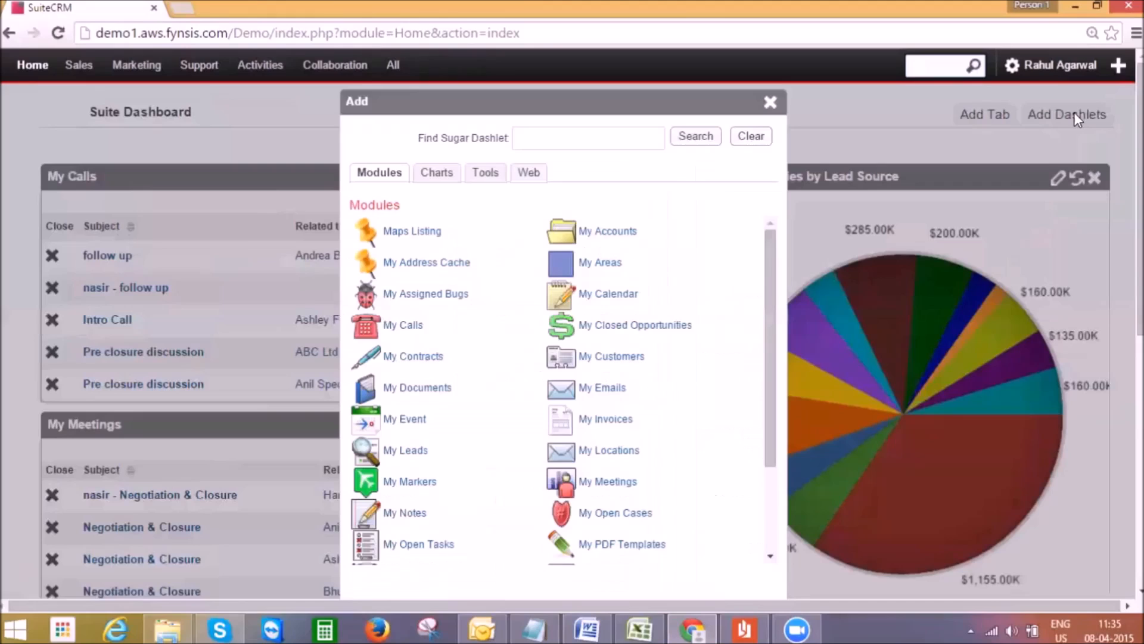
pyautogui.moveTo(403, 324)
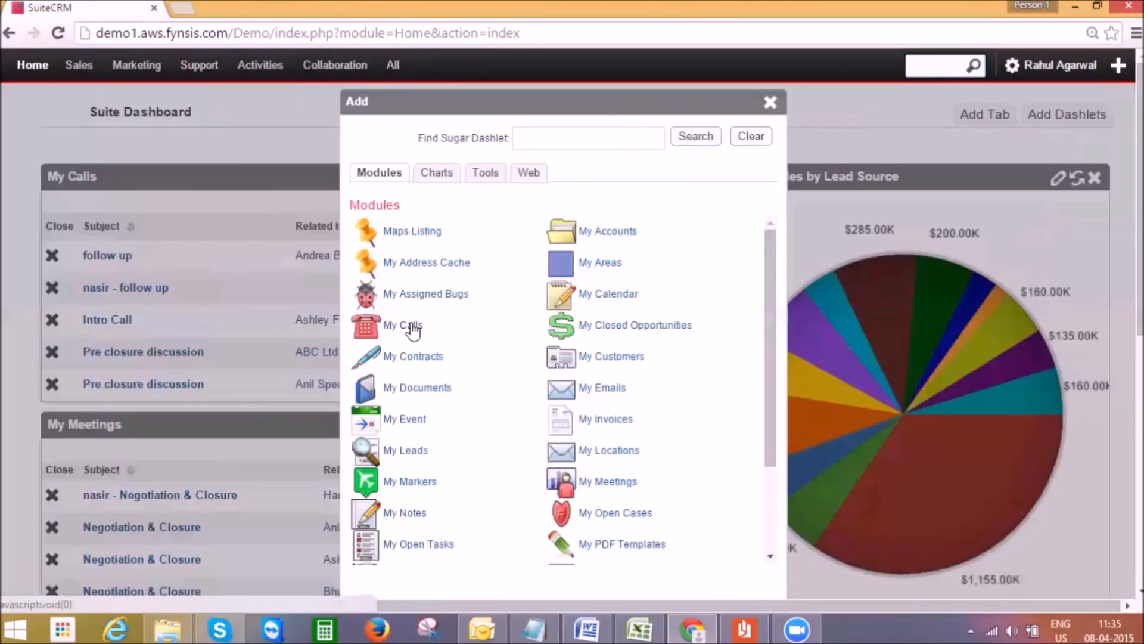
pyautogui.moveTo(427, 363)
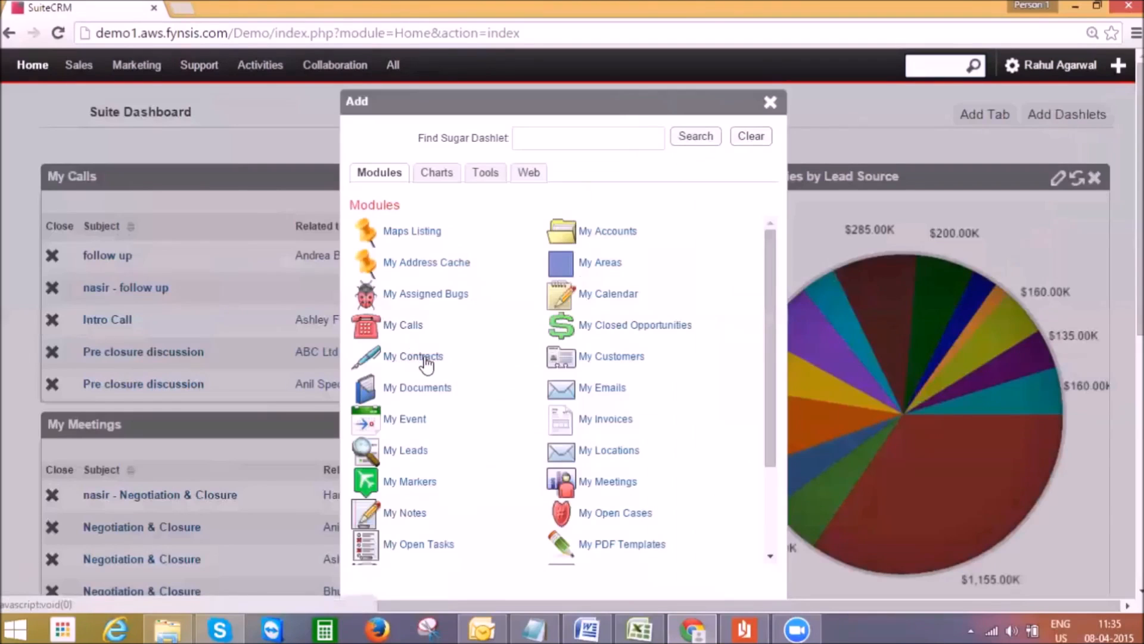
pyautogui.moveTo(616, 241)
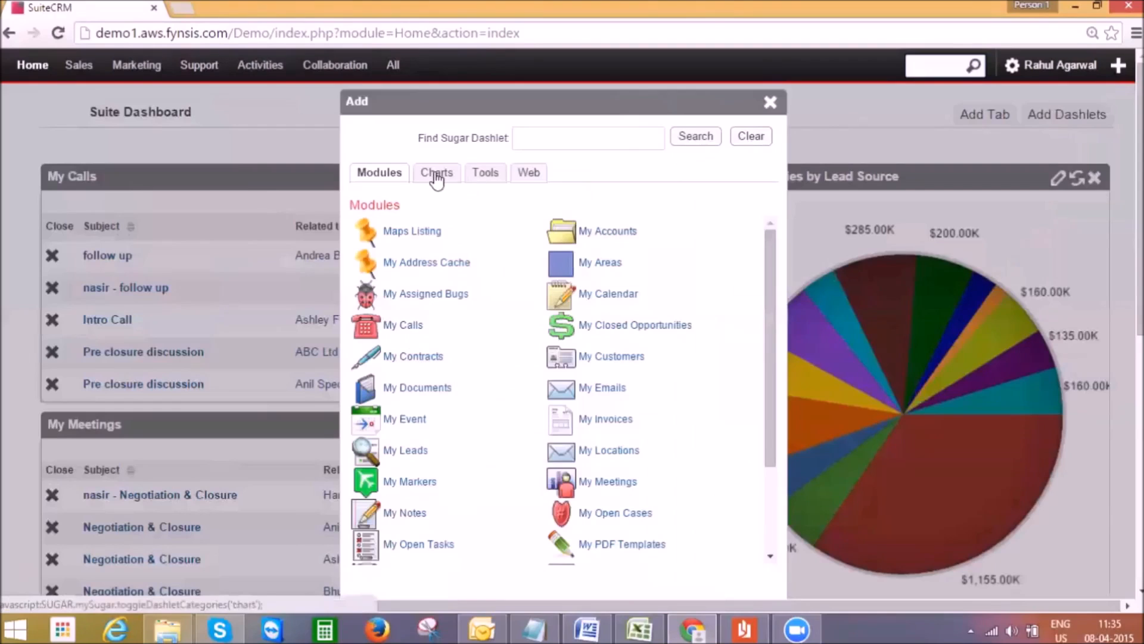
pyautogui.click(434, 172)
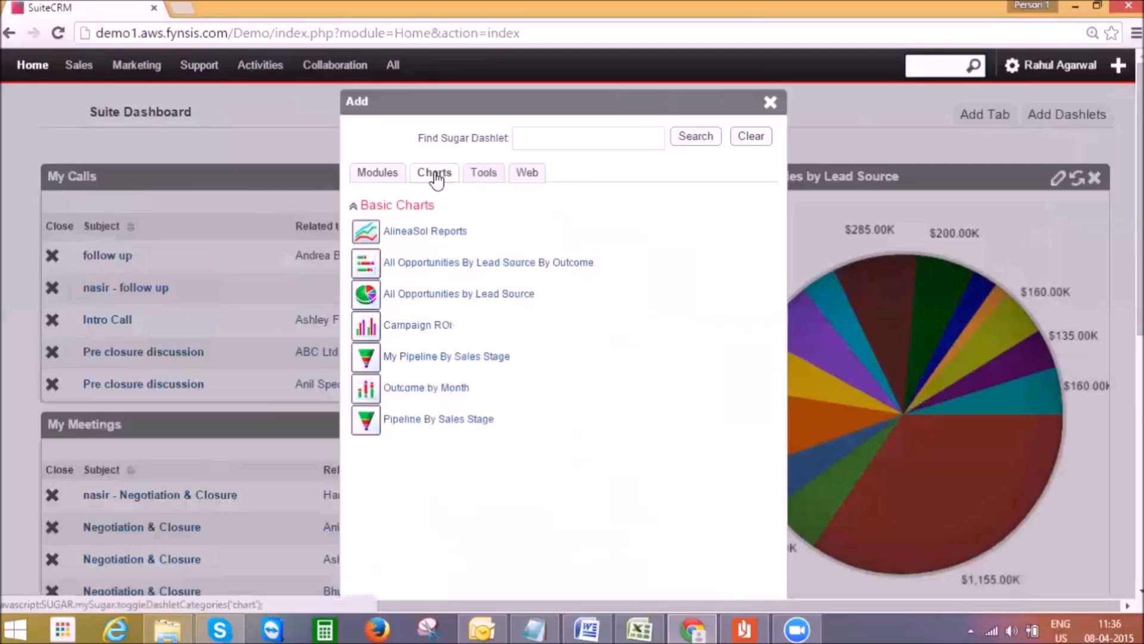
pyautogui.moveTo(483, 176)
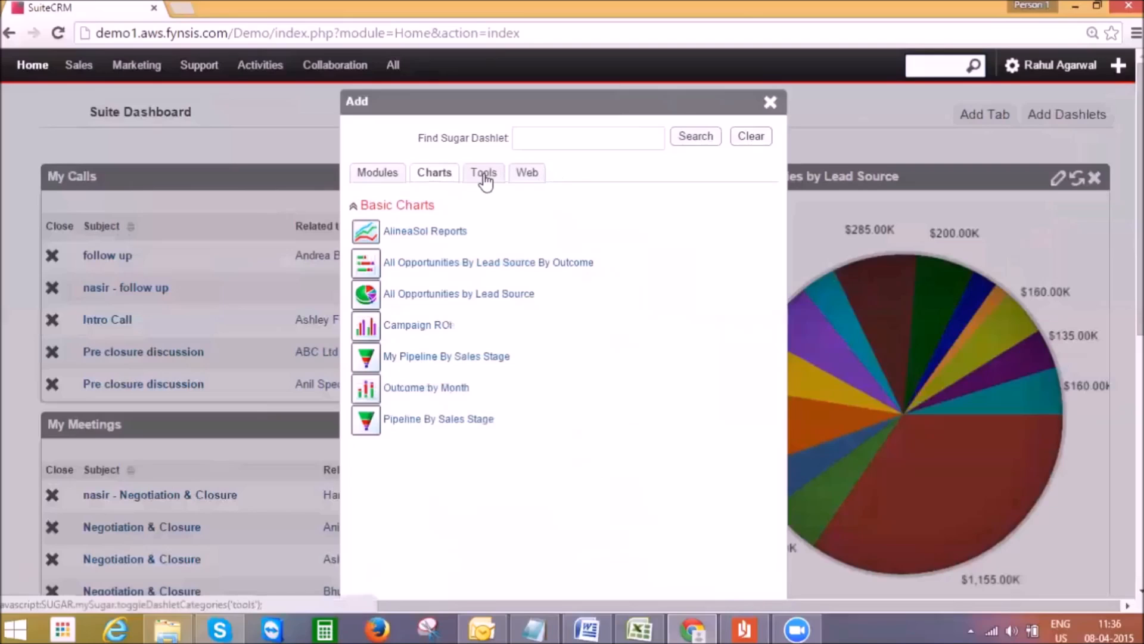
pyautogui.click(483, 171)
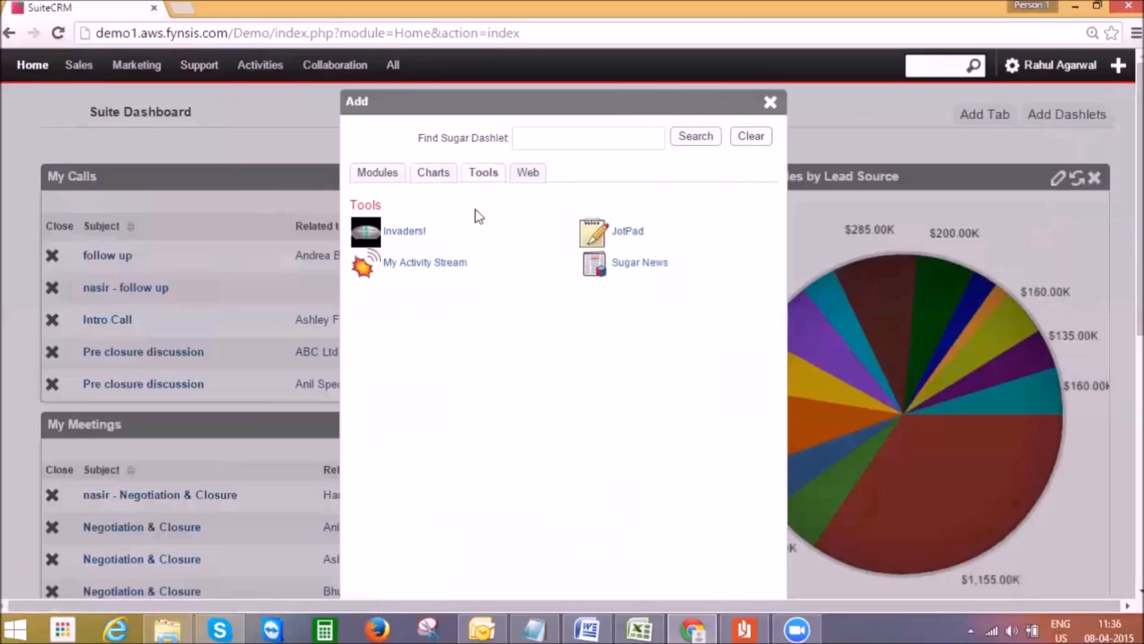
pyautogui.moveTo(722, 141)
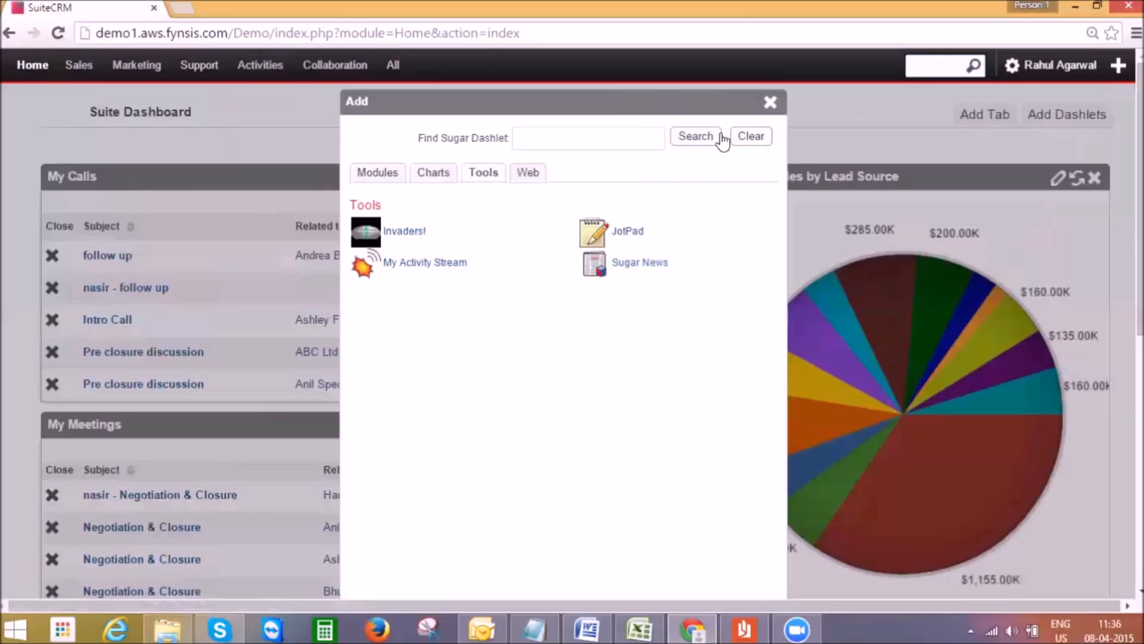
pyautogui.click(770, 102)
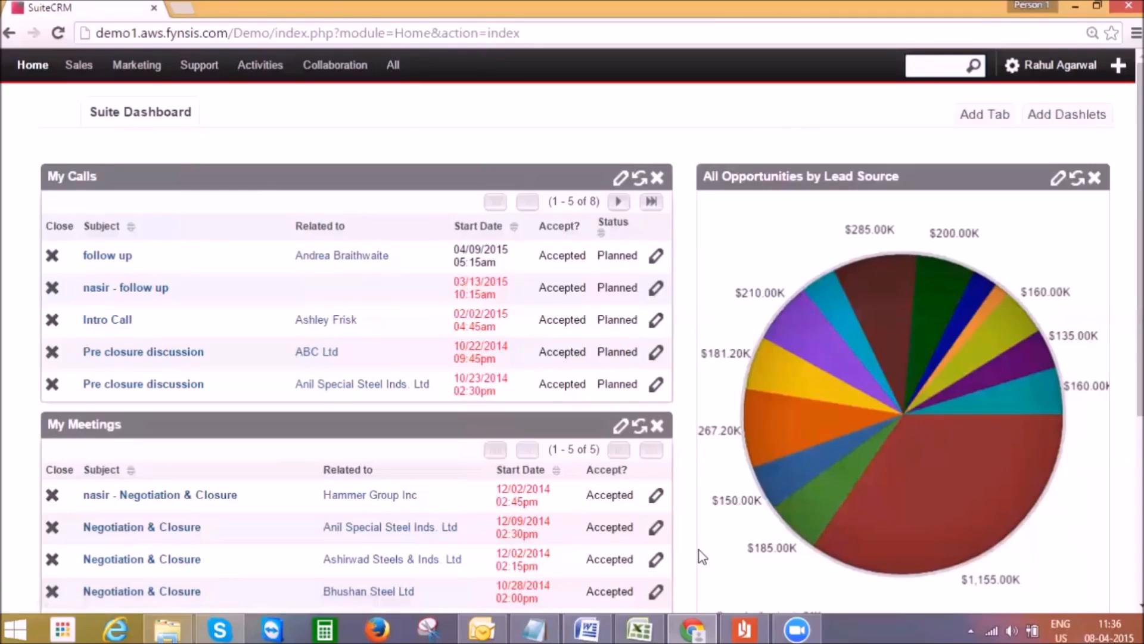
pyautogui.moveTo(688, 557)
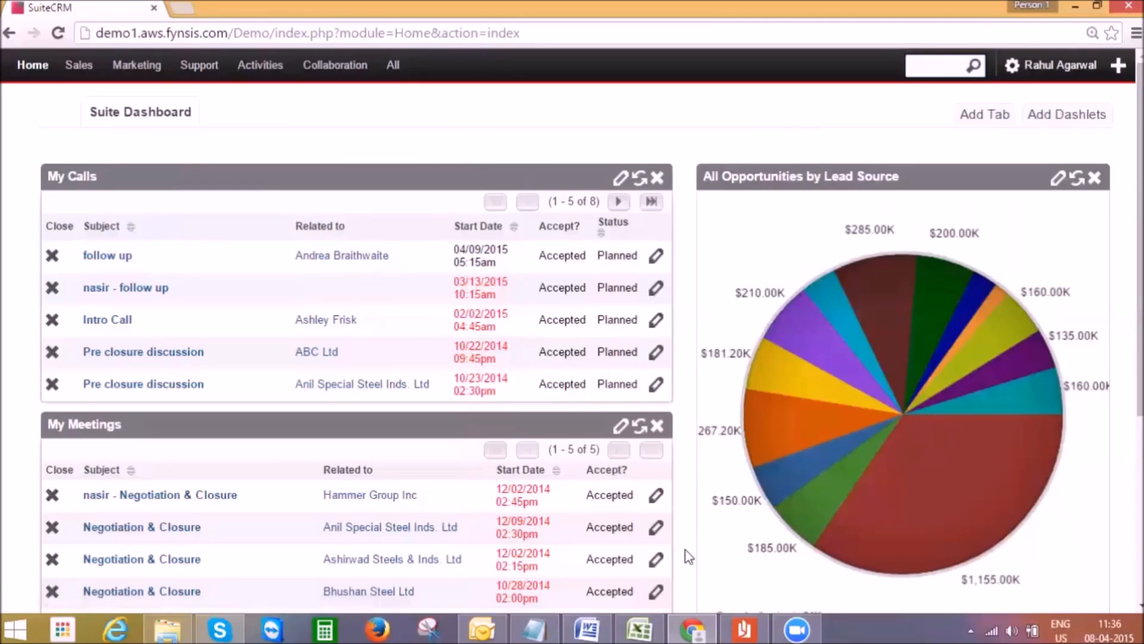
pyautogui.moveTo(368, 473)
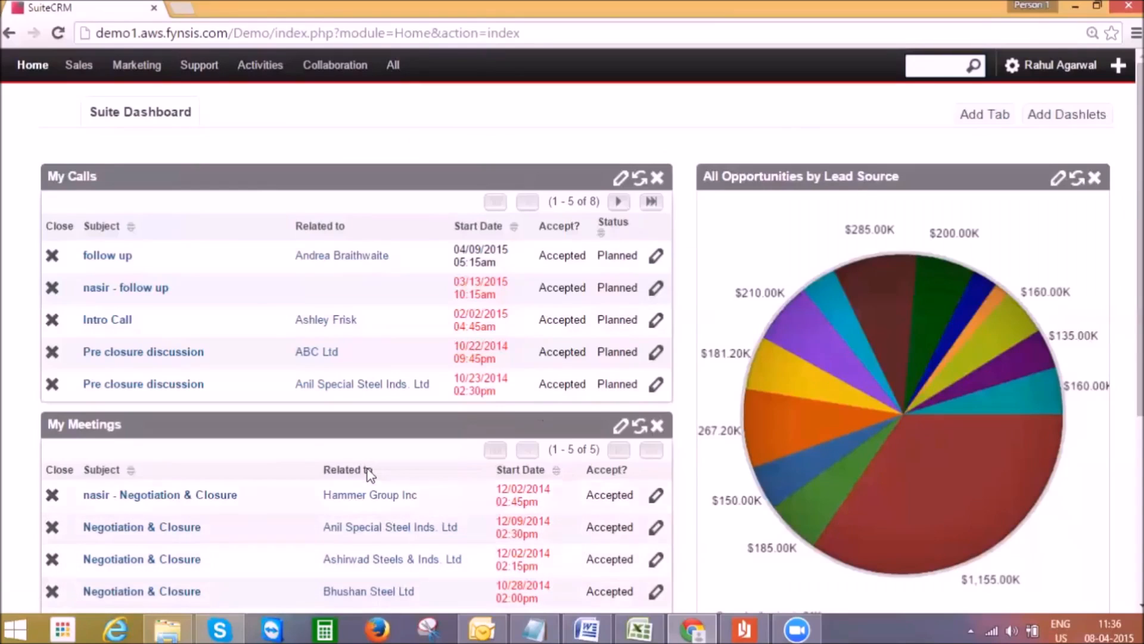
pyautogui.moveTo(306, 143)
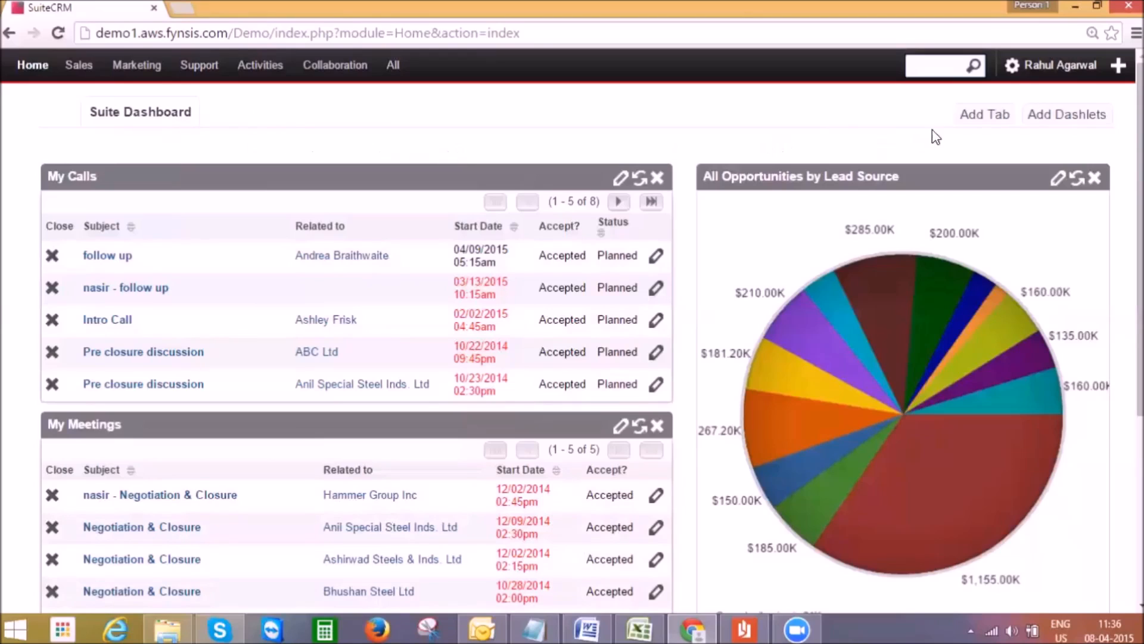
pyautogui.click(983, 114)
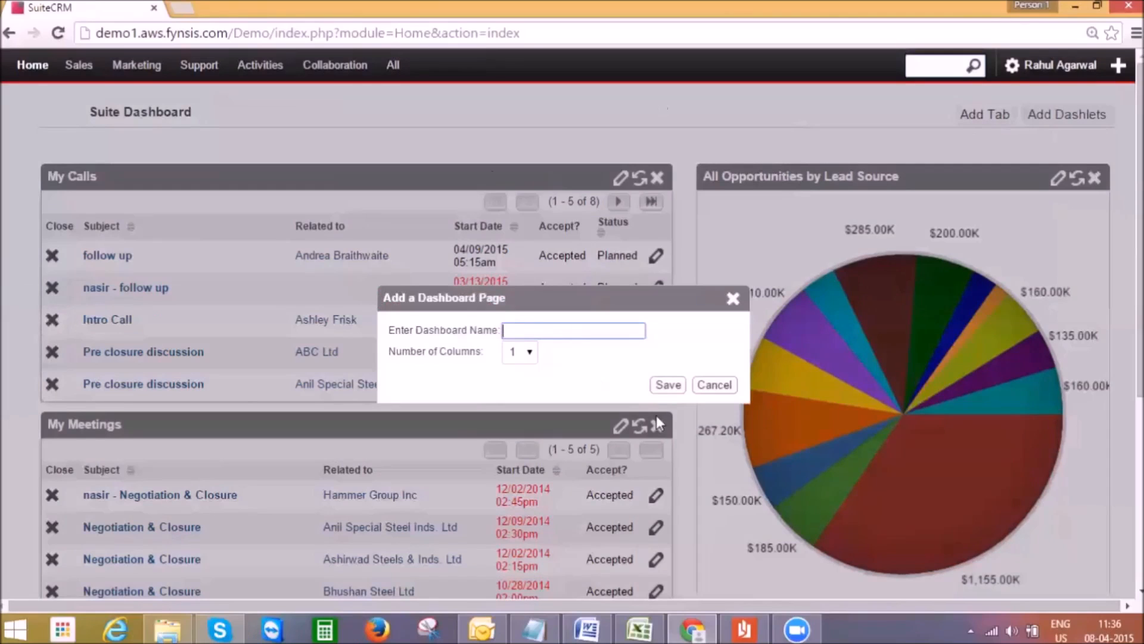
pyautogui.click(714, 384)
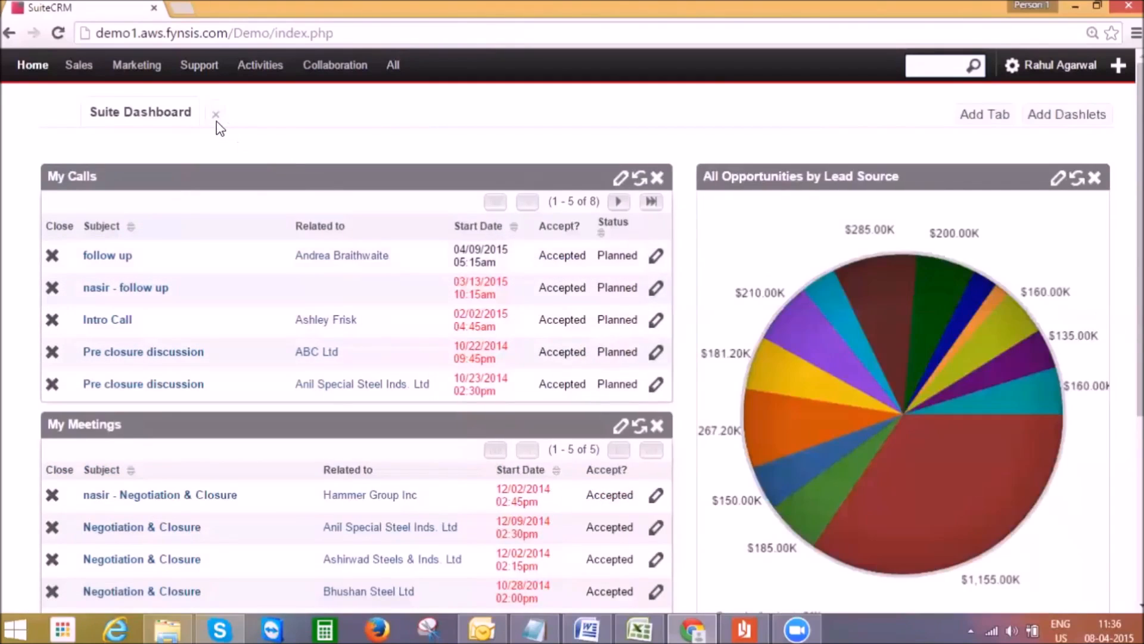
pyautogui.moveTo(117, 108)
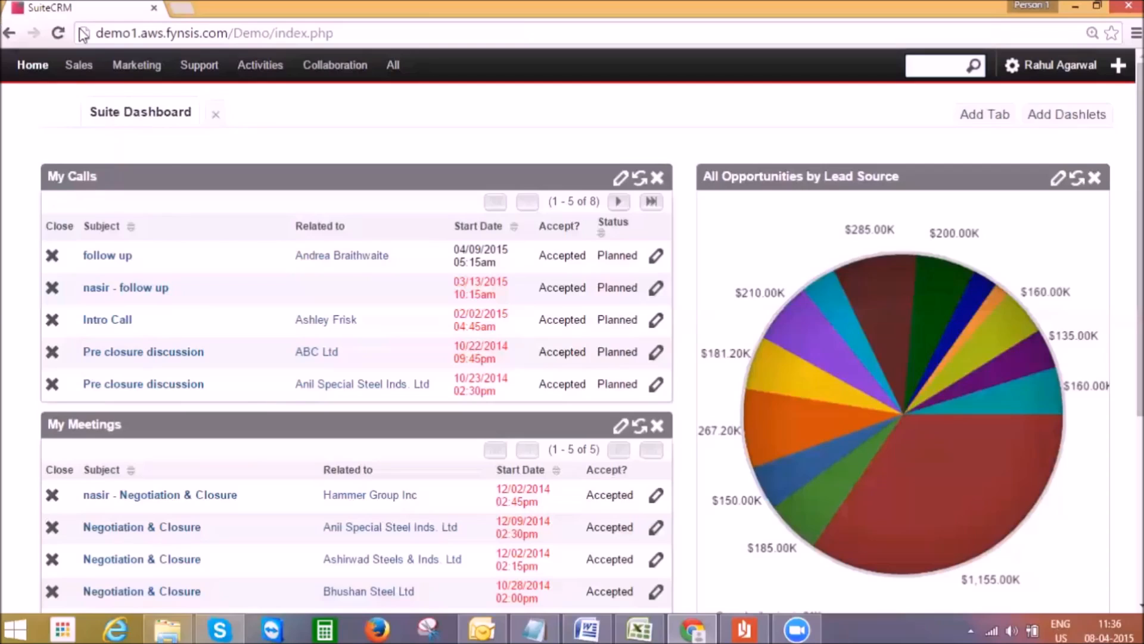
# Go to the Leads list from the Sales menu and try the basic search form
pyautogui.click(79, 64)
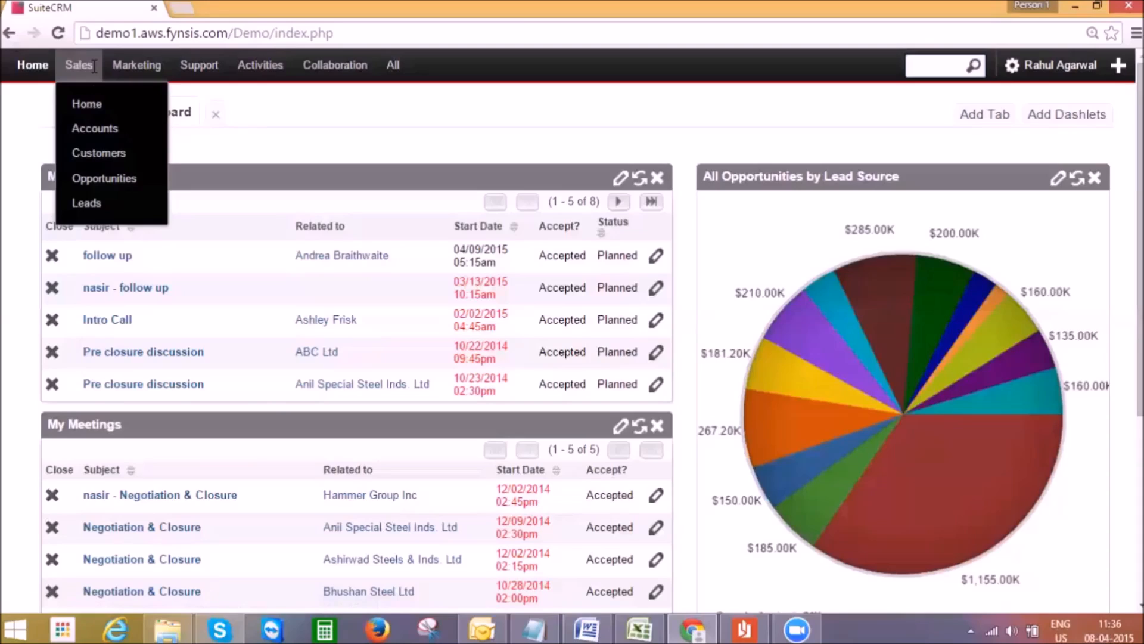
pyautogui.moveTo(118, 202)
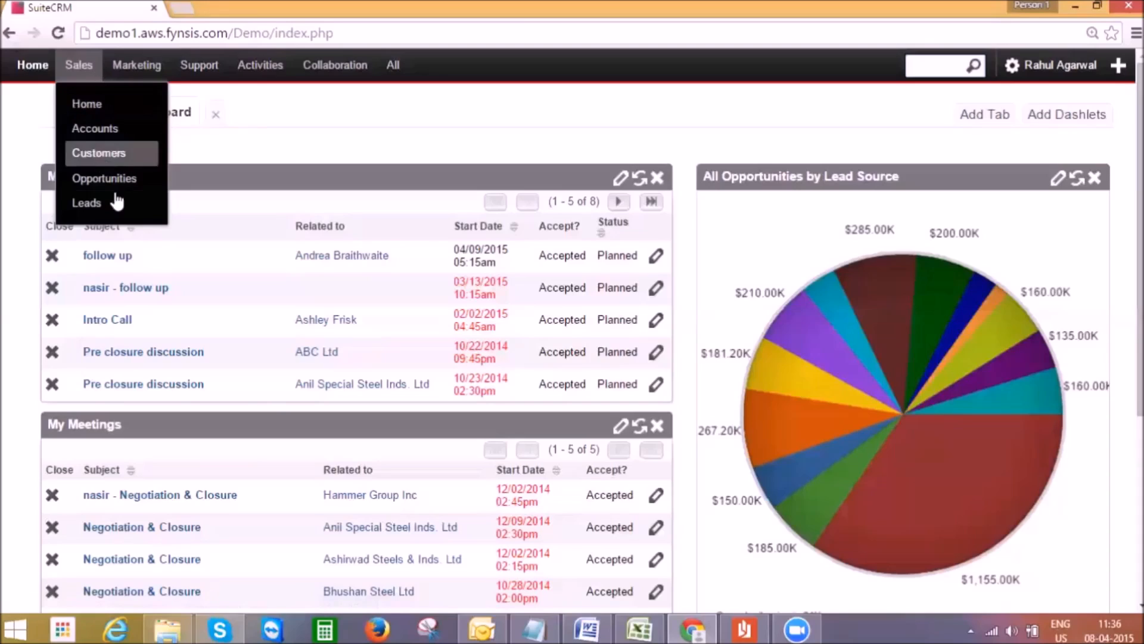
pyautogui.click(85, 202)
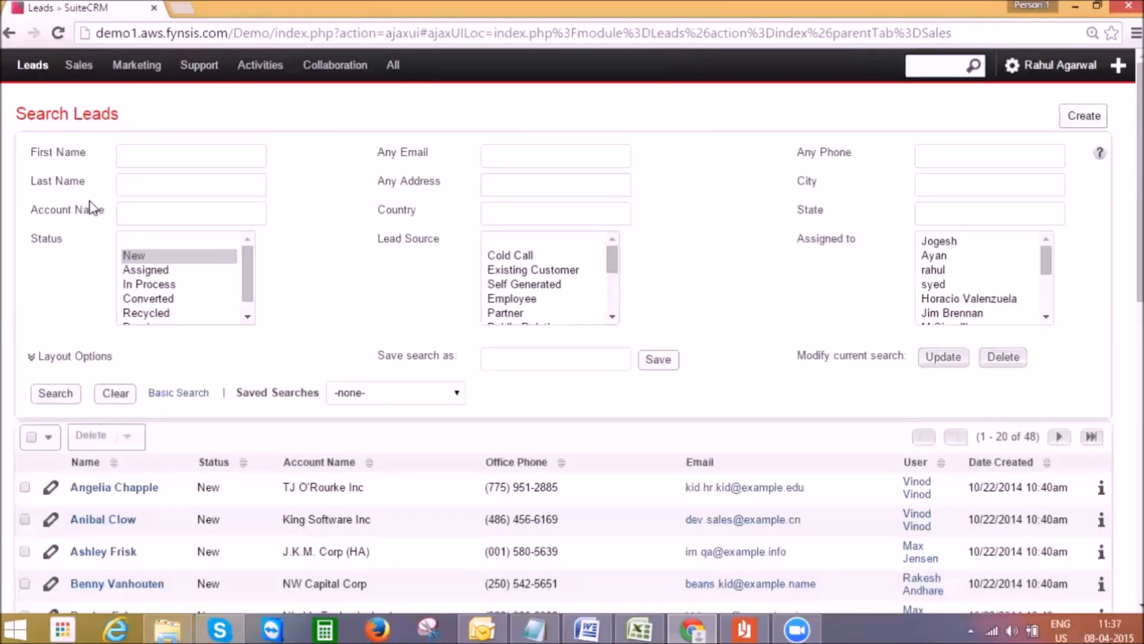
pyautogui.moveTo(219, 211)
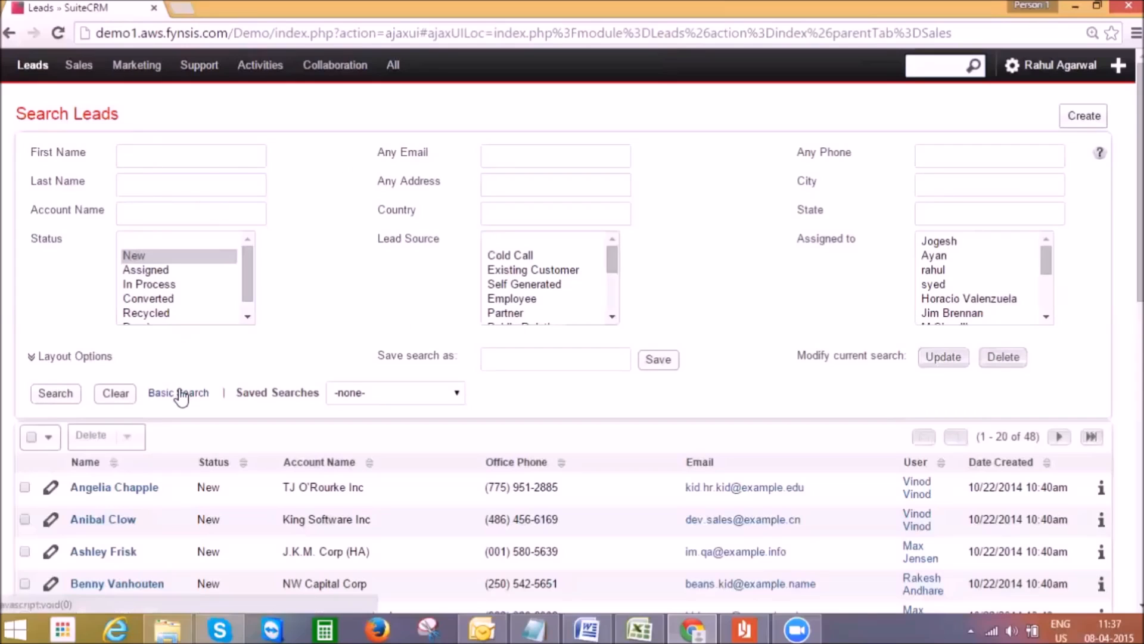
pyautogui.moveTo(203, 387)
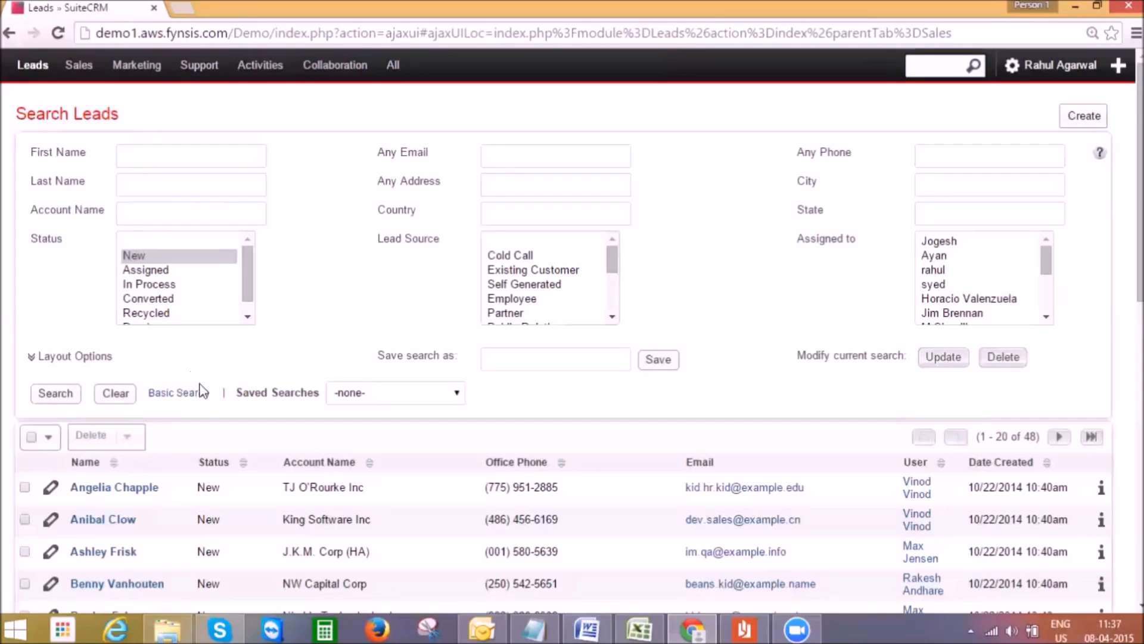
pyautogui.click(172, 392)
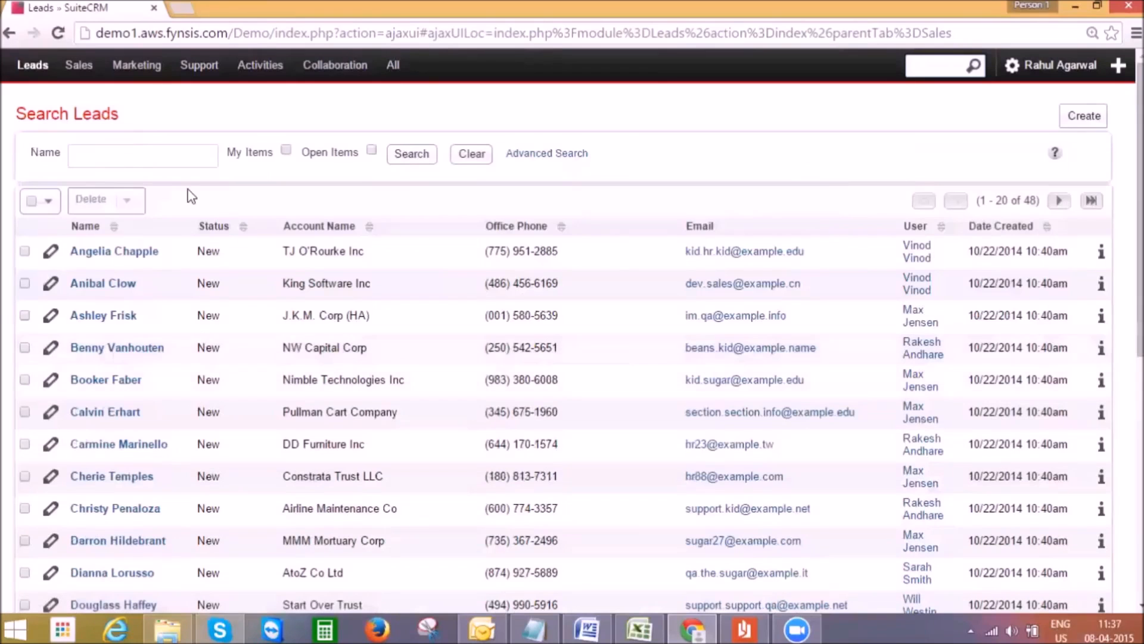
pyautogui.moveTo(605, 168)
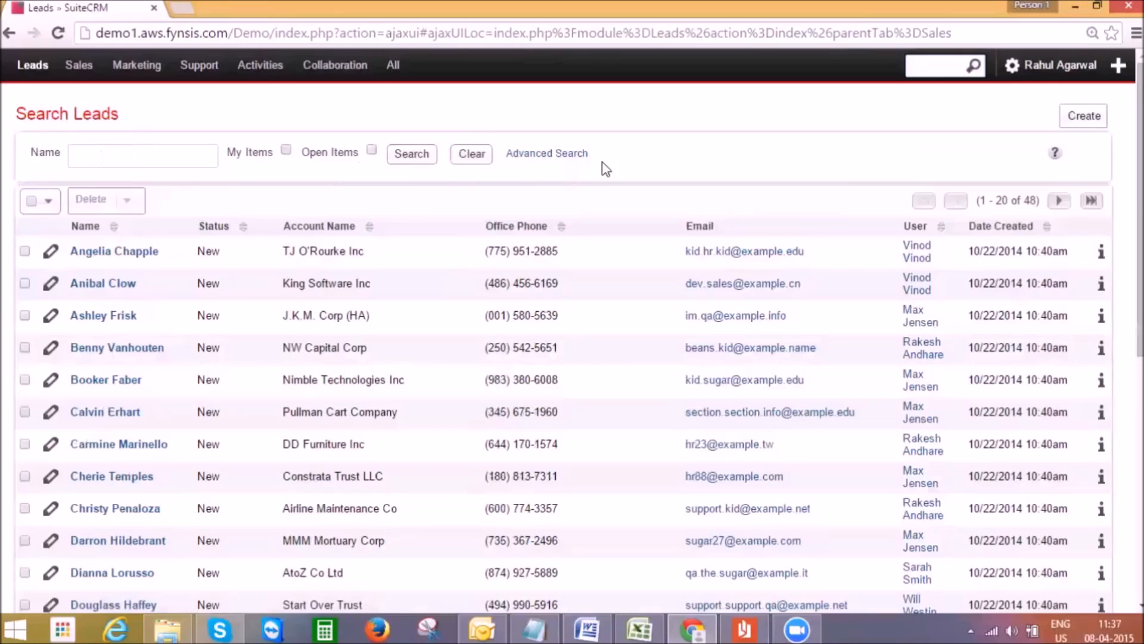
# In advanced search, filter leads by status New and run the search
pyautogui.click(545, 154)
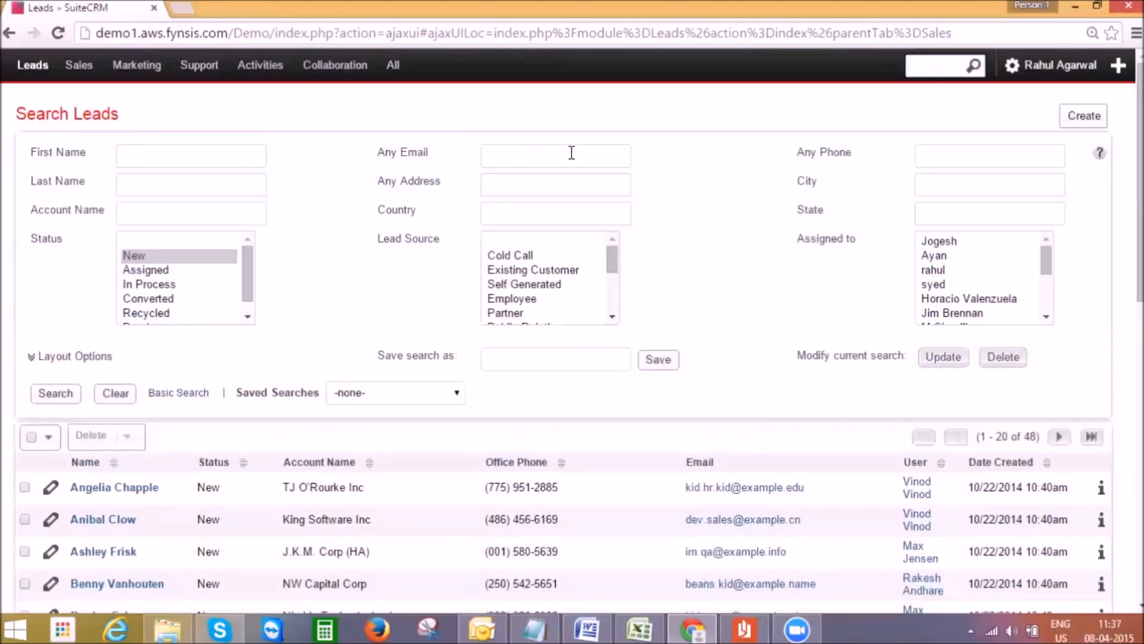
pyautogui.click(134, 255)
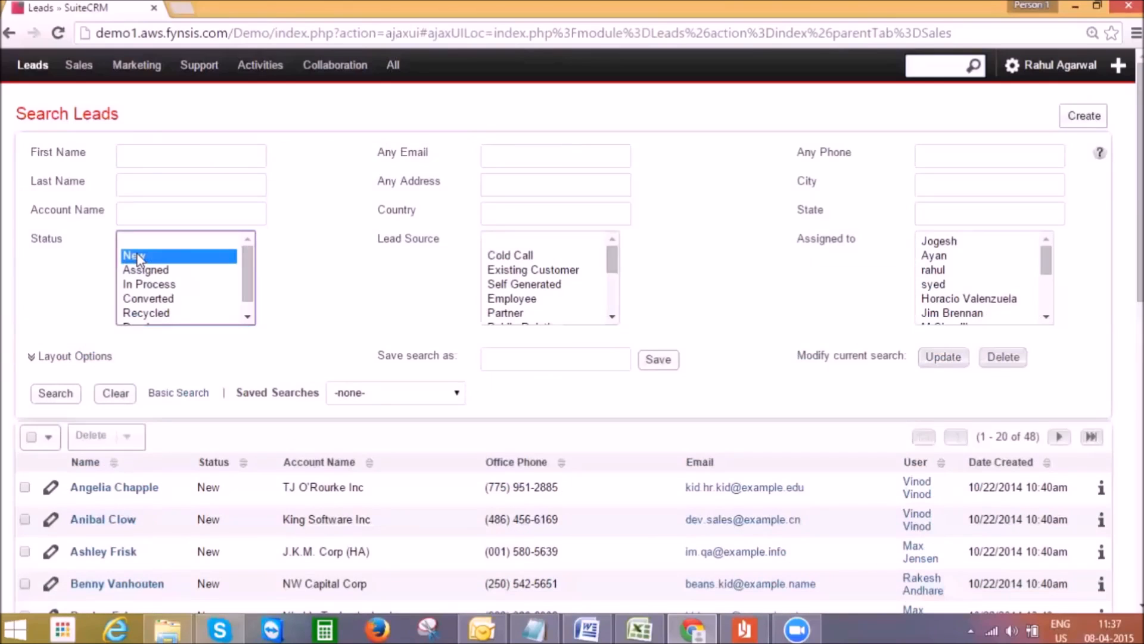
pyautogui.moveTo(54, 425)
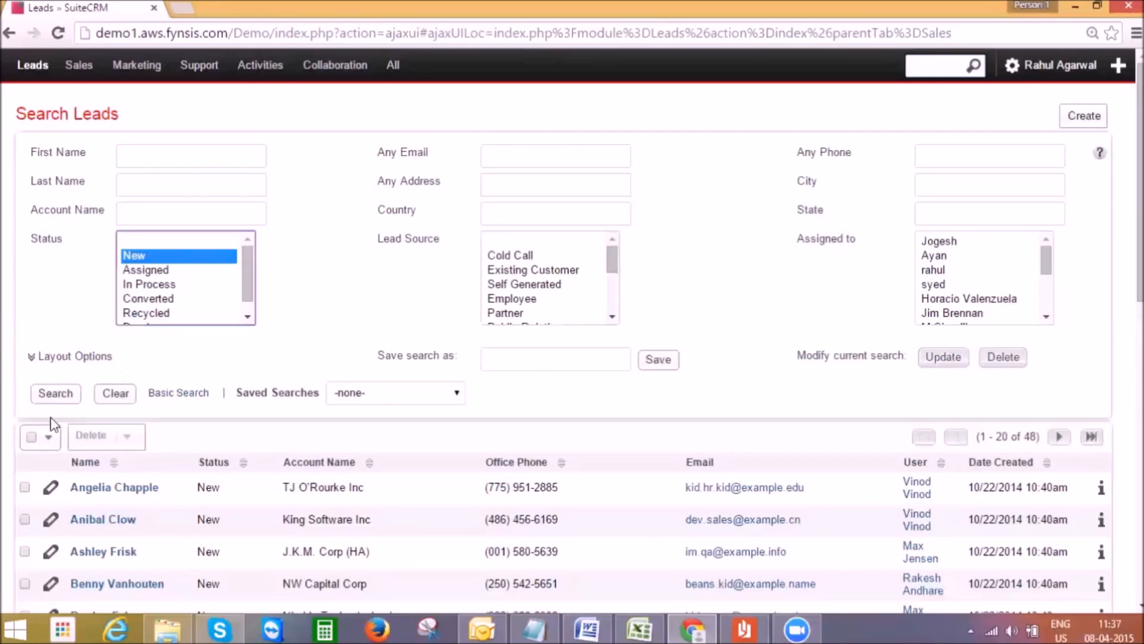
pyautogui.click(56, 394)
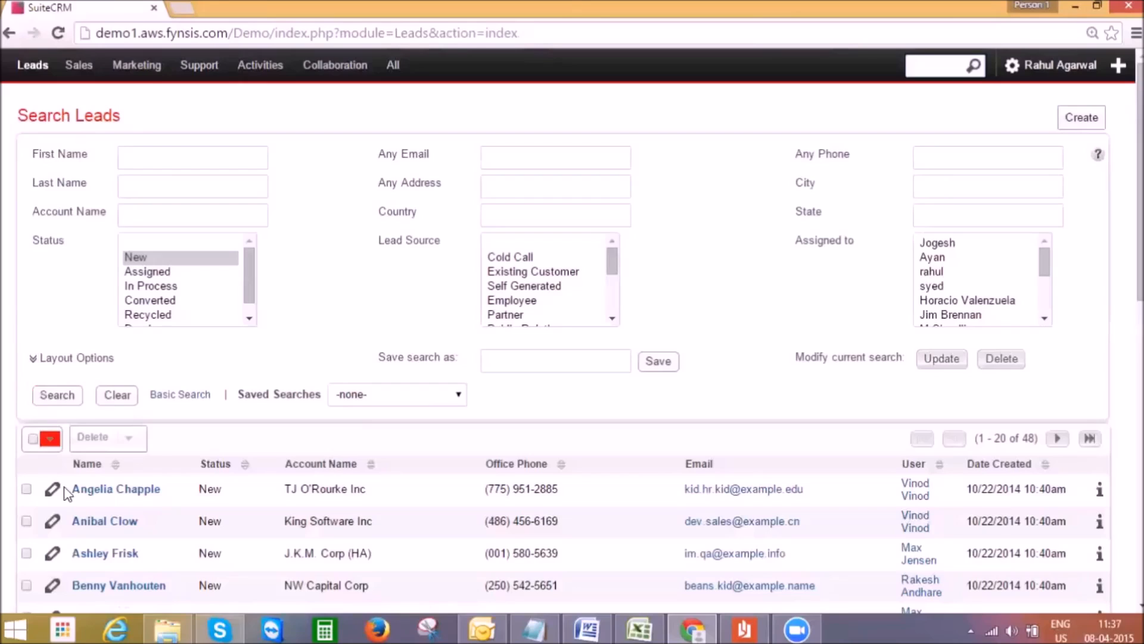
pyautogui.click(116, 488)
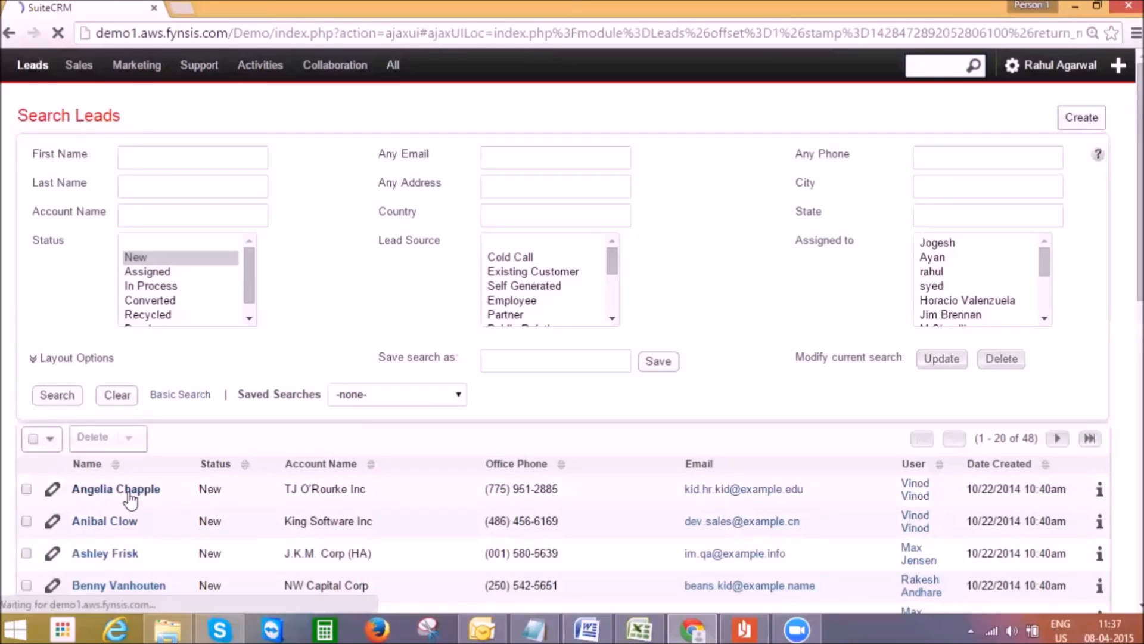
pyautogui.click(116, 489)
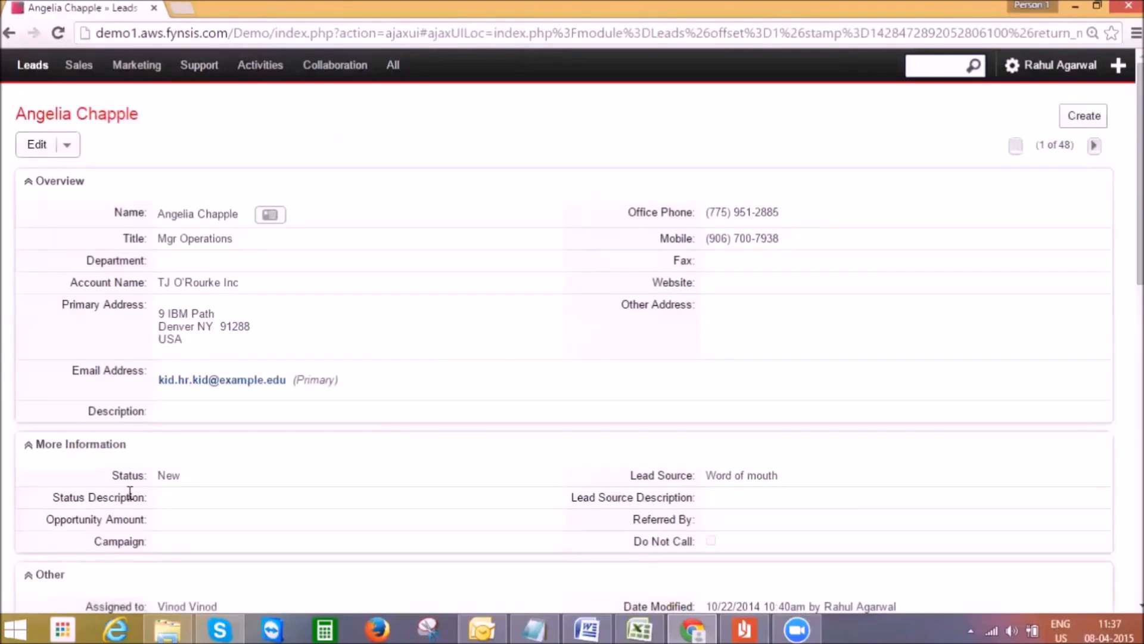
pyautogui.moveTo(307, 410)
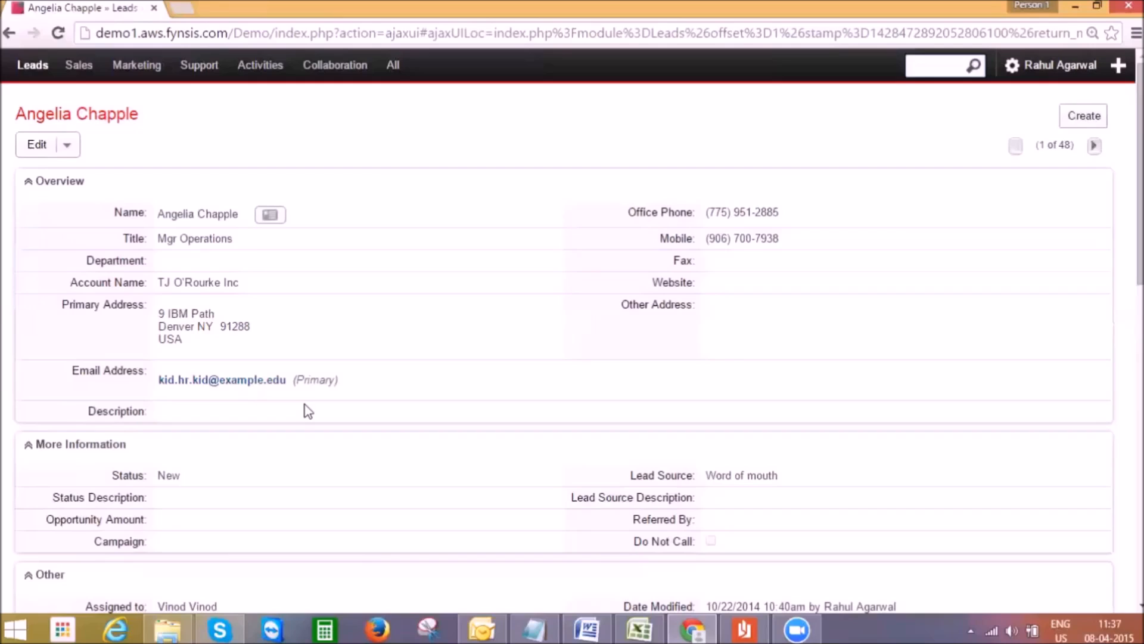
pyautogui.moveTo(360, 341)
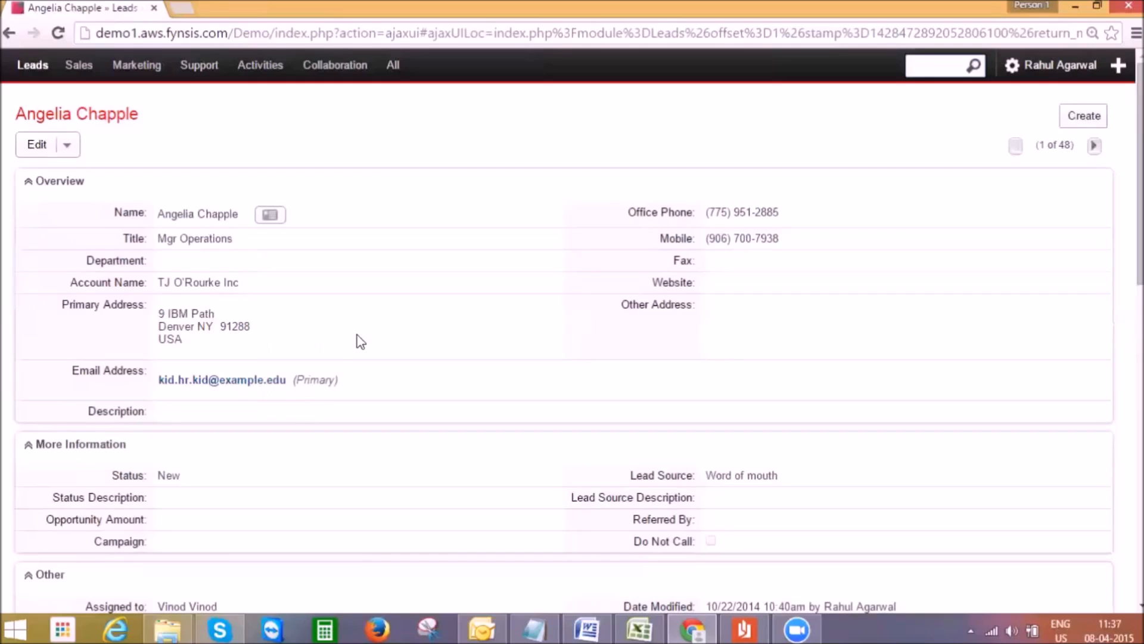
pyautogui.scroll(-3)
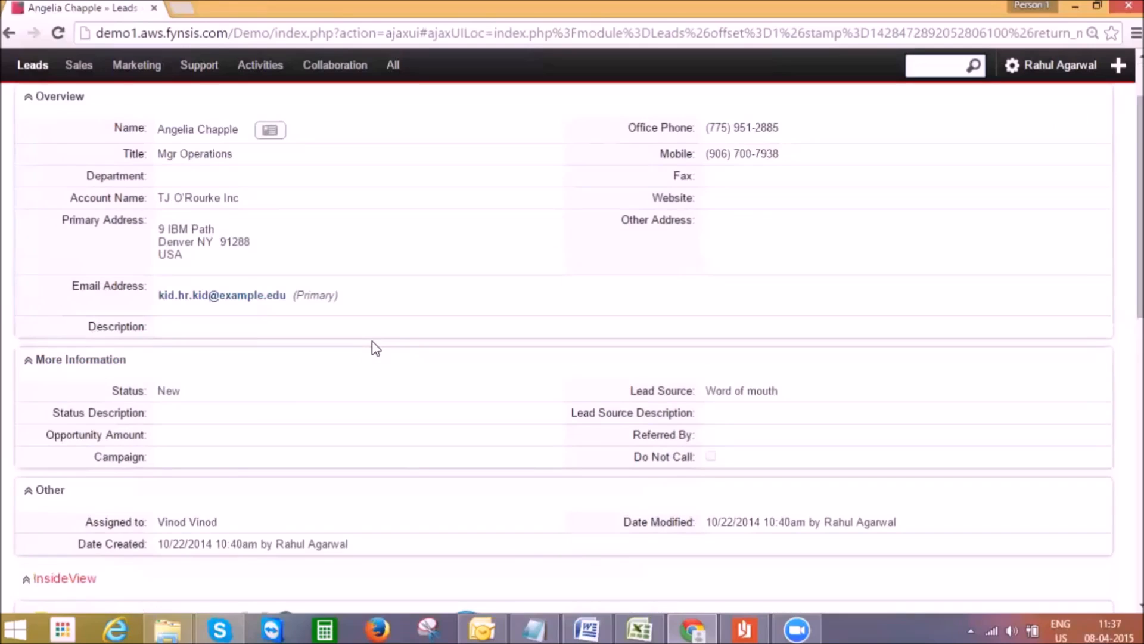
pyautogui.moveTo(350, 302)
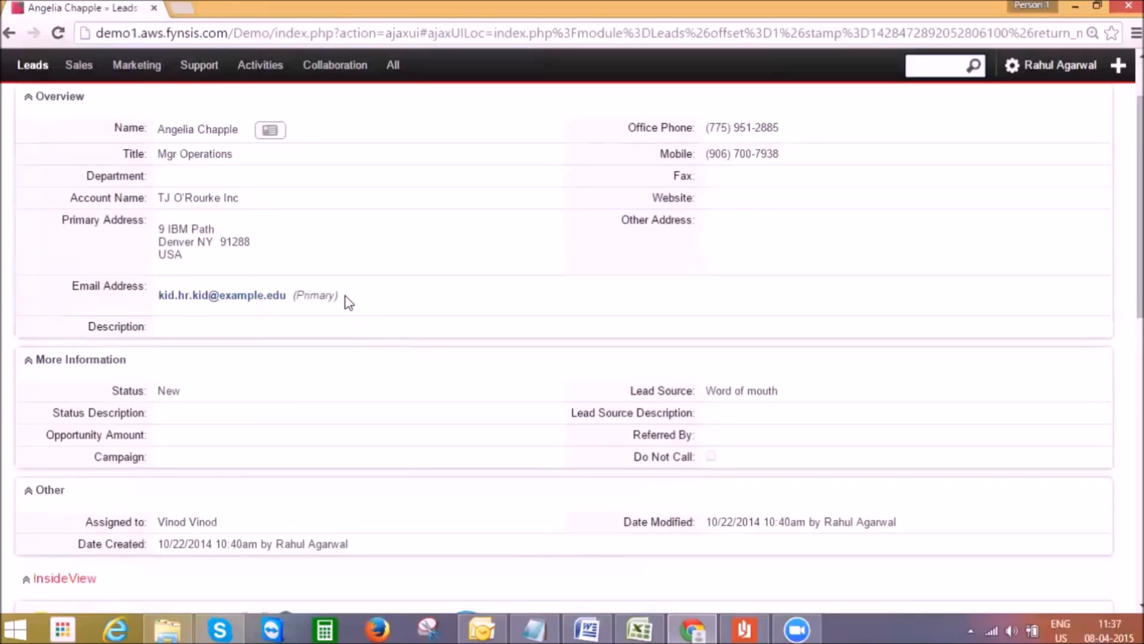
pyautogui.scroll(-3)
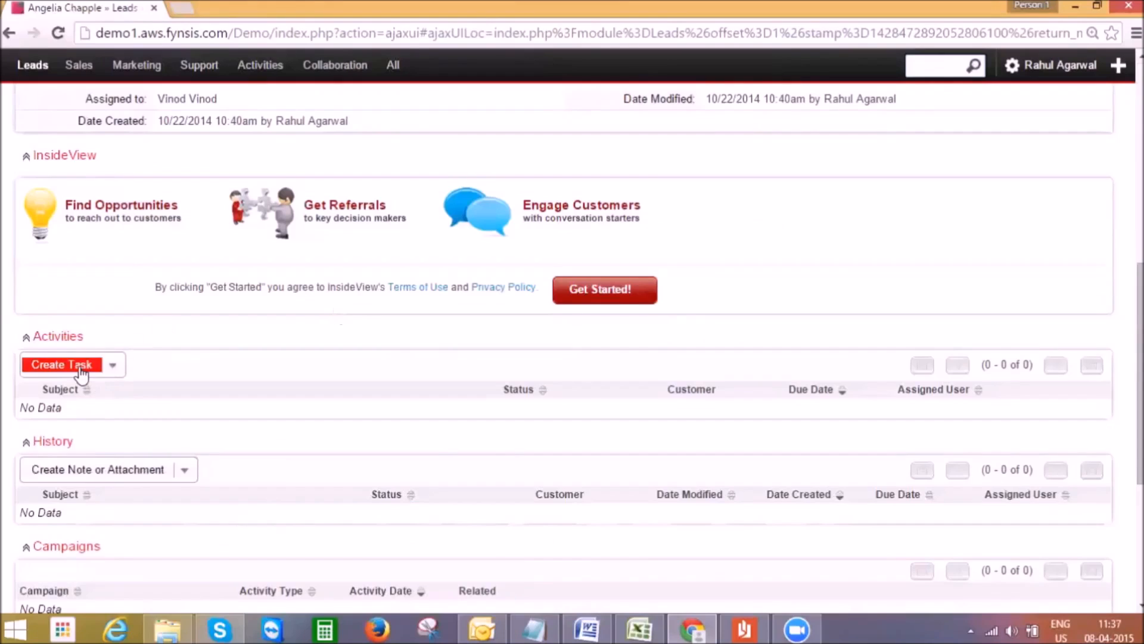
pyautogui.click(112, 365)
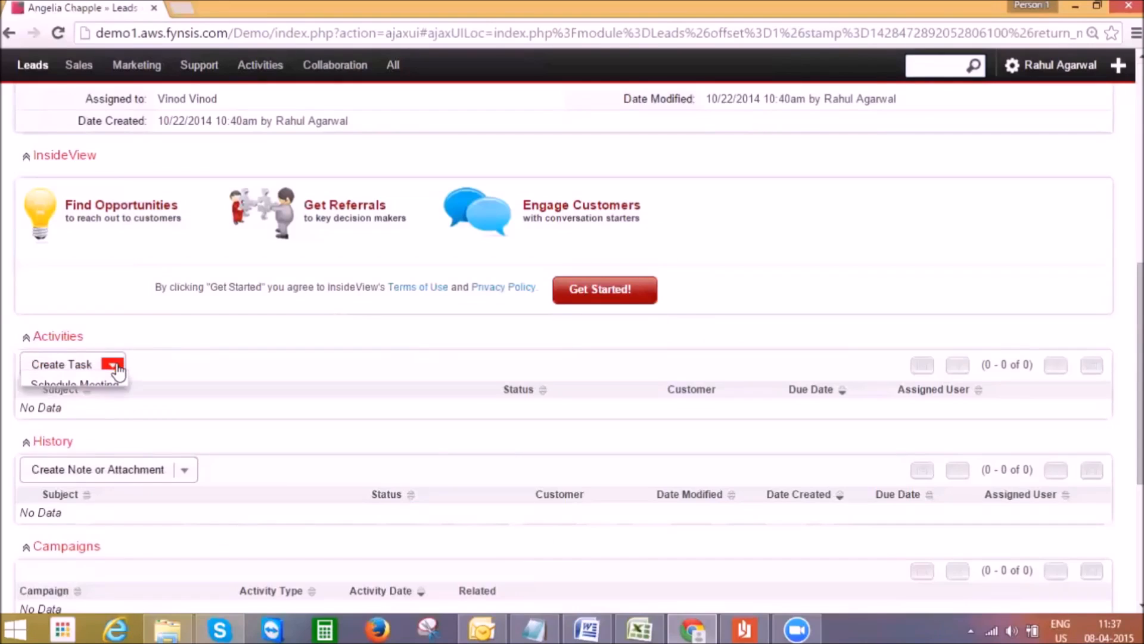
pyautogui.click(115, 368)
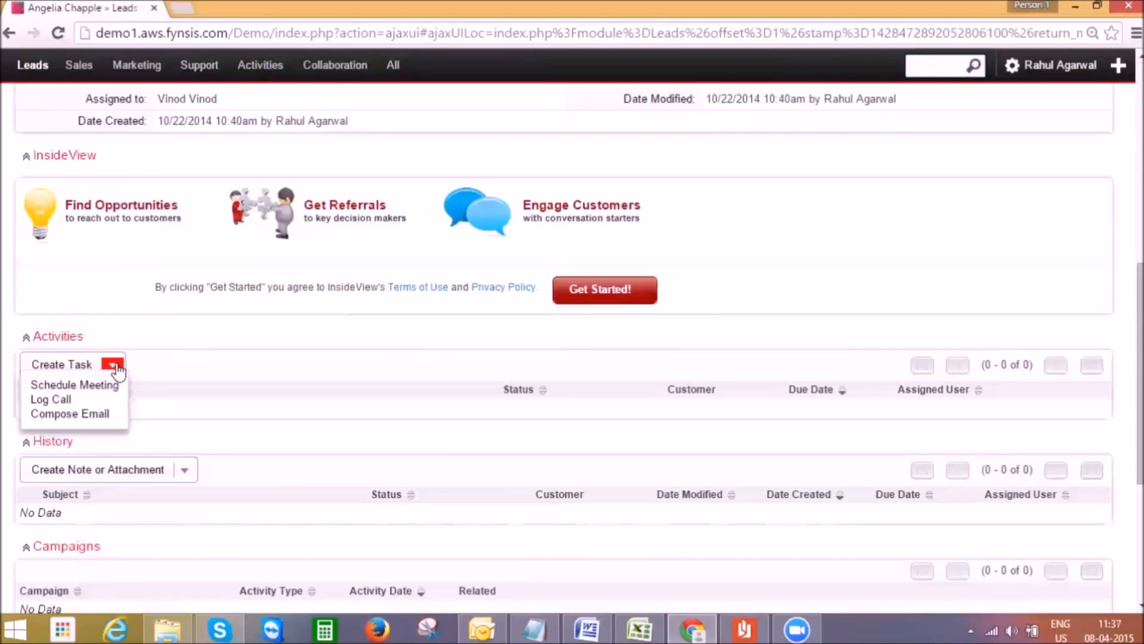
pyautogui.moveTo(50, 399)
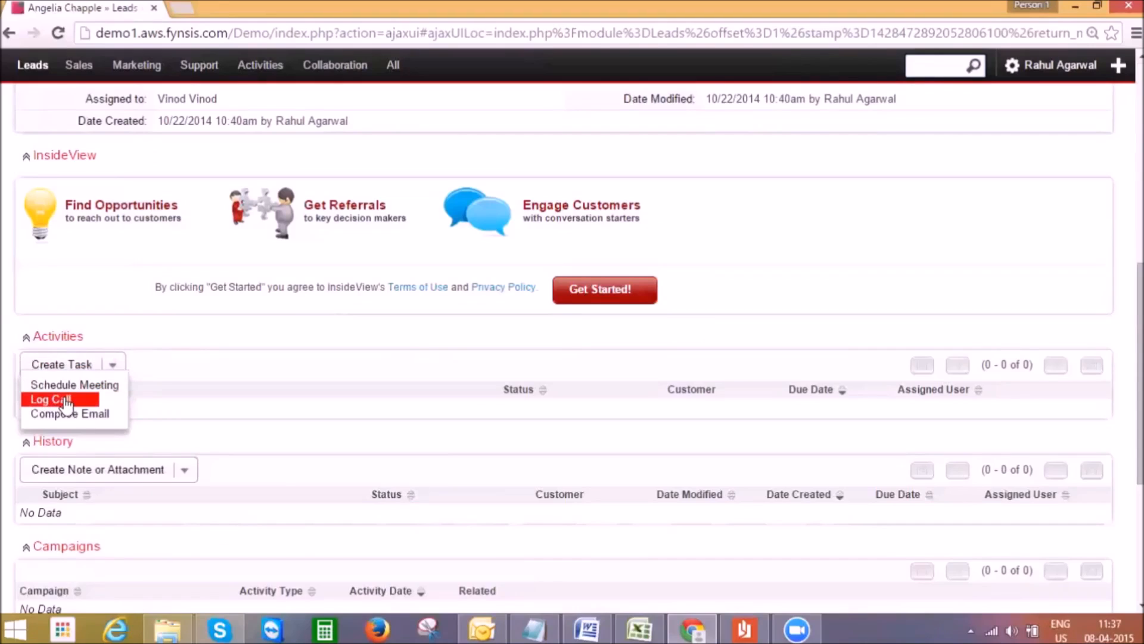
pyautogui.moveTo(69, 414)
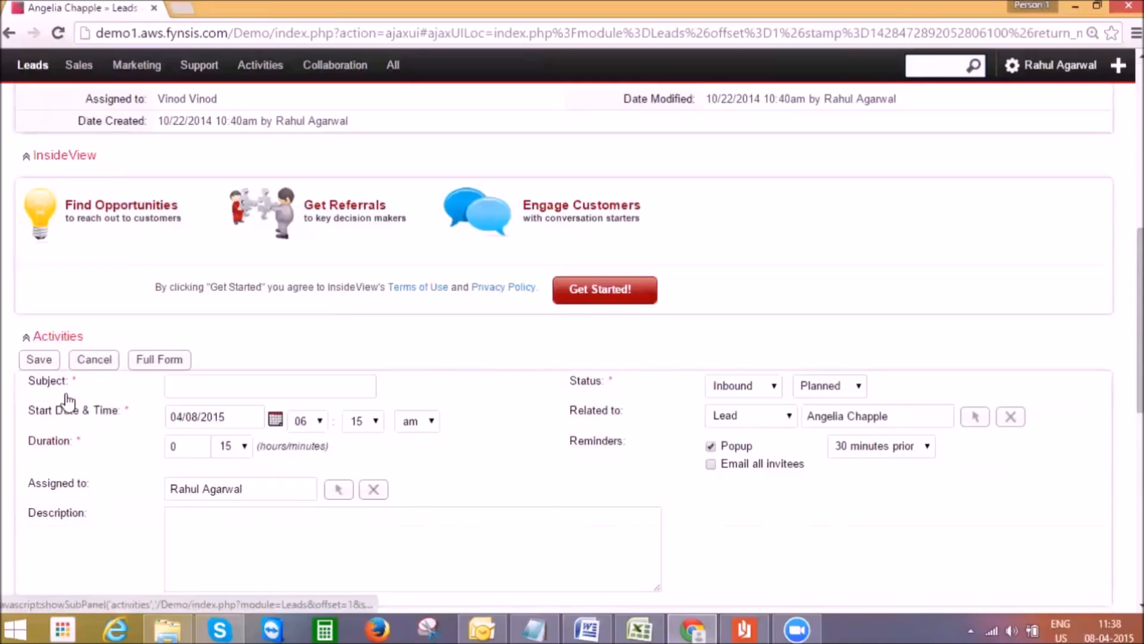
pyautogui.write('follow up')
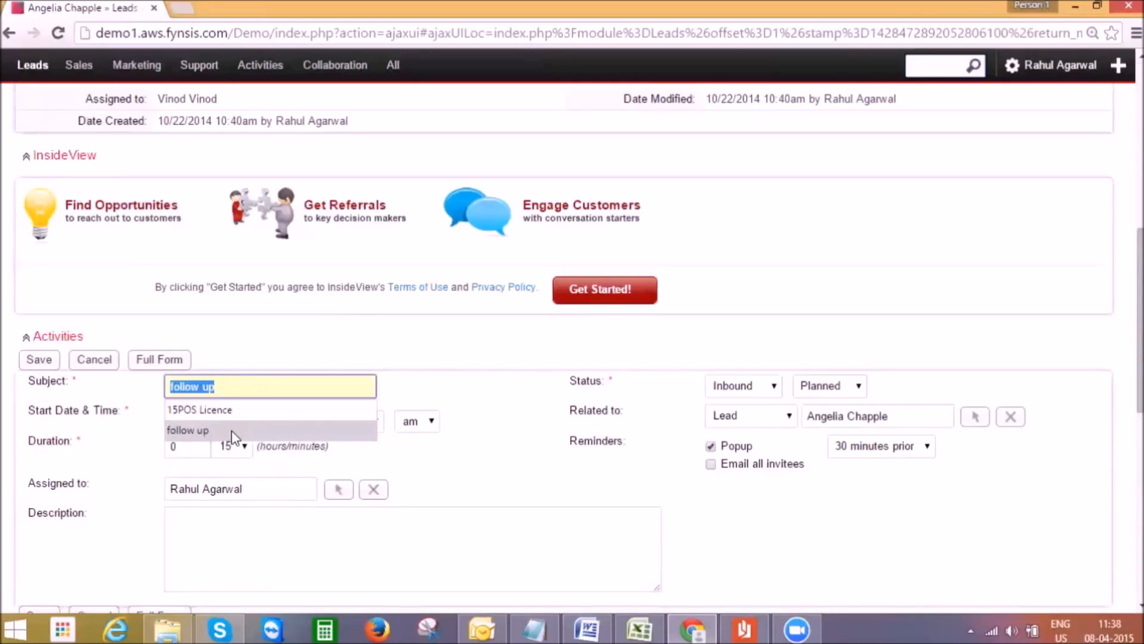
pyautogui.click(187, 430)
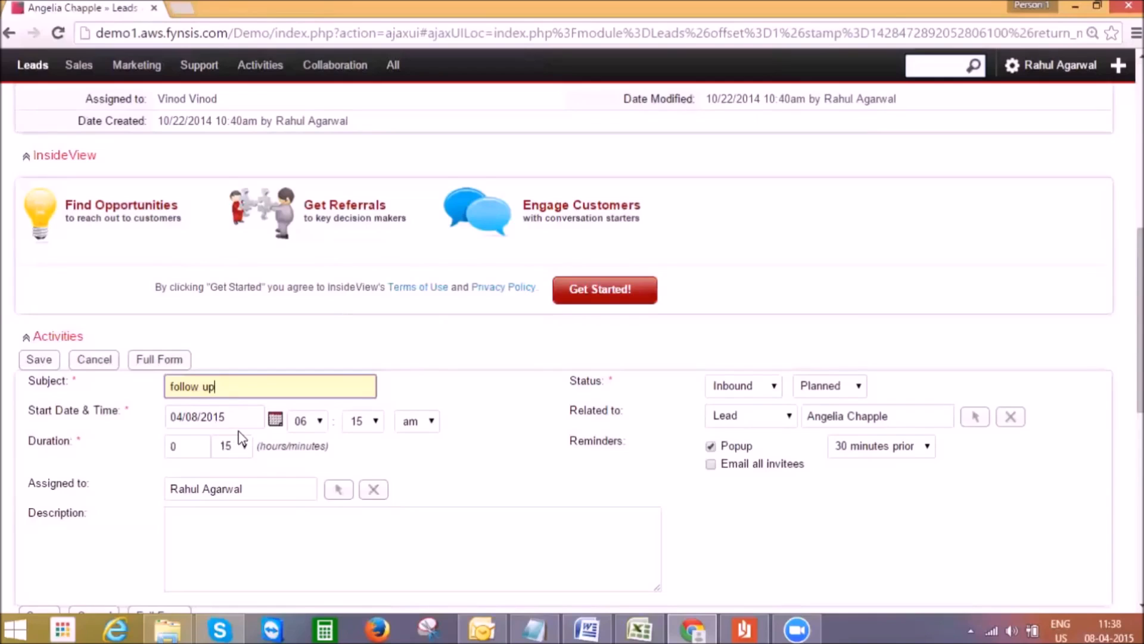
pyautogui.moveTo(626, 440)
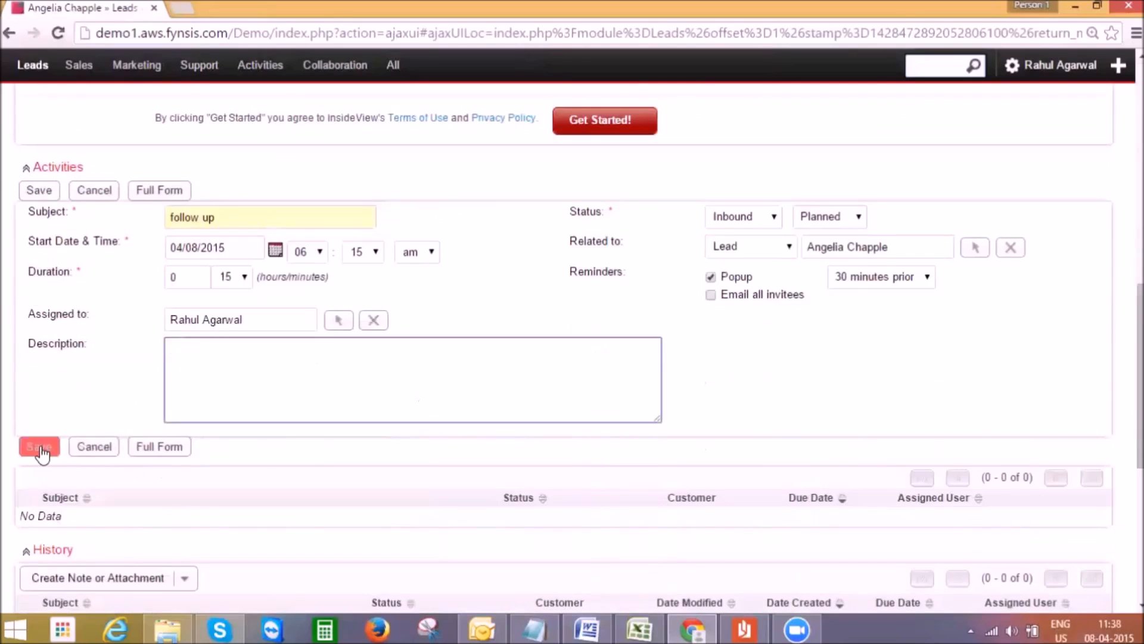
pyautogui.click(39, 446)
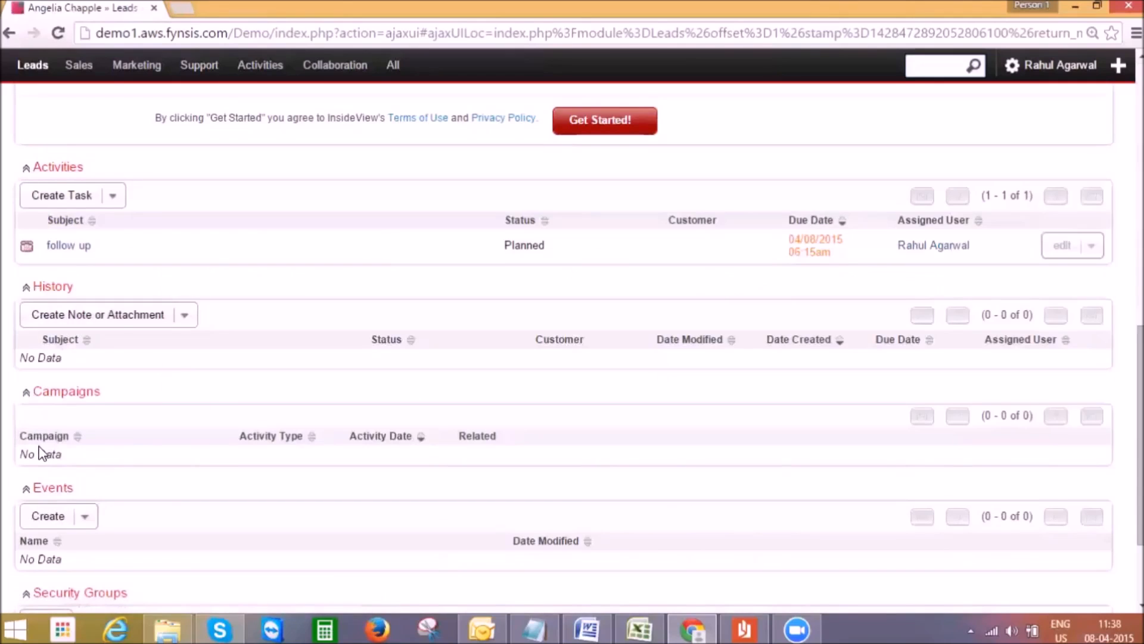
pyautogui.moveTo(408, 373)
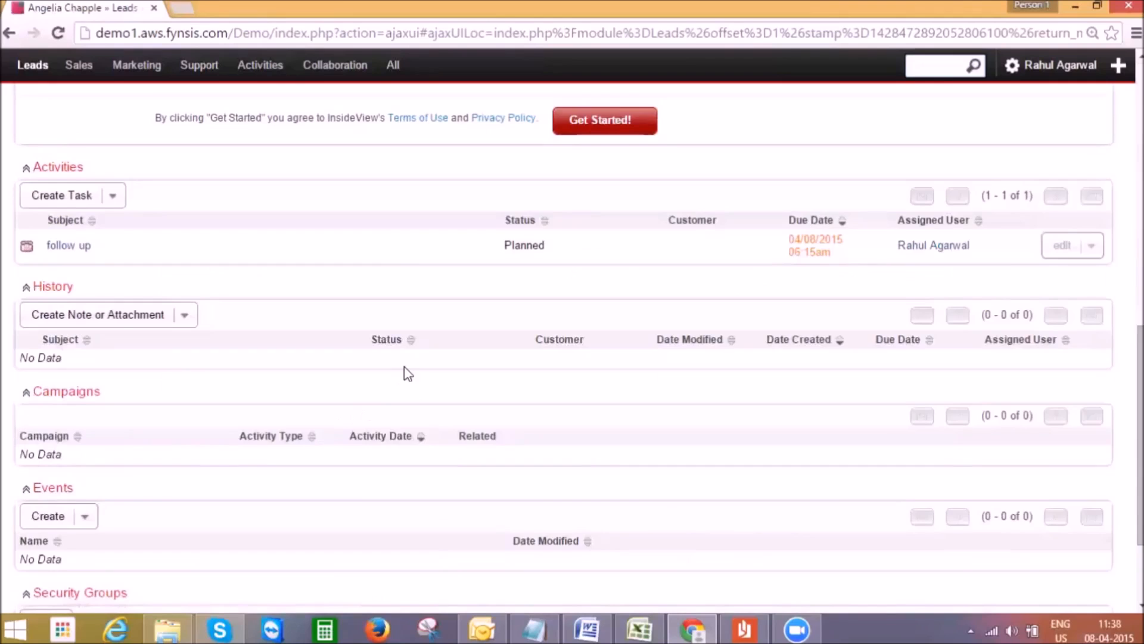
# Edit the lead, touch the Status Description field and save it with status In Process
pyautogui.scroll(3)
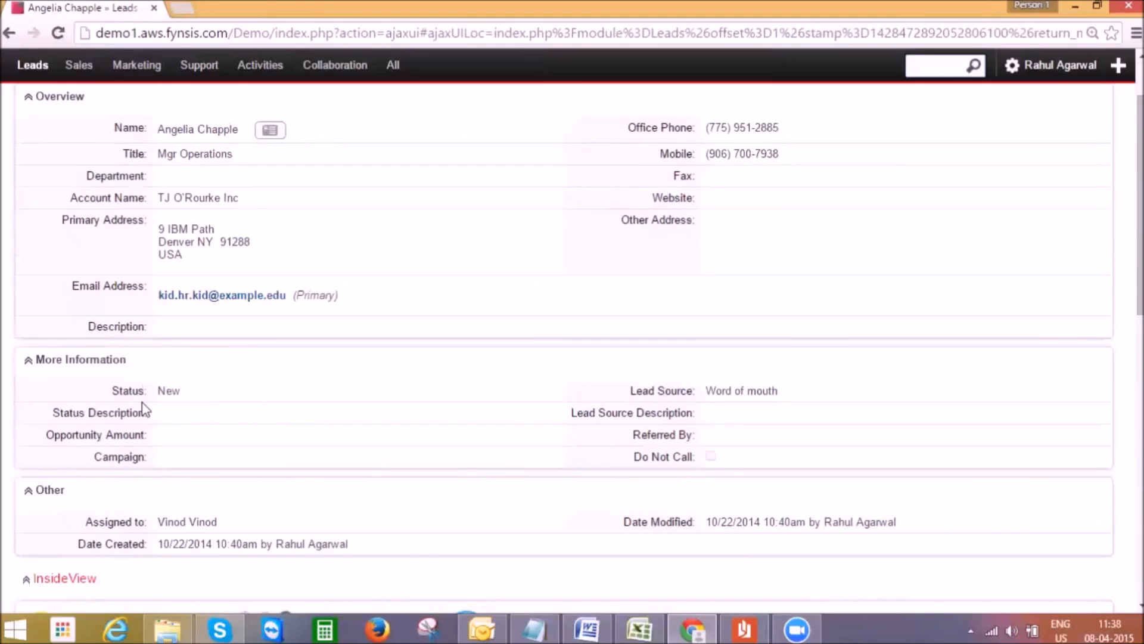
pyautogui.scroll(3)
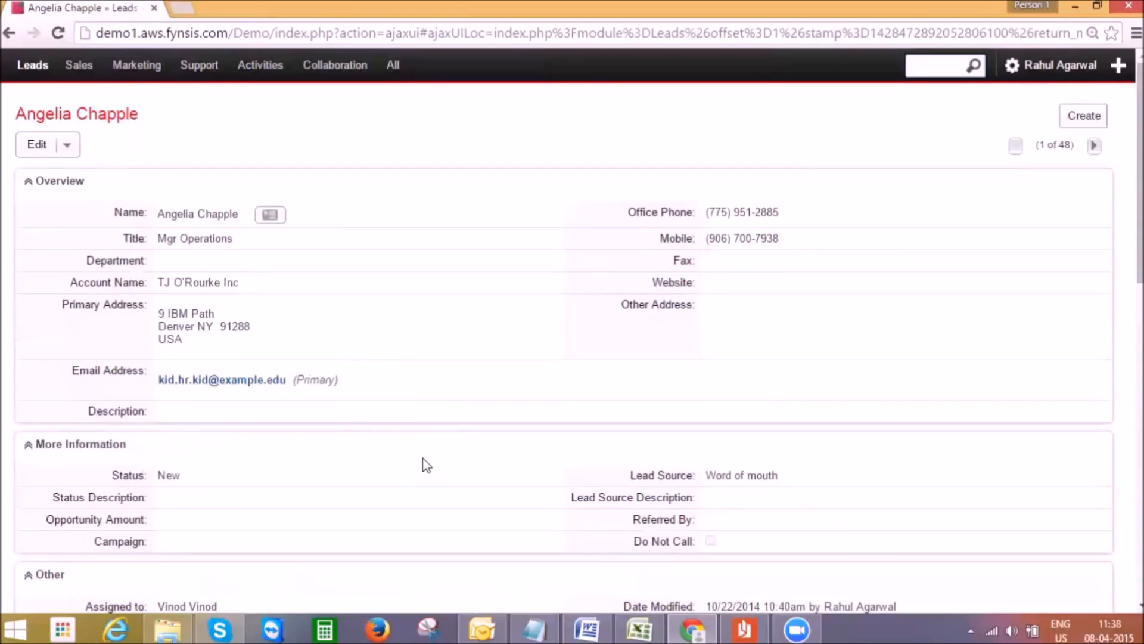
pyautogui.moveTo(51, 174)
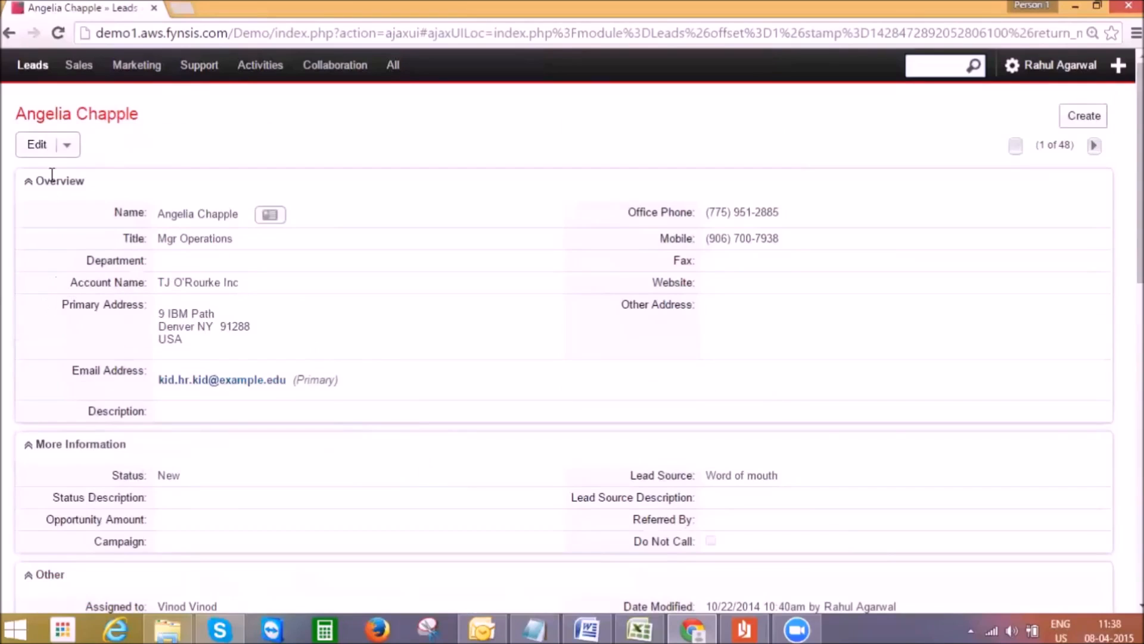
pyautogui.click(37, 144)
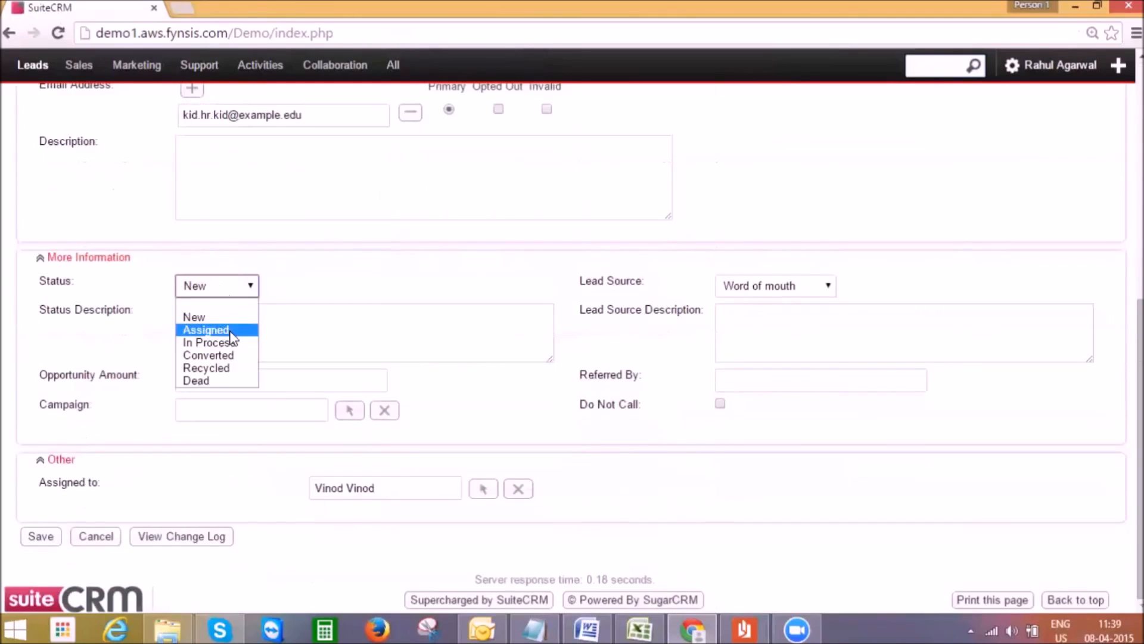
pyautogui.click(210, 342)
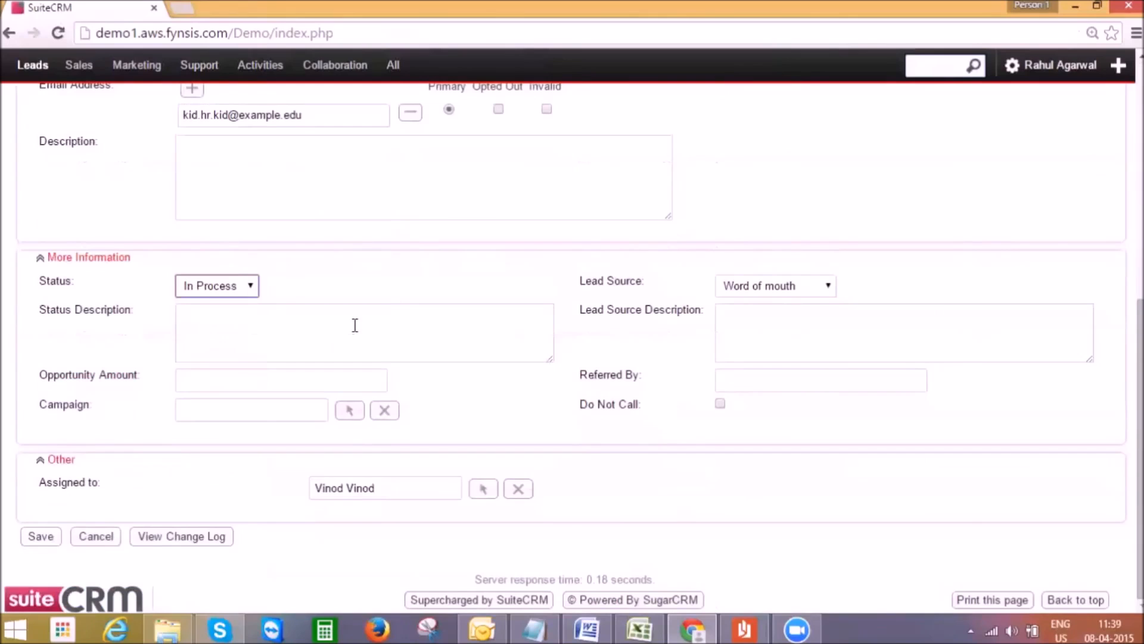
pyautogui.moveTo(336, 354)
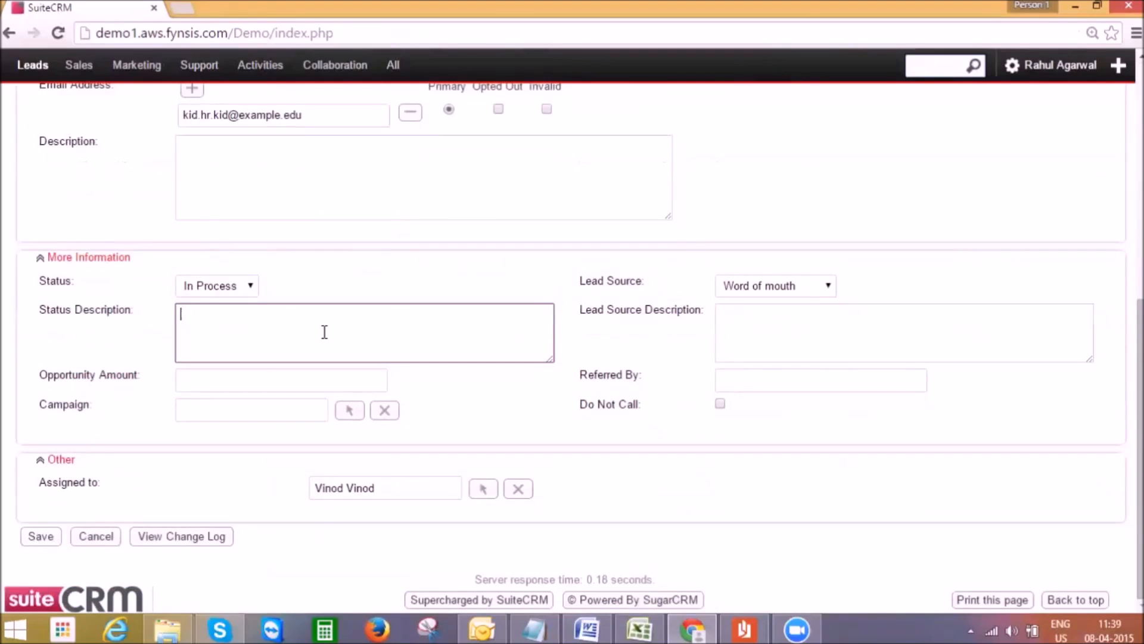
pyautogui.scroll(3)
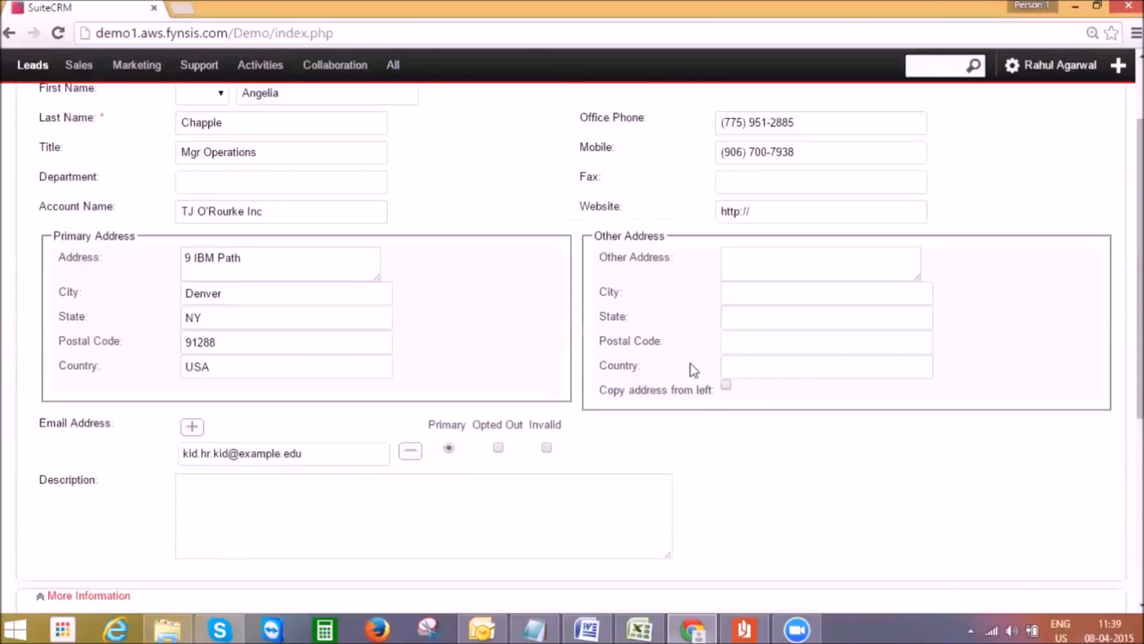
pyautogui.scroll(3)
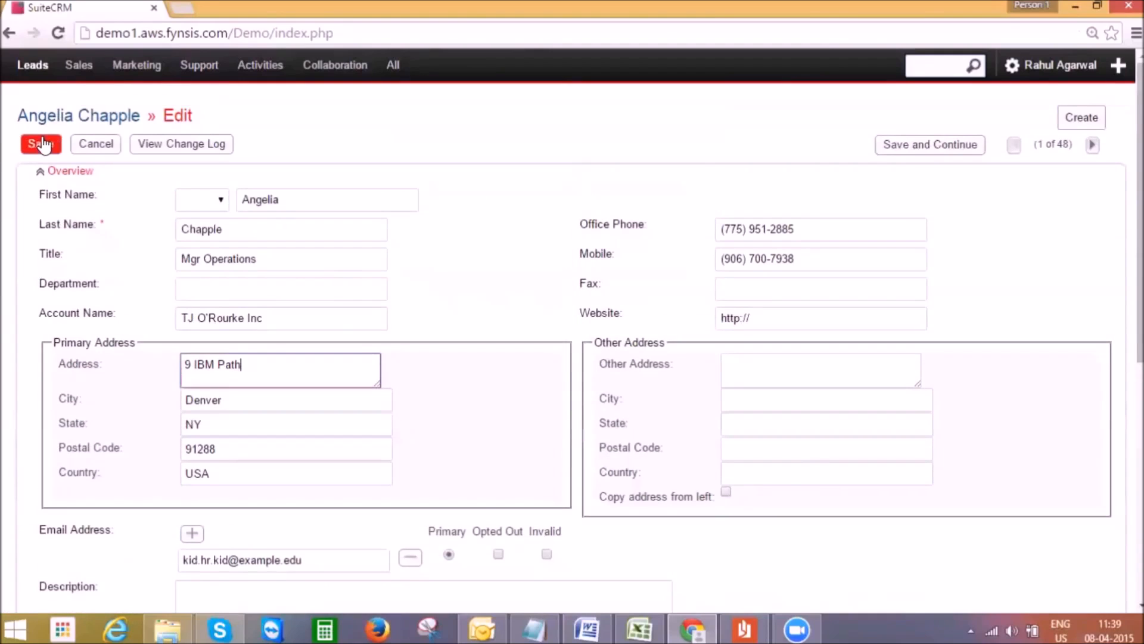
pyautogui.click(41, 144)
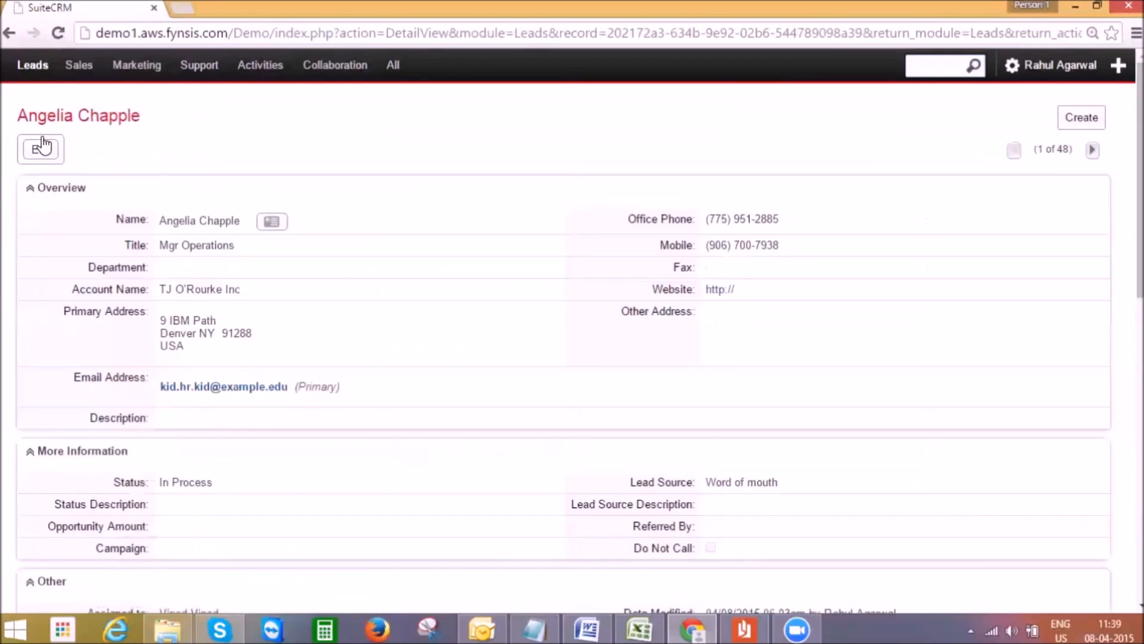
# Run Convert Lead, review the contact and TJ O'Rourke Inc account sections, and save the conversion
pyautogui.click(41, 149)
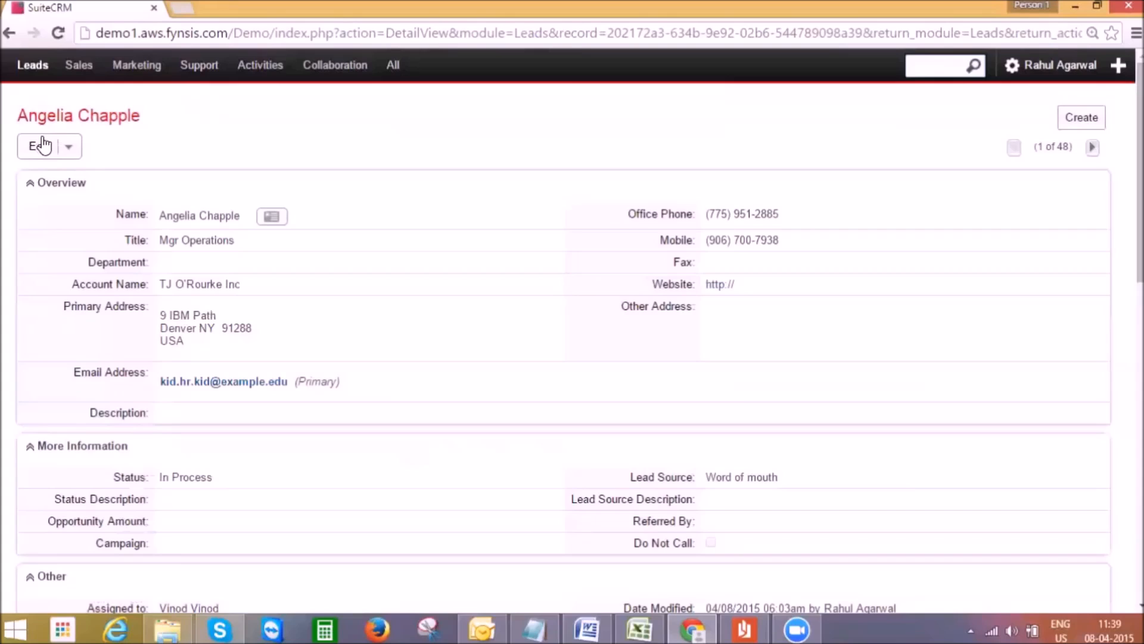
pyautogui.moveTo(93, 155)
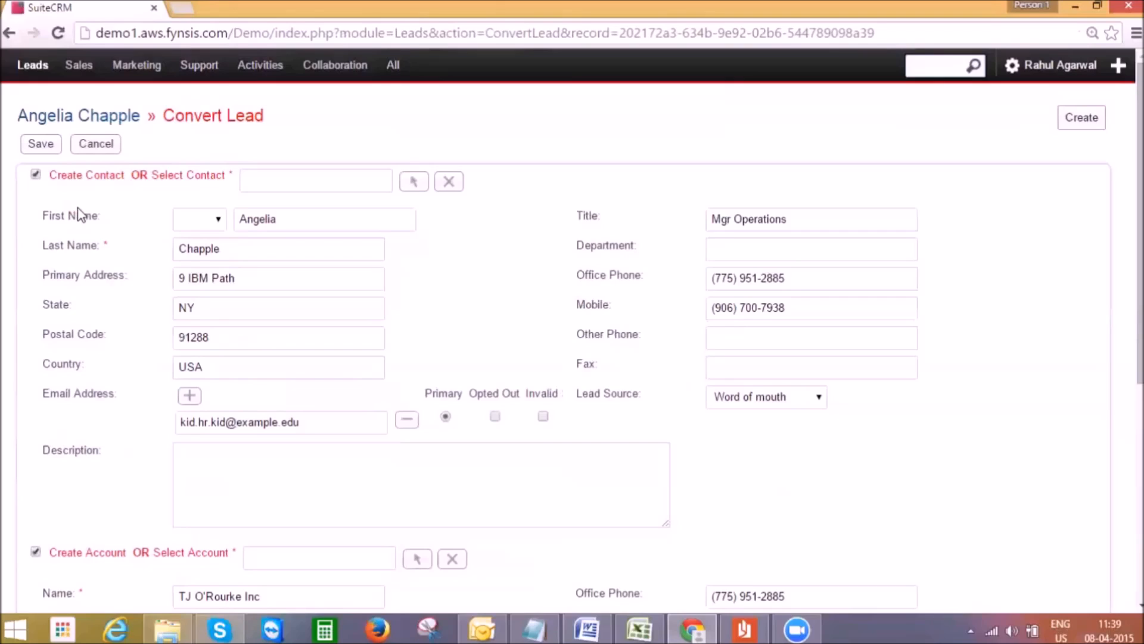
pyautogui.moveTo(260, 272)
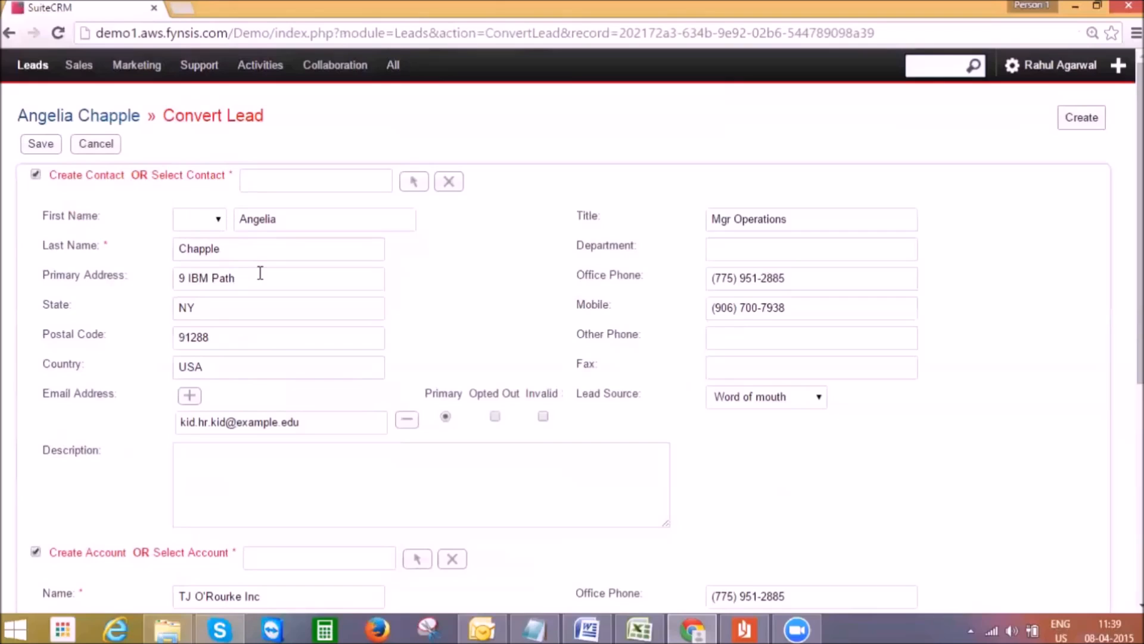
pyautogui.scroll(-3)
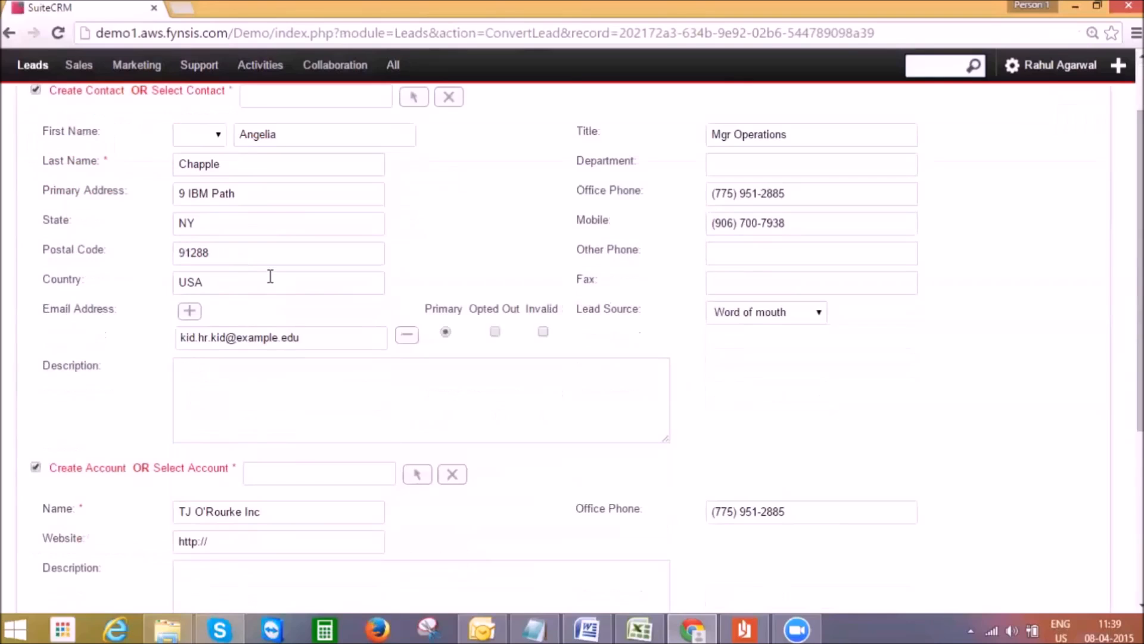
pyautogui.scroll(-3)
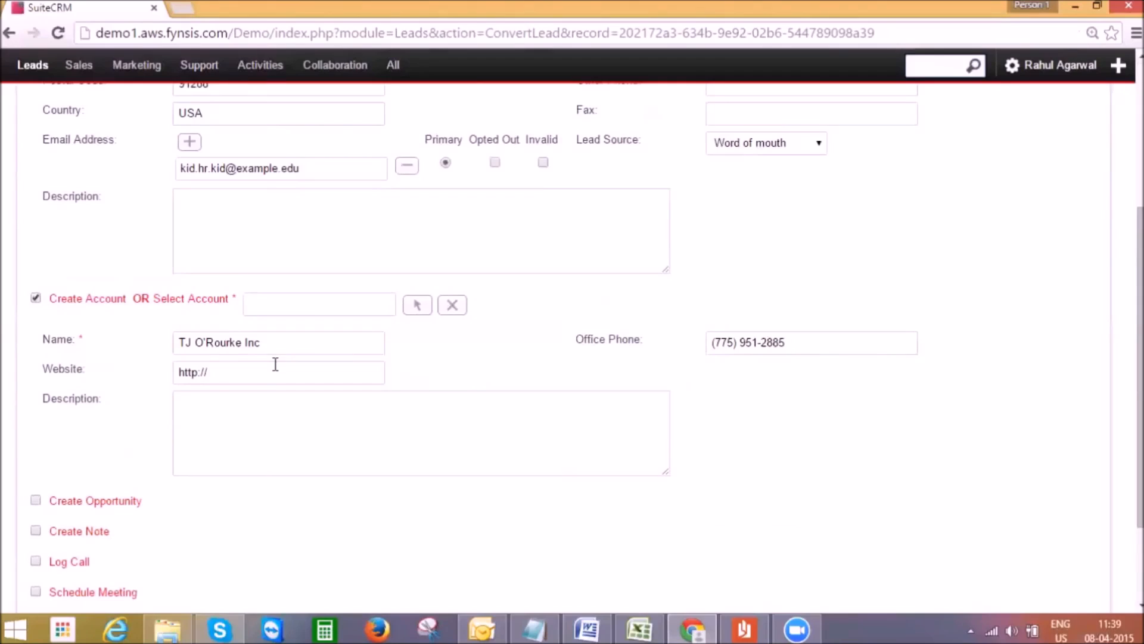
pyautogui.moveTo(274, 361)
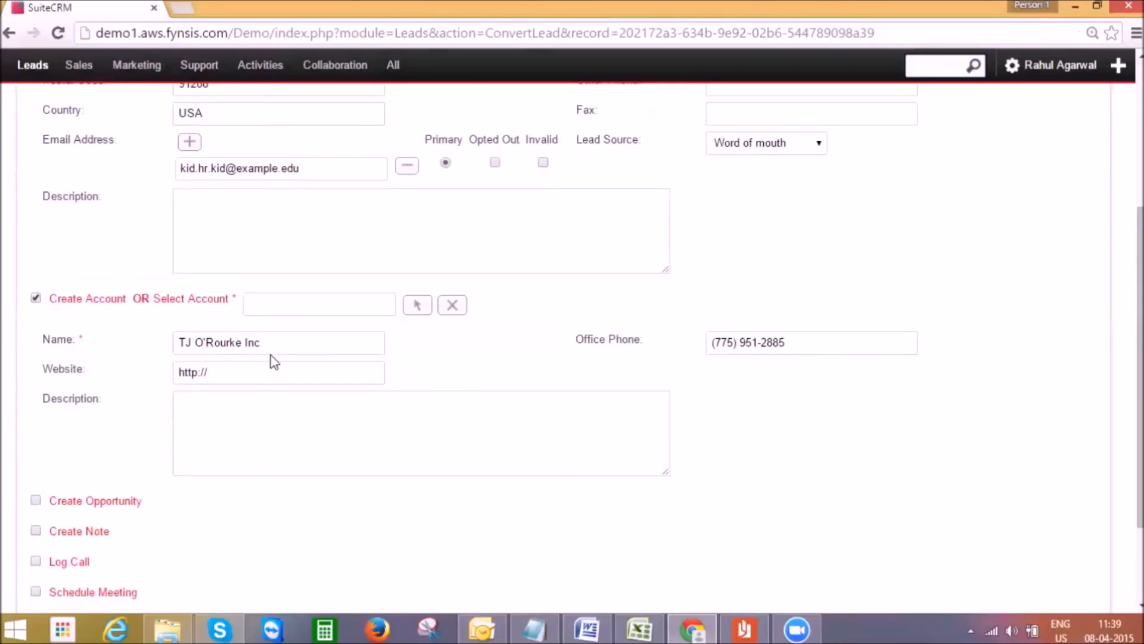
pyautogui.moveTo(284, 298)
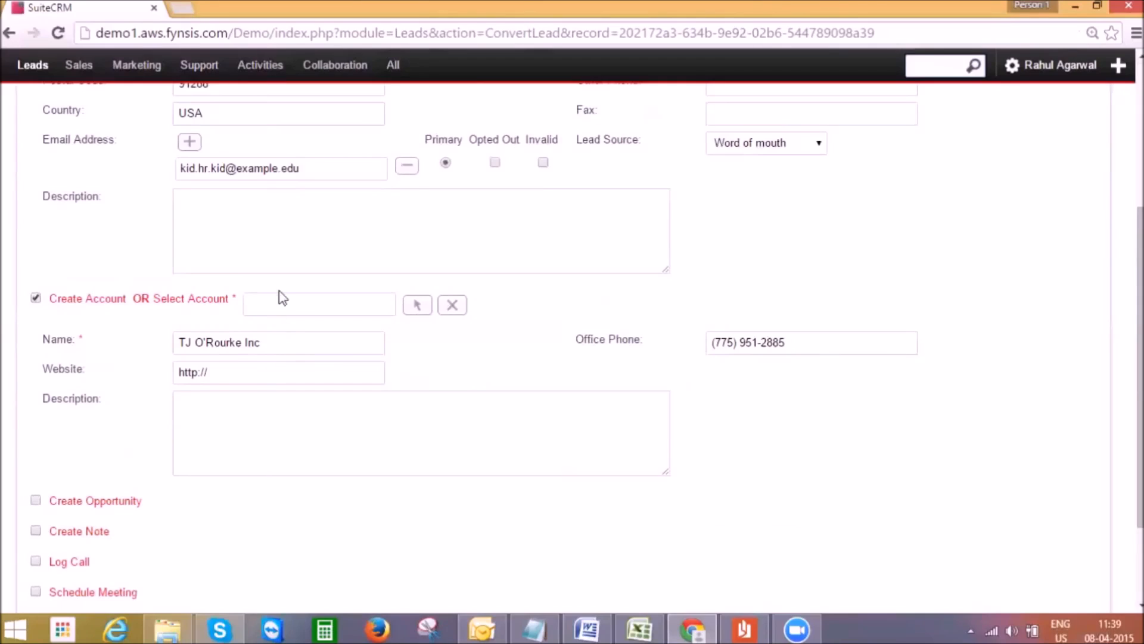
pyautogui.scroll(-3)
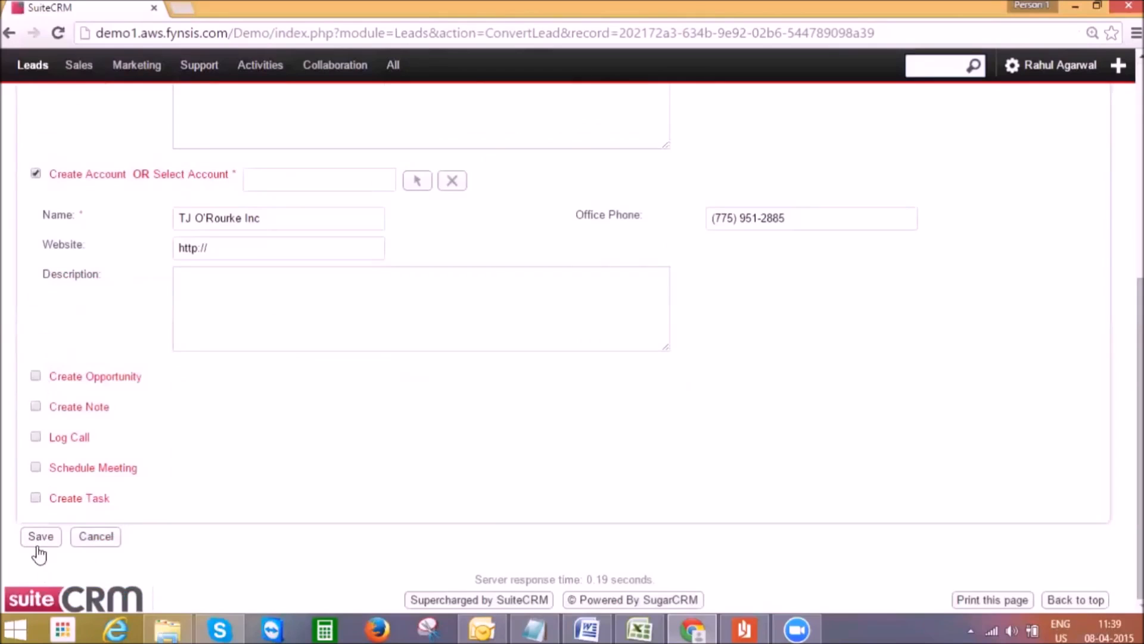
pyautogui.click(40, 536)
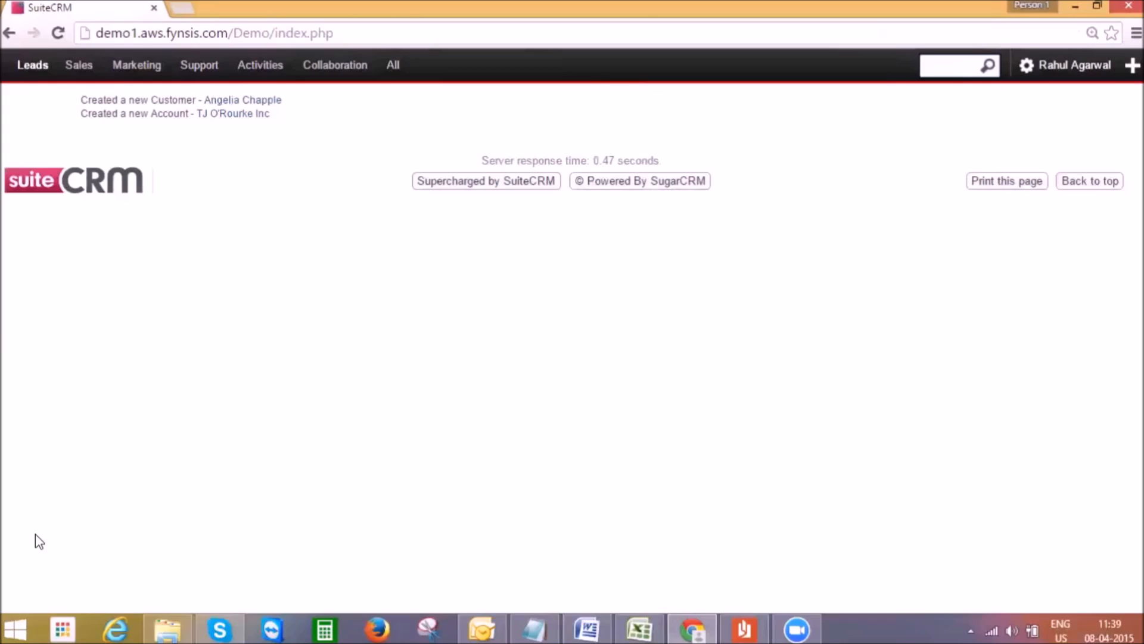
pyautogui.moveTo(236, 116)
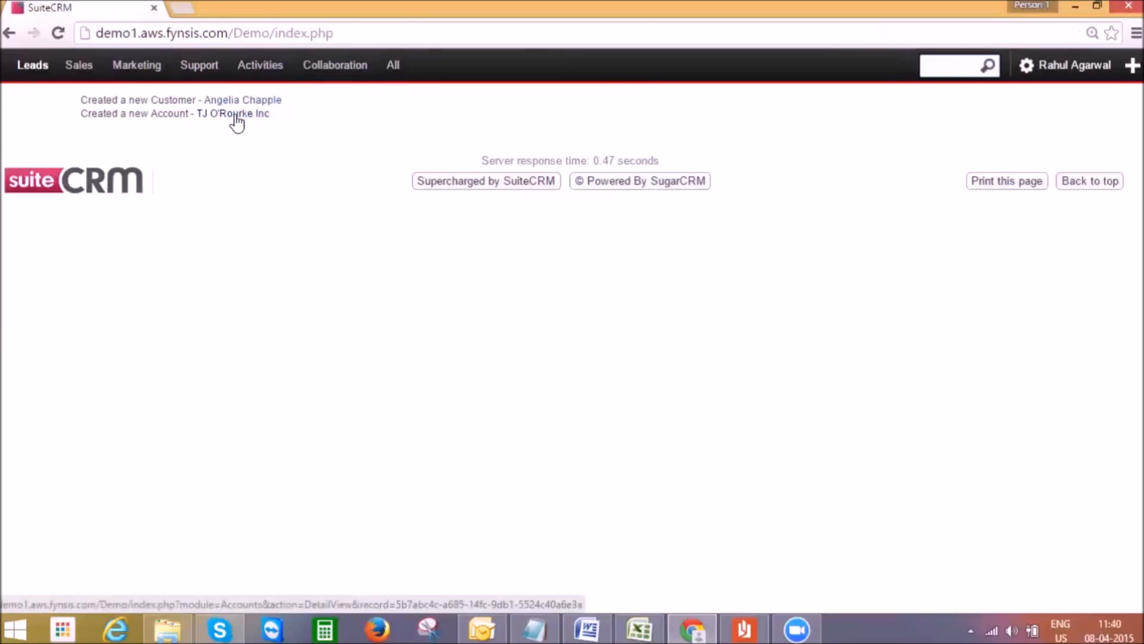
# Go to the Accounts list via the Sales menu and view the ABC Ltd account record
pyautogui.click(79, 64)
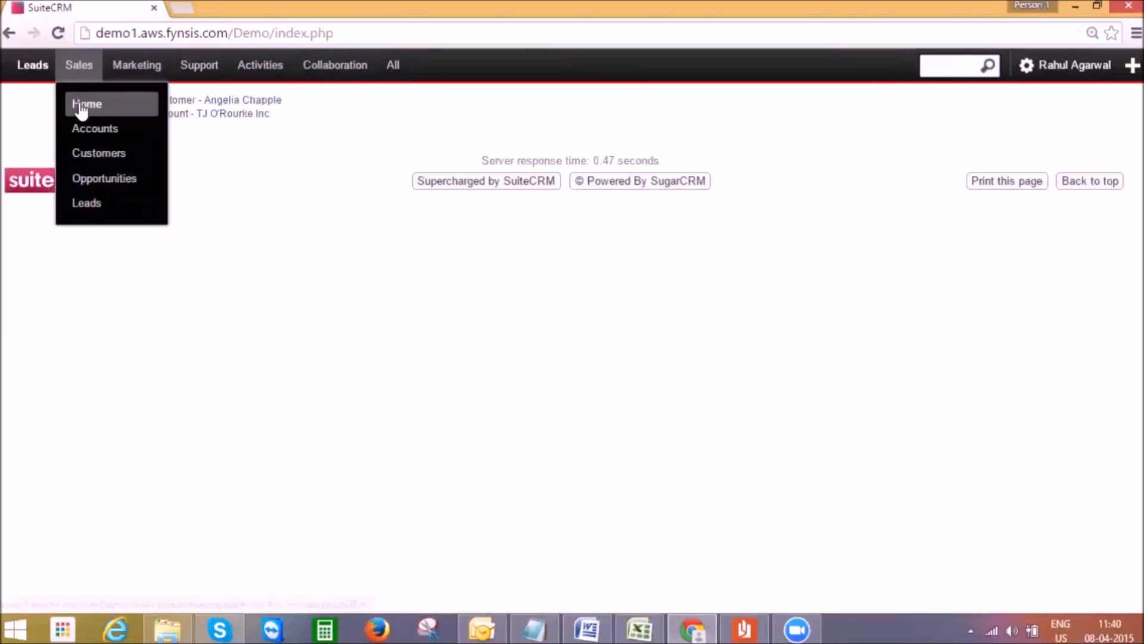
pyautogui.click(95, 128)
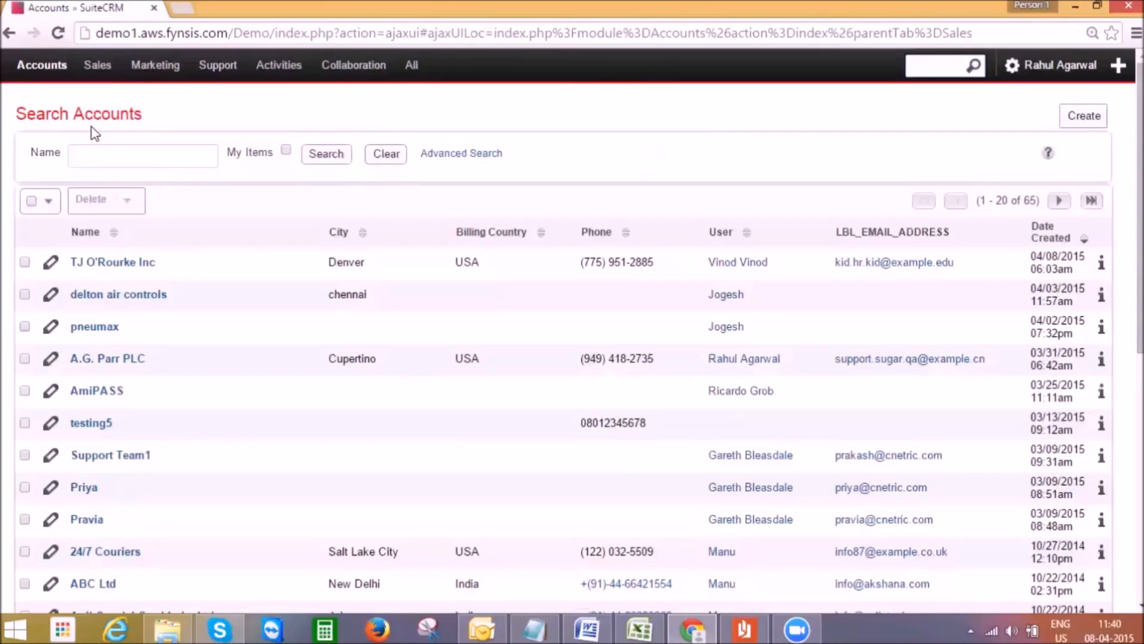
pyautogui.moveTo(129, 223)
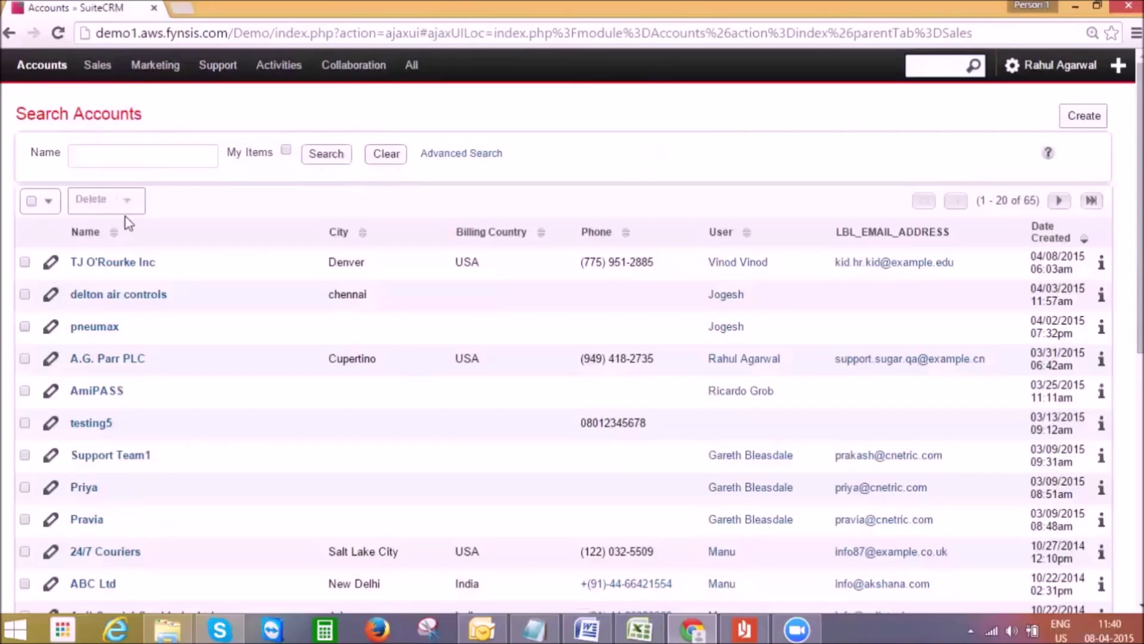
pyautogui.moveTo(206, 391)
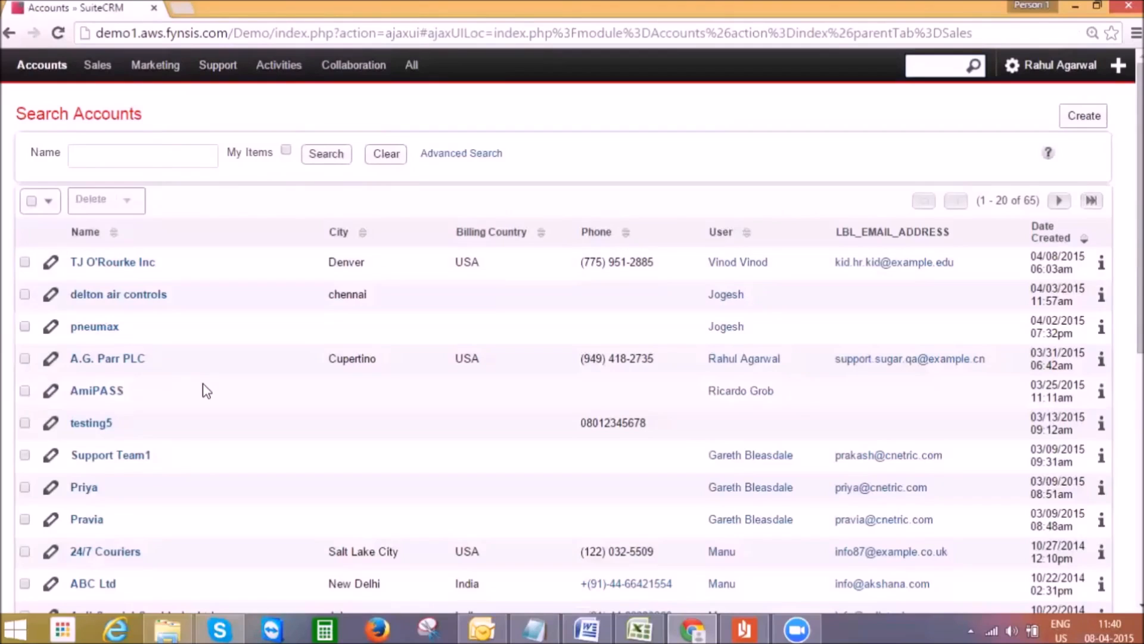
pyautogui.moveTo(92, 583)
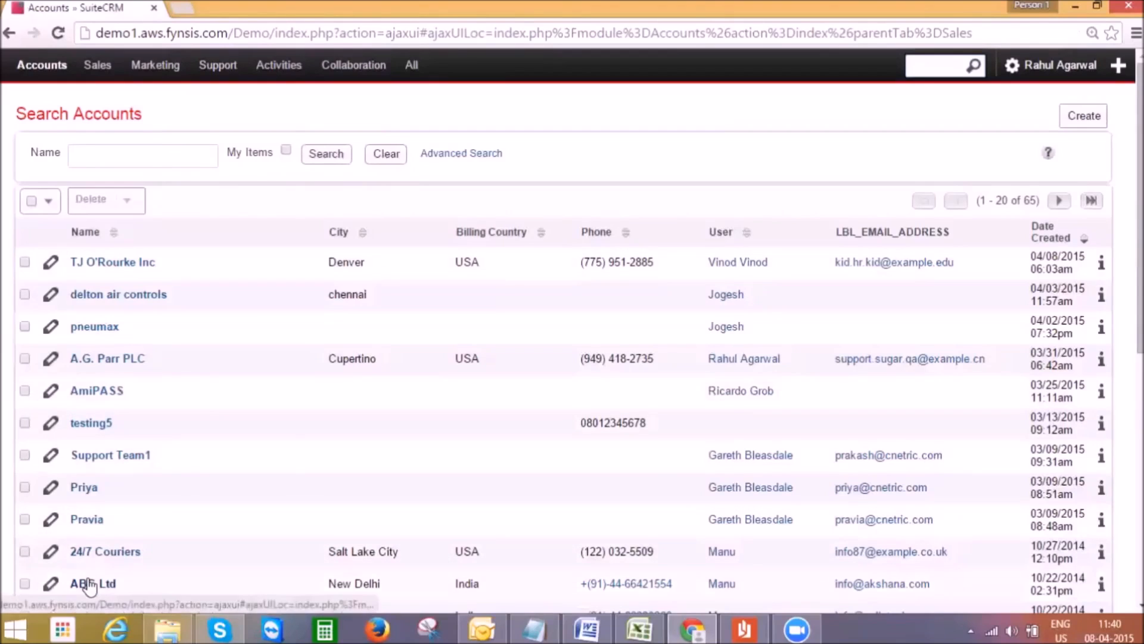
pyautogui.click(92, 583)
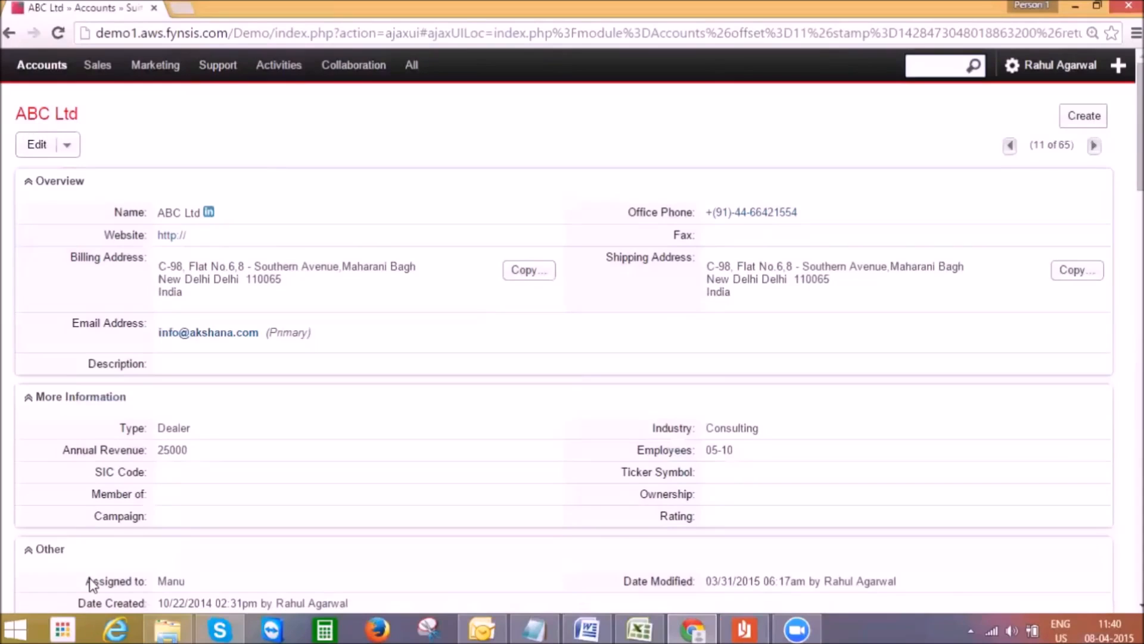
pyautogui.moveTo(236, 625)
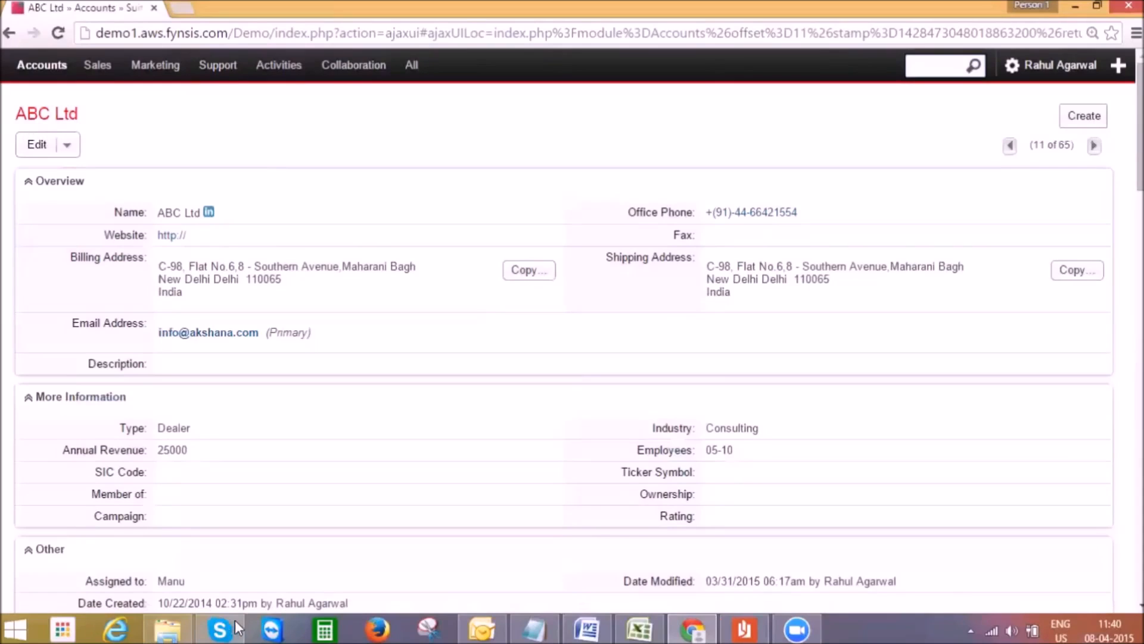
pyautogui.doubleClick(719, 449)
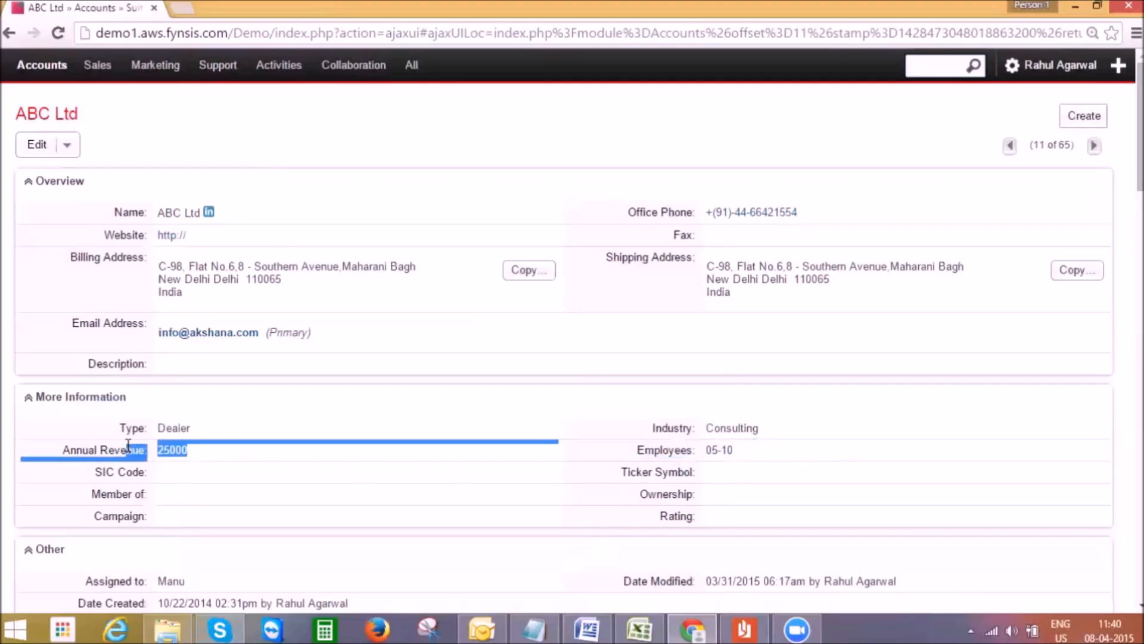
pyautogui.moveTo(182, 251)
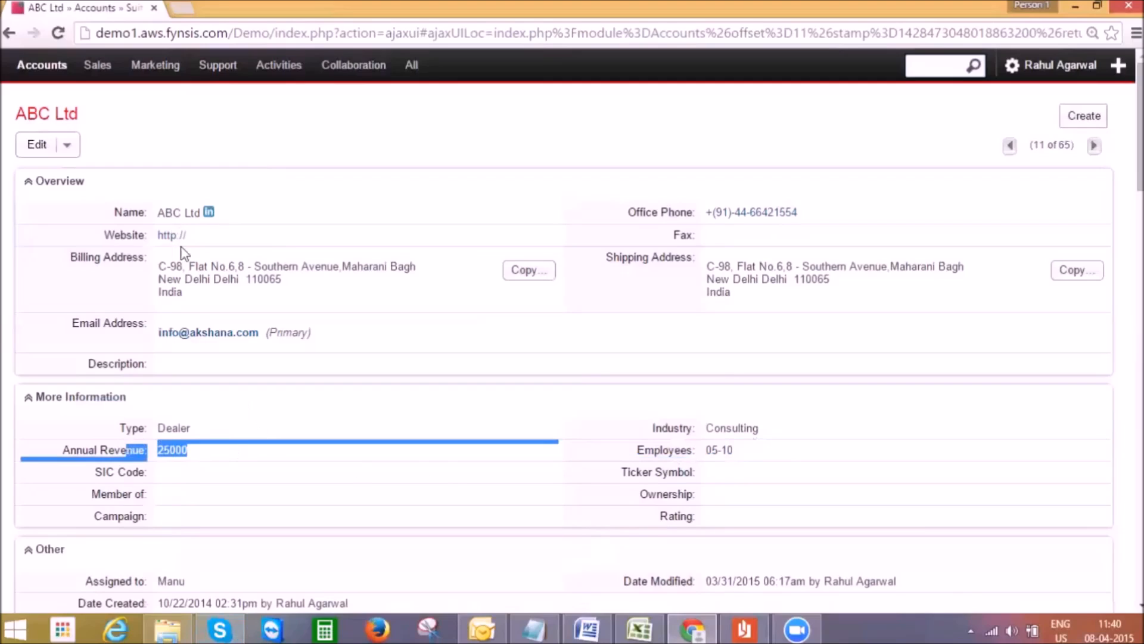
pyautogui.moveTo(435, 328)
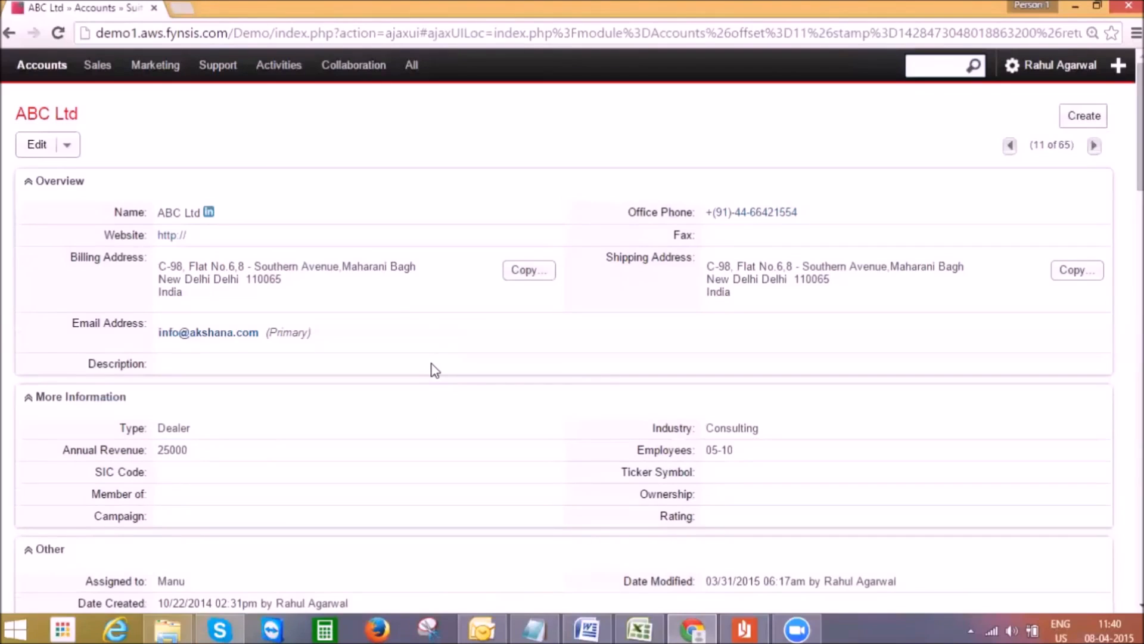
pyautogui.scroll(-3)
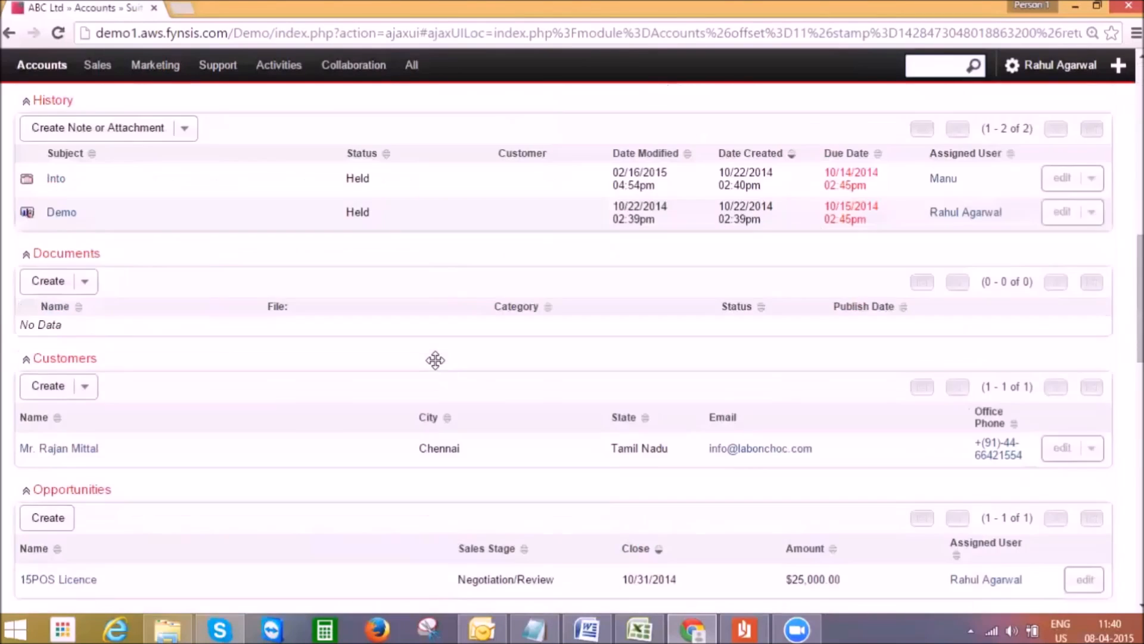
pyautogui.moveTo(96, 247)
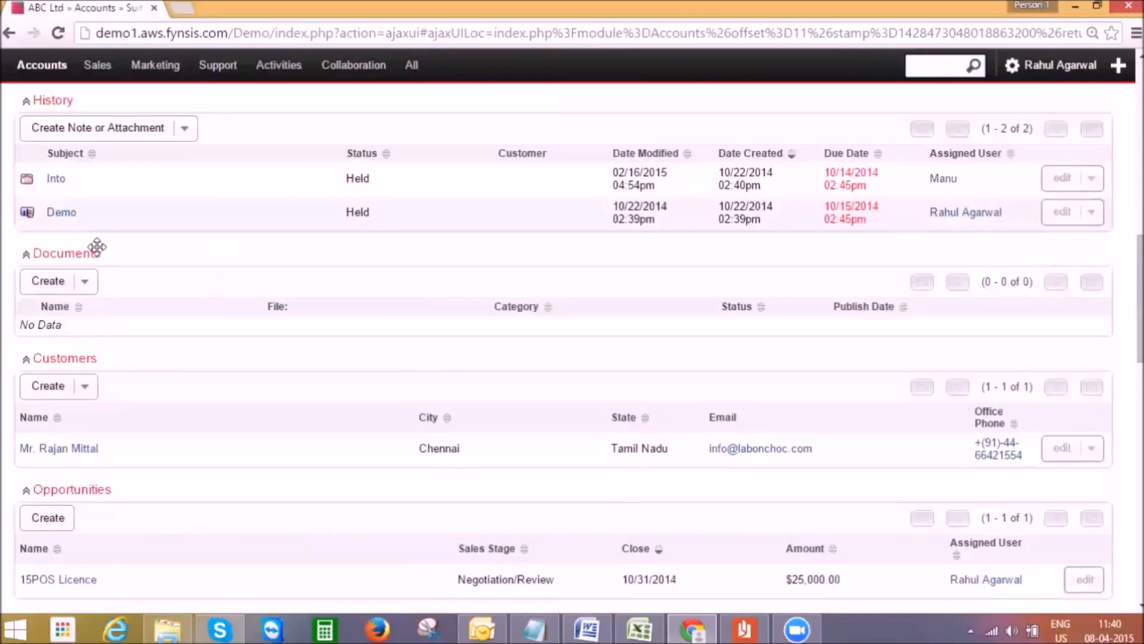
pyautogui.moveTo(103, 245)
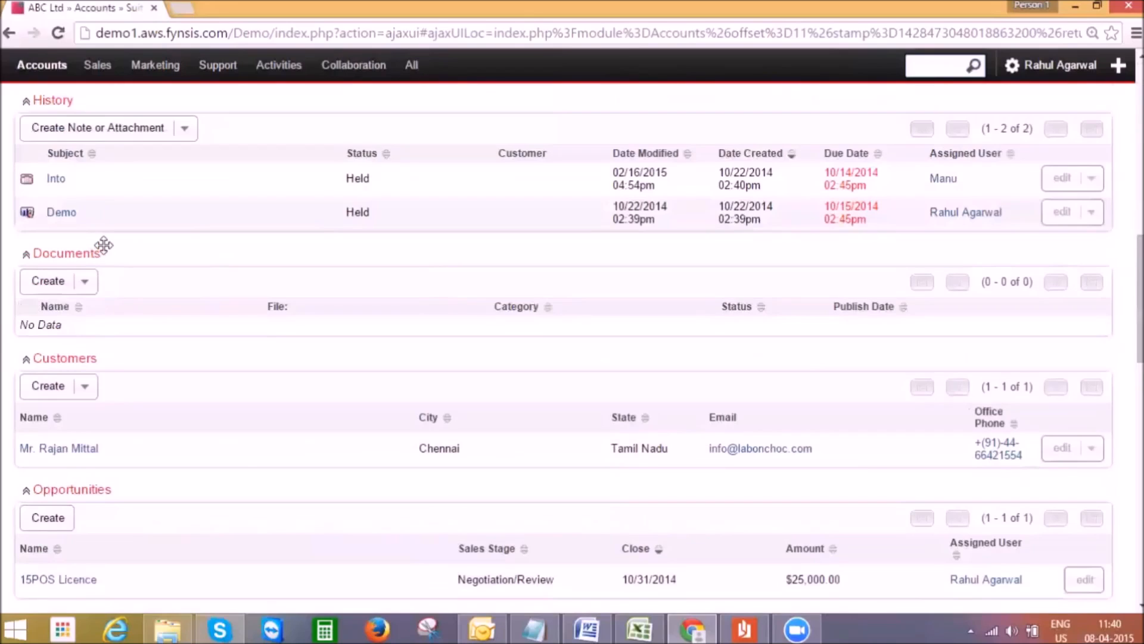
pyautogui.scroll(3)
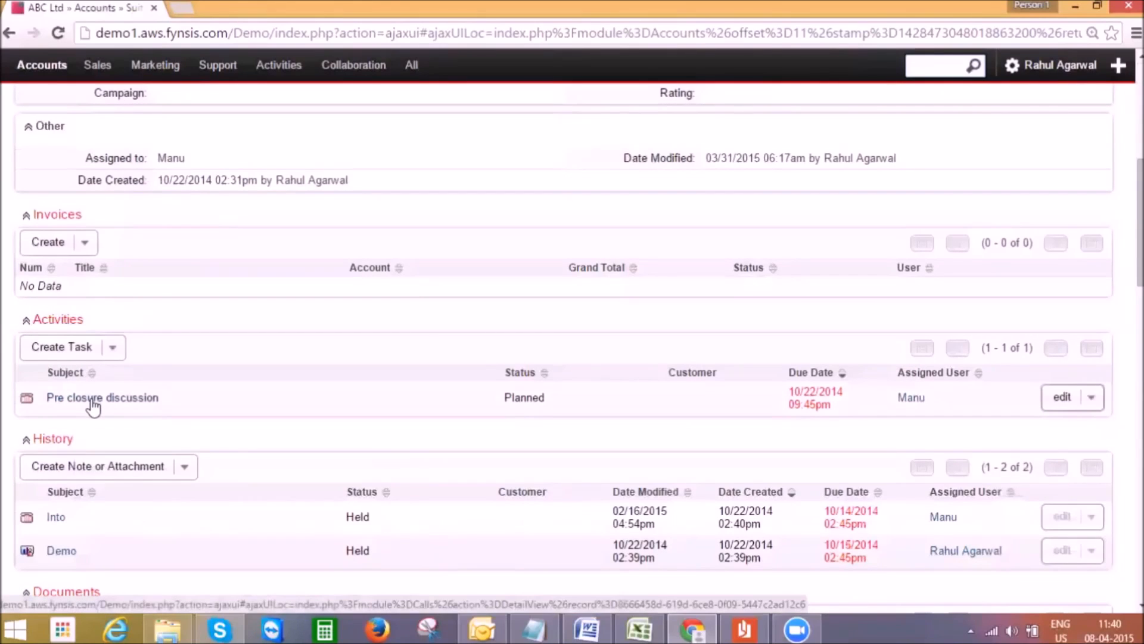
pyautogui.moveTo(122, 395)
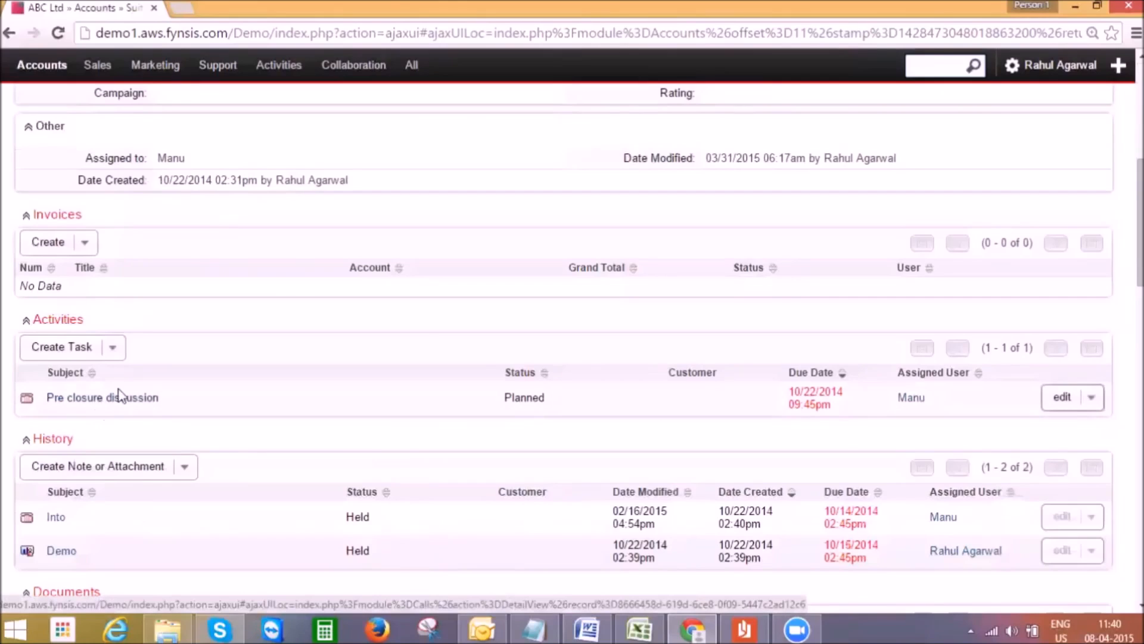
pyautogui.moveTo(112, 402)
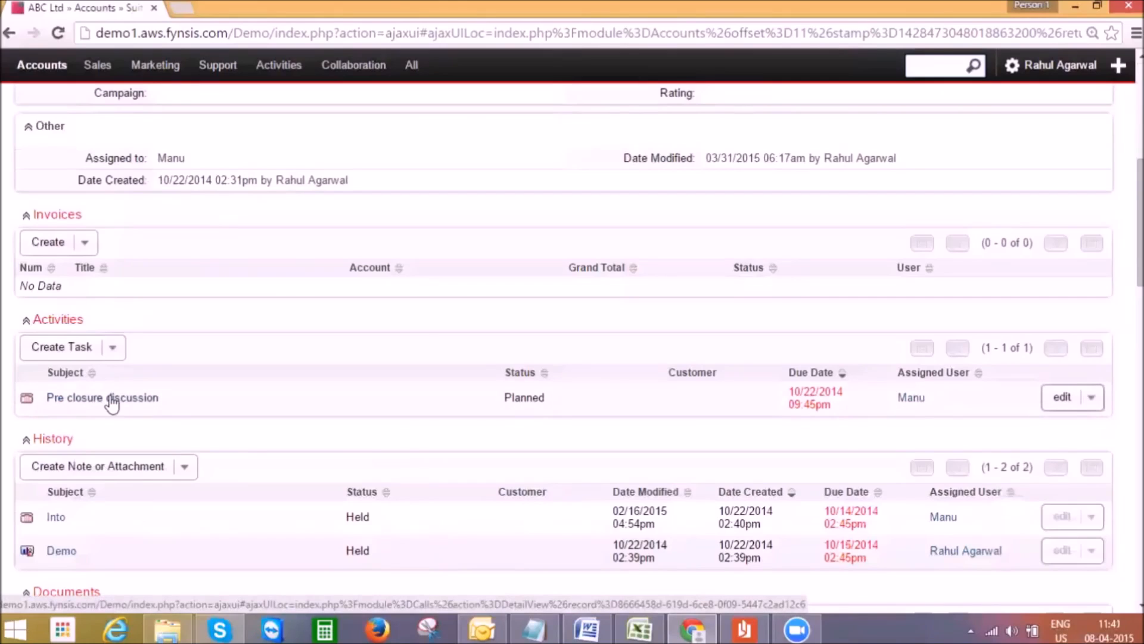
pyautogui.moveTo(114, 527)
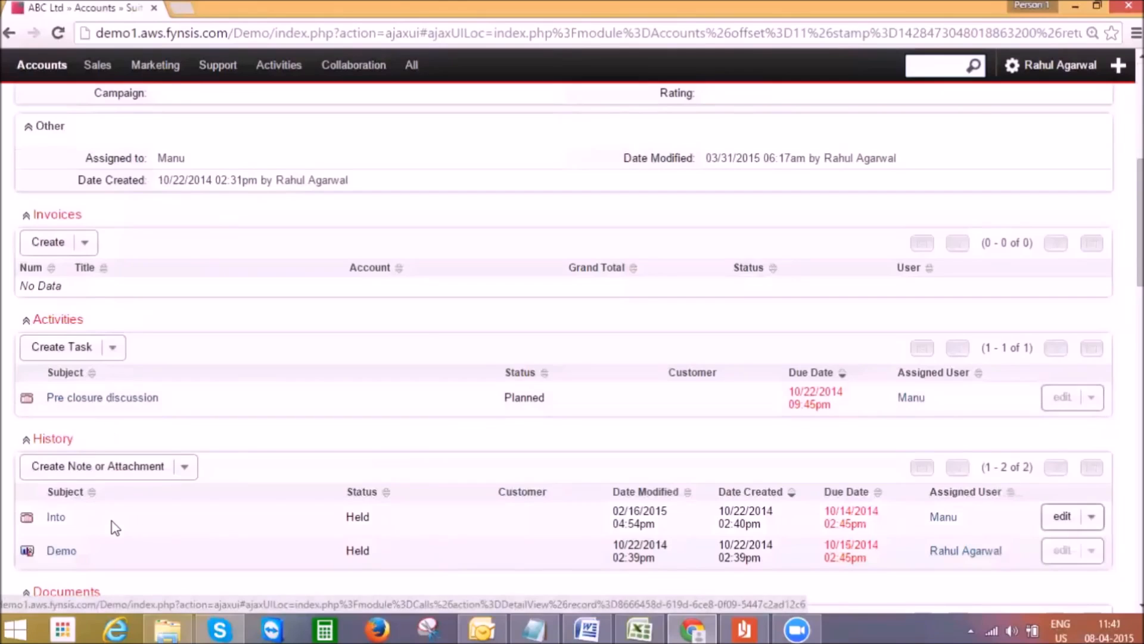
pyautogui.scroll(3)
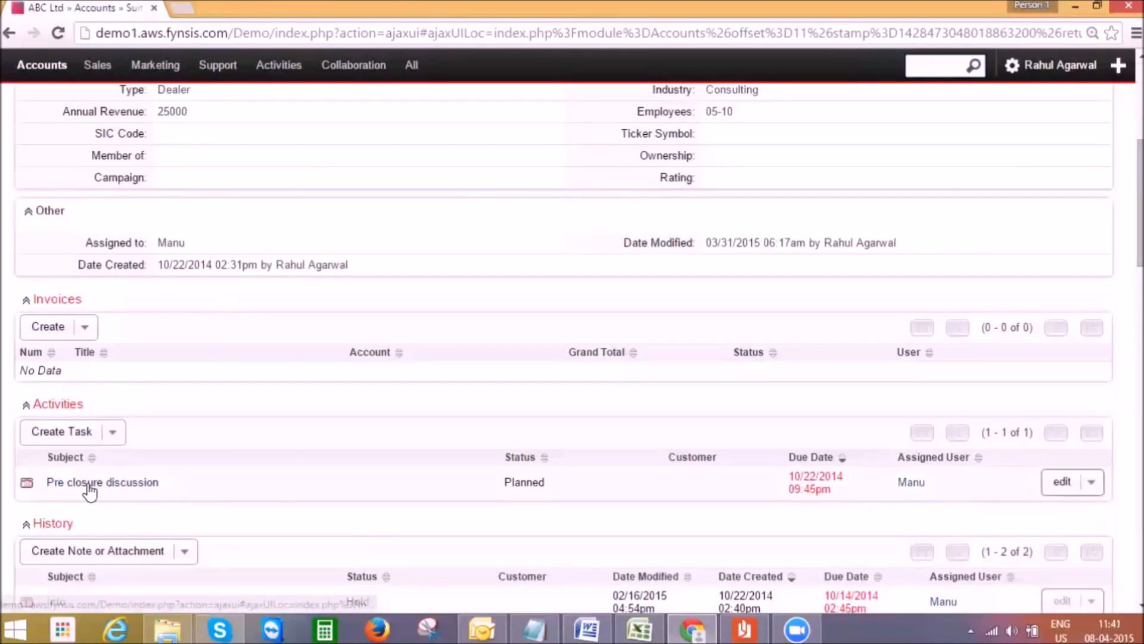
pyautogui.scroll(-3)
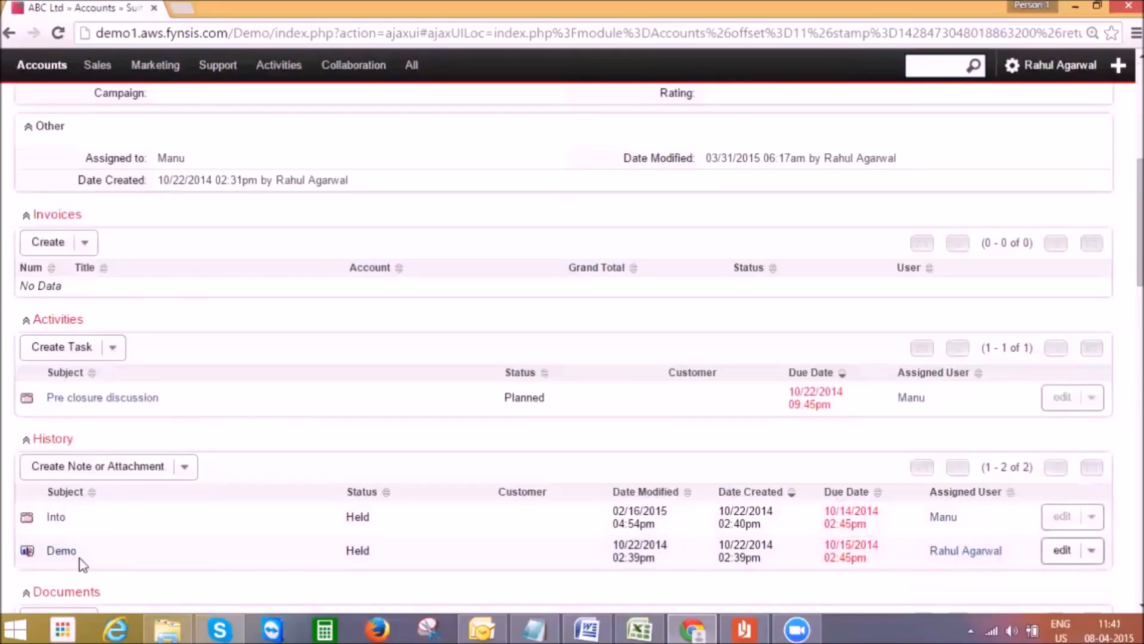
pyautogui.moveTo(114, 547)
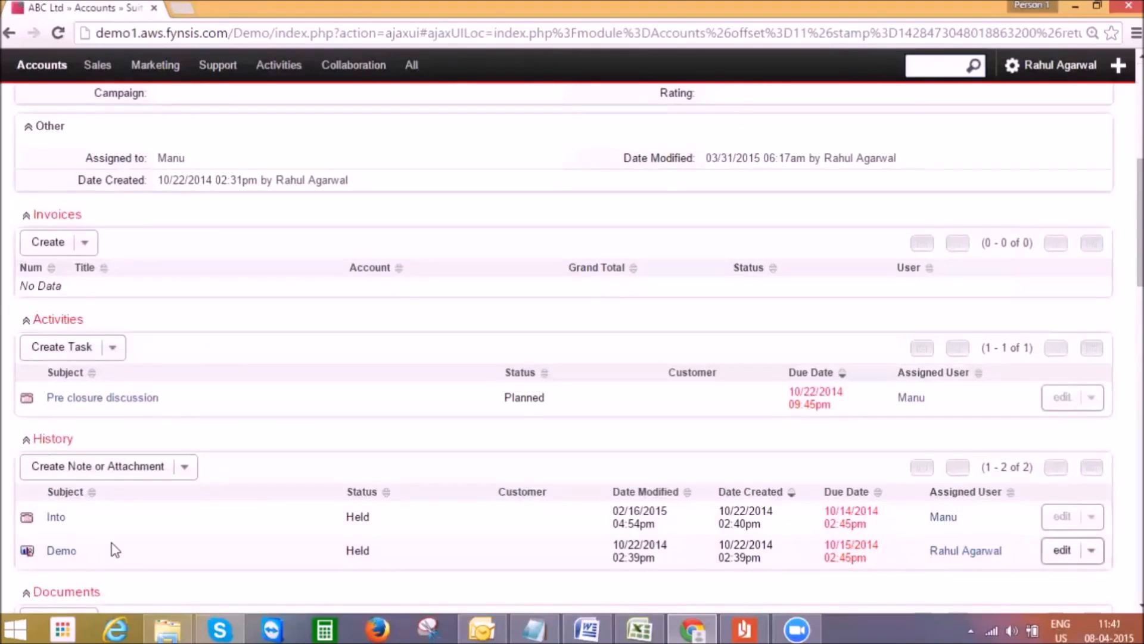
pyautogui.scroll(-3)
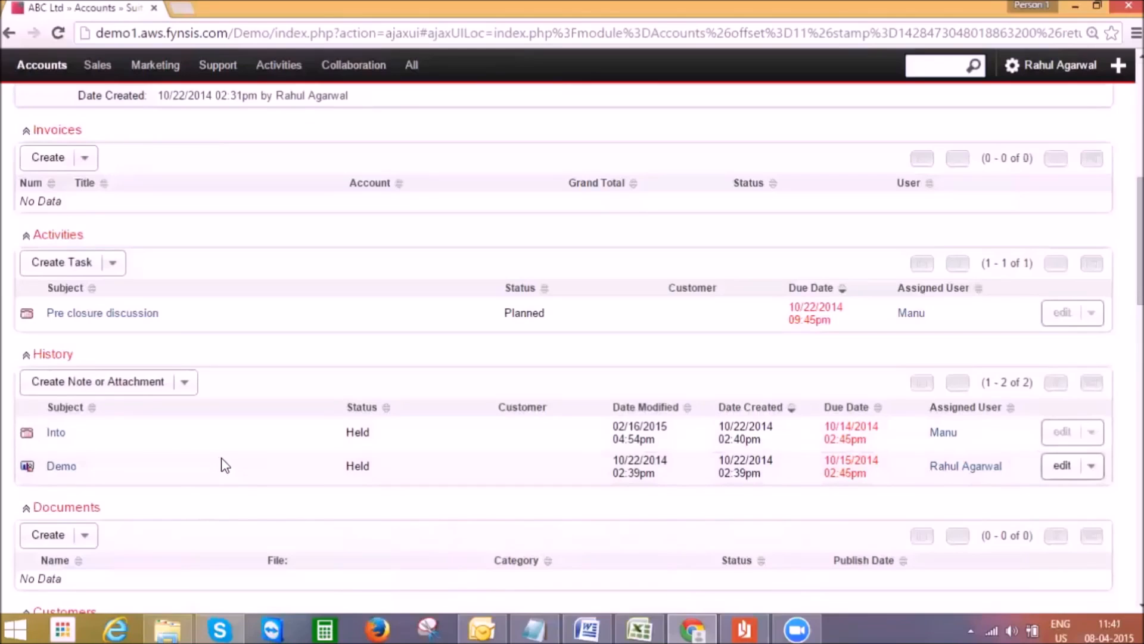
pyautogui.scroll(-3)
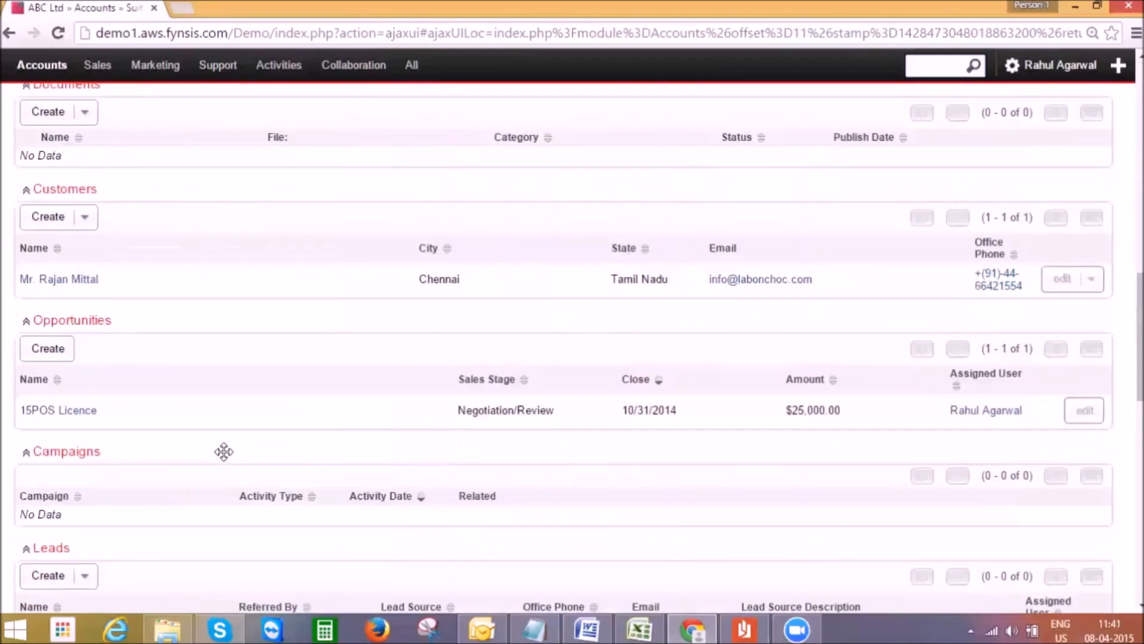
pyautogui.scroll(-3)
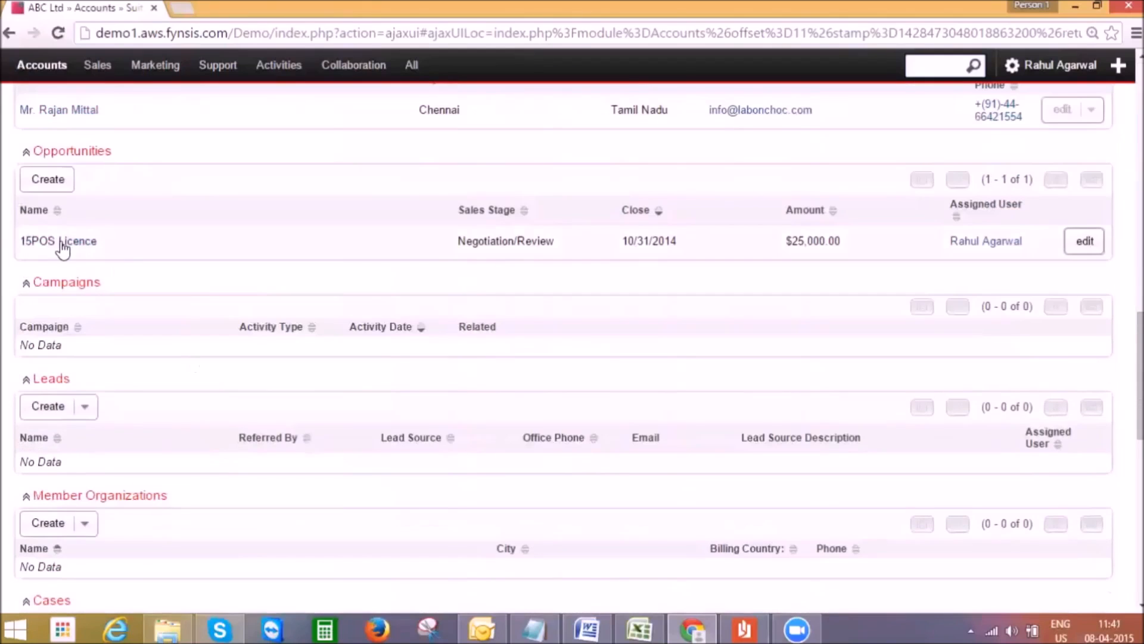
pyautogui.scroll(3)
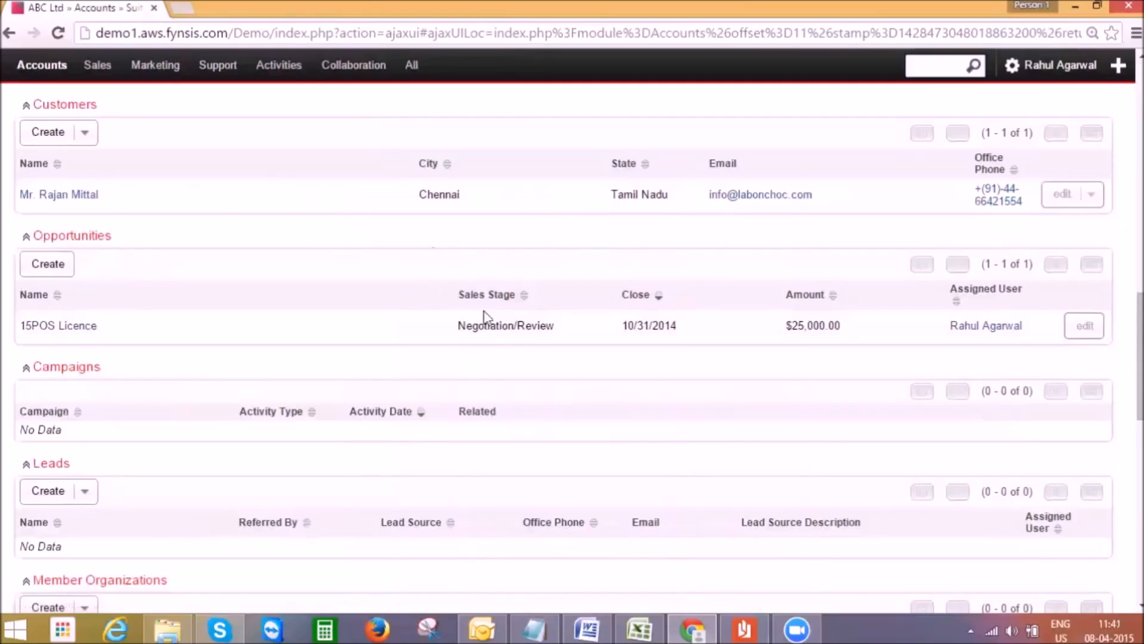
pyautogui.moveTo(511, 342)
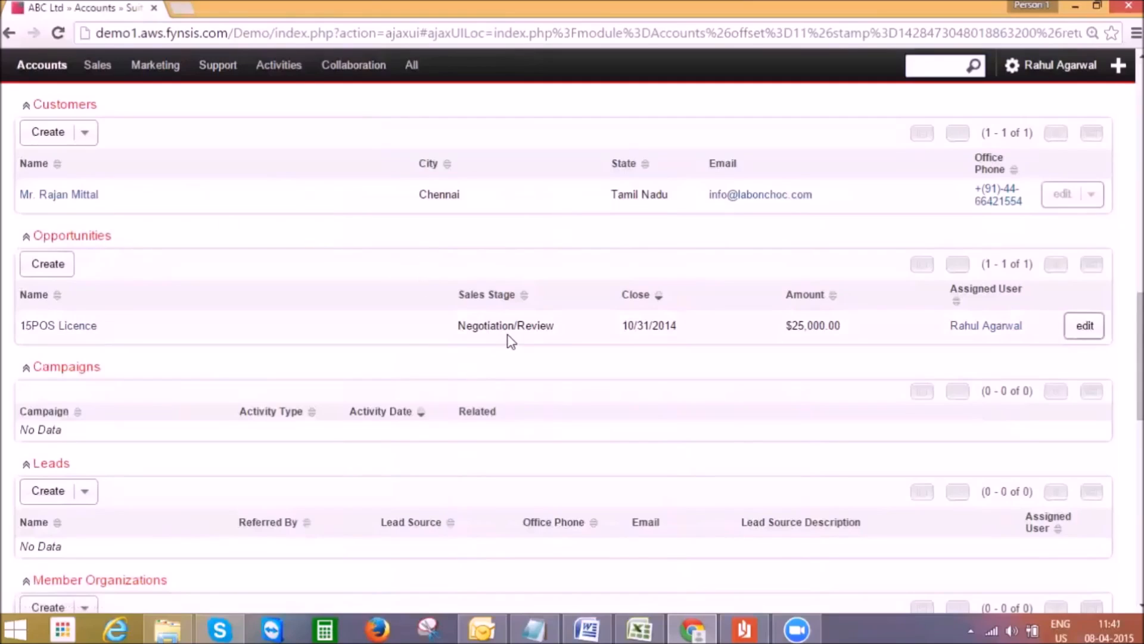
pyautogui.moveTo(985, 326)
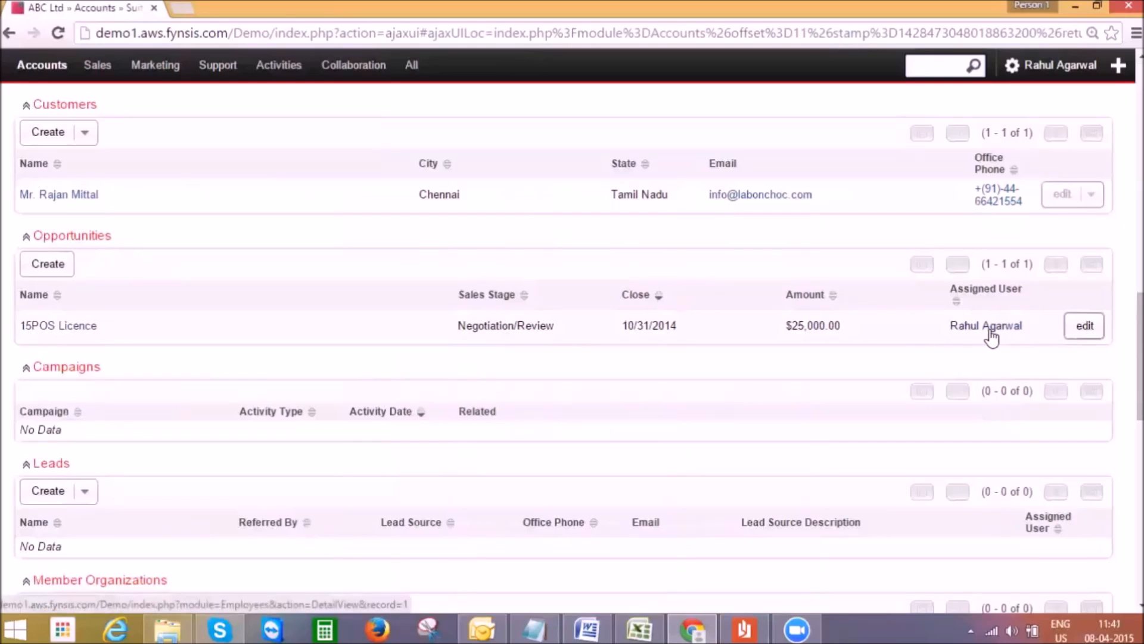
pyautogui.moveTo(836, 329)
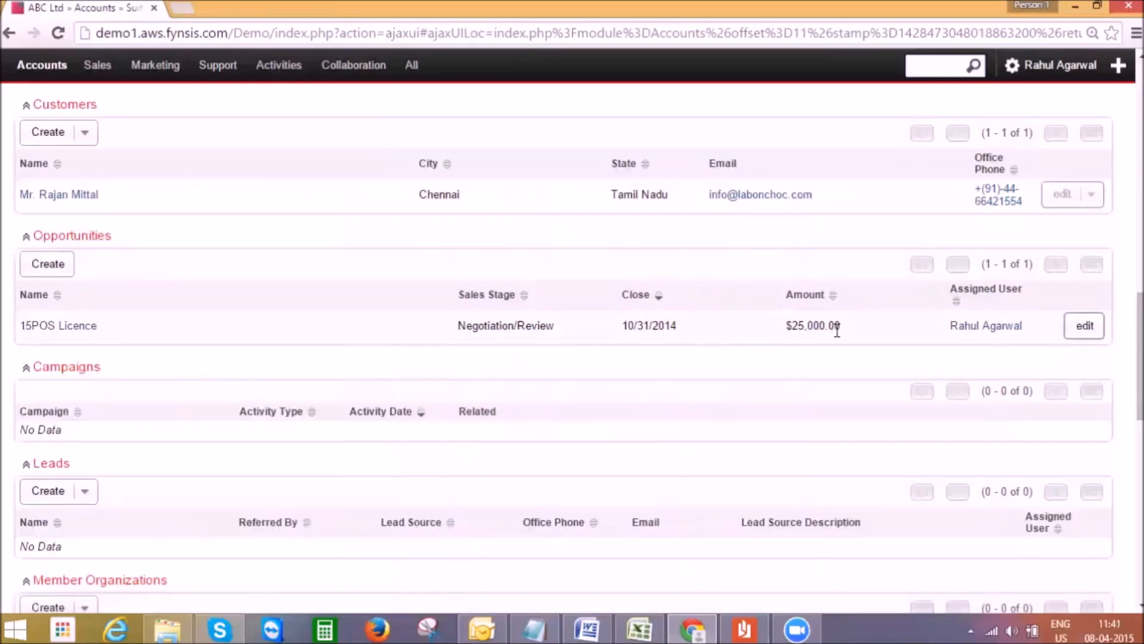
pyautogui.moveTo(662, 325)
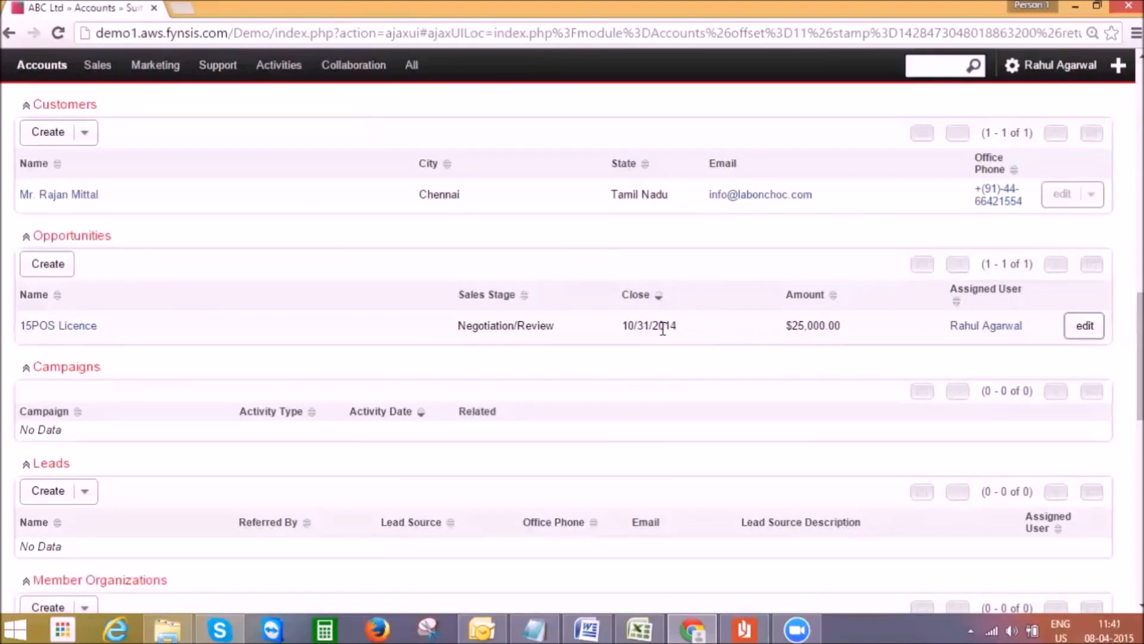
pyautogui.moveTo(530, 316)
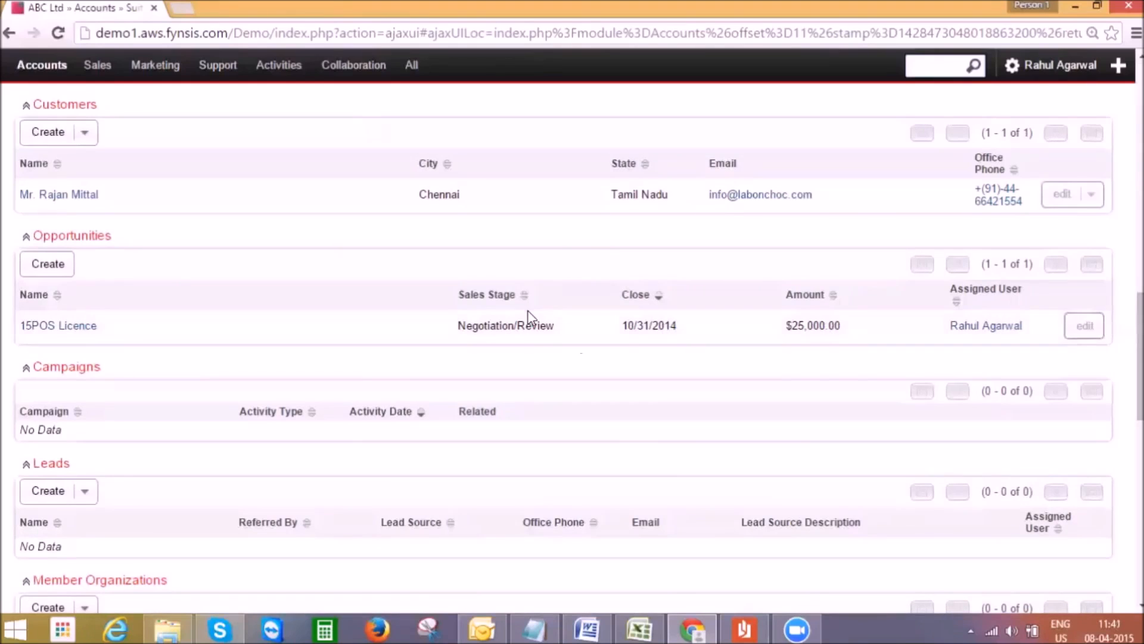
pyautogui.moveTo(58, 325)
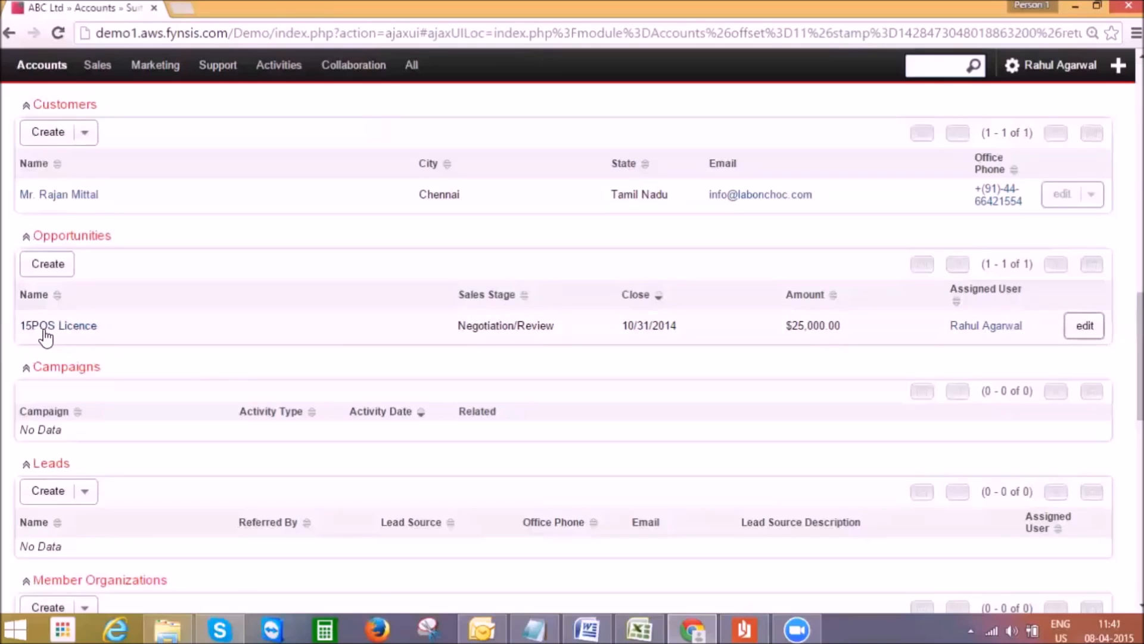
# View the 15POS Licence opportunity from ABC Ltd's subpanel and begin editing it
pyautogui.click(57, 326)
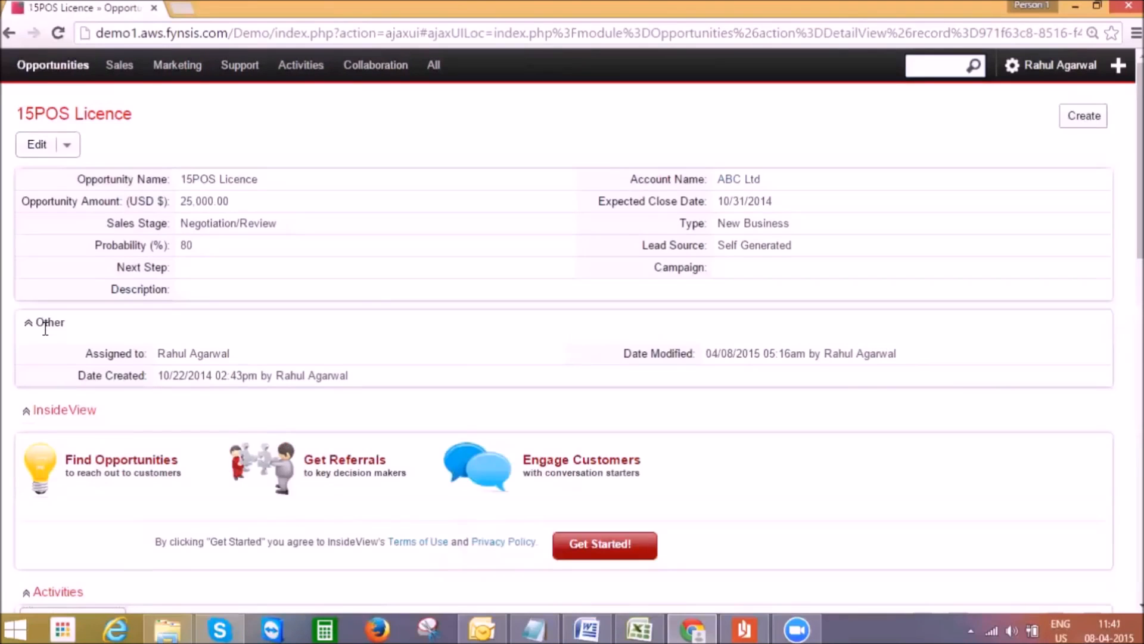
pyautogui.moveTo(230, 226)
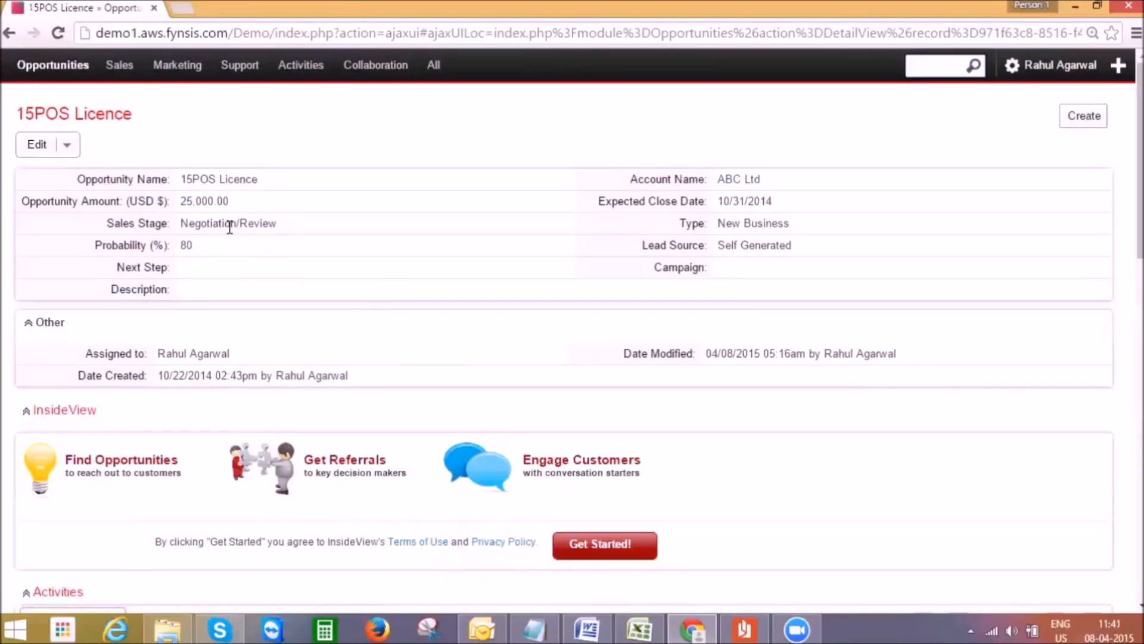
pyautogui.click(37, 144)
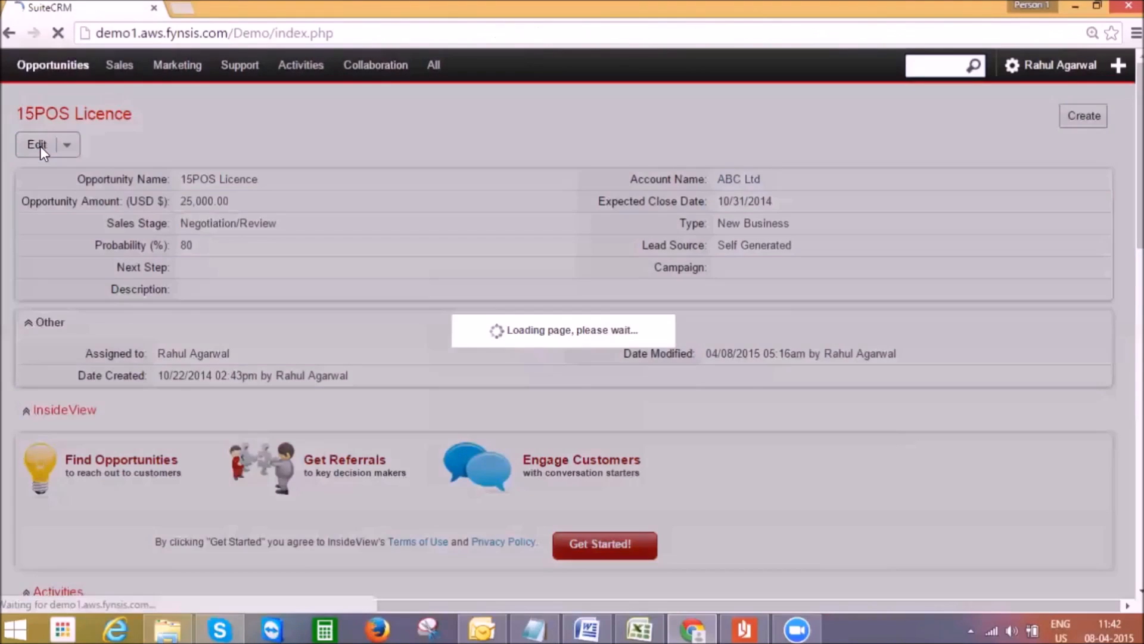
pyautogui.click(36, 144)
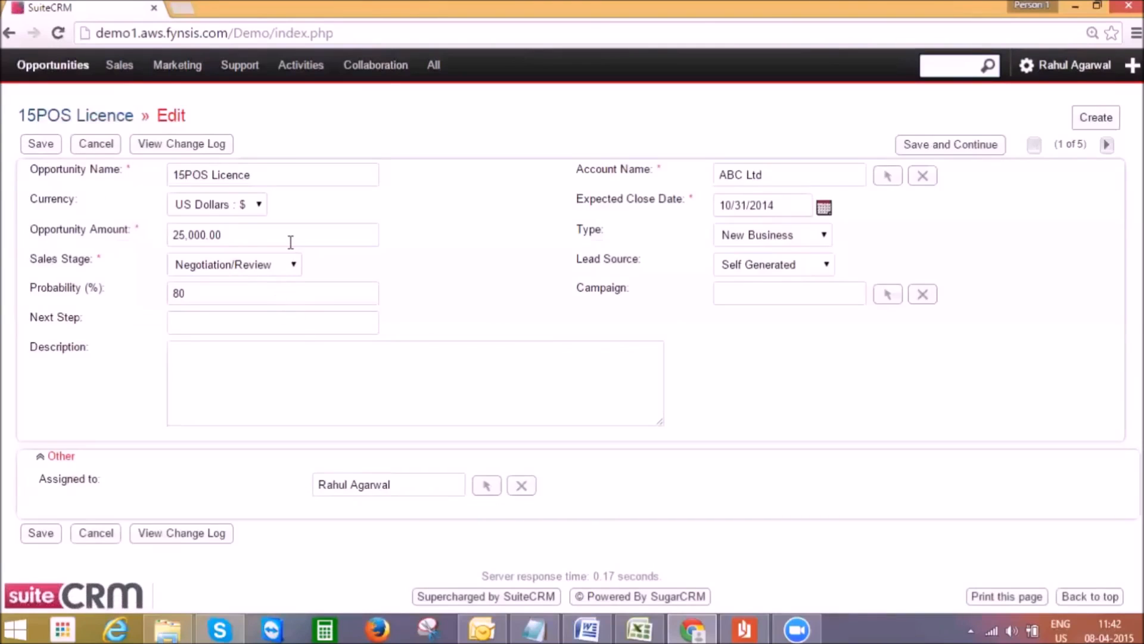
pyautogui.click(273, 235)
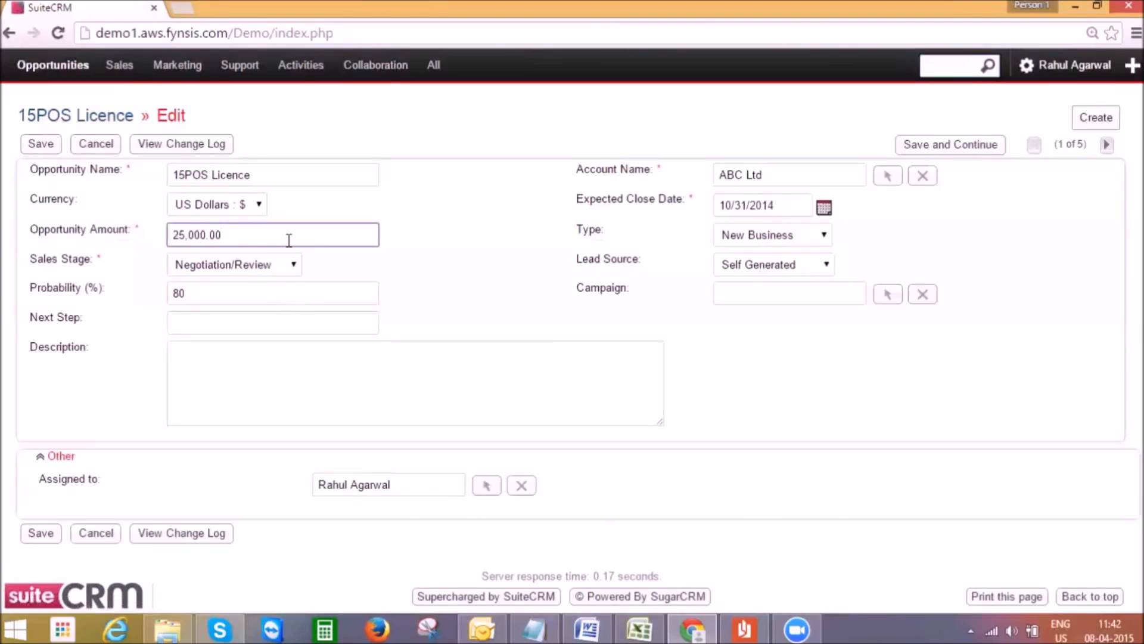
pyautogui.moveTo(305, 253)
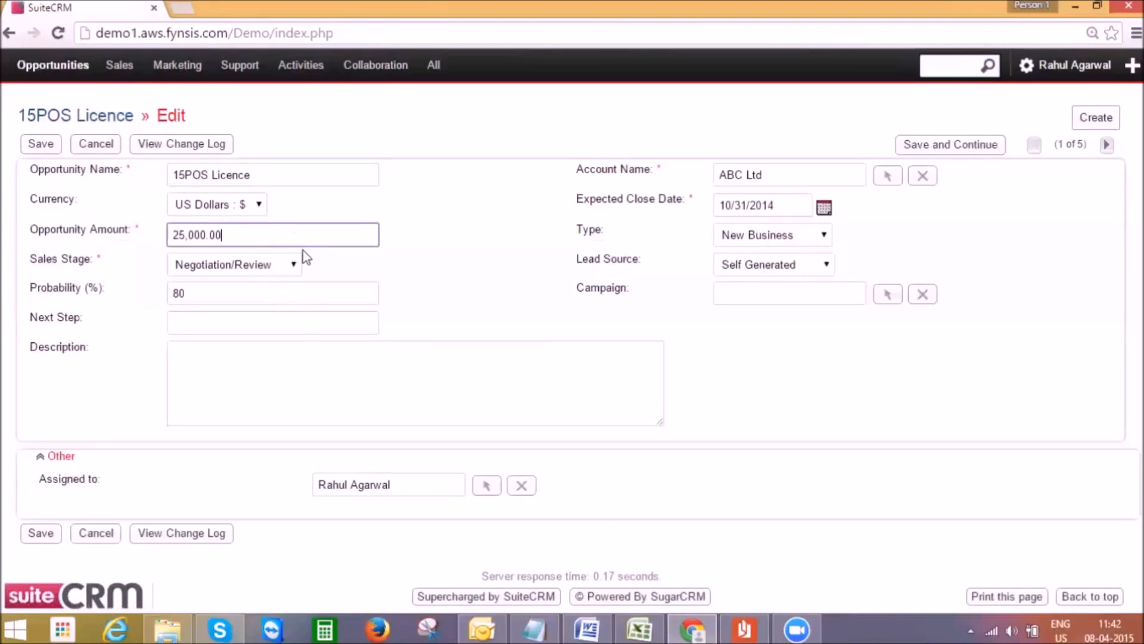
pyautogui.click(41, 143)
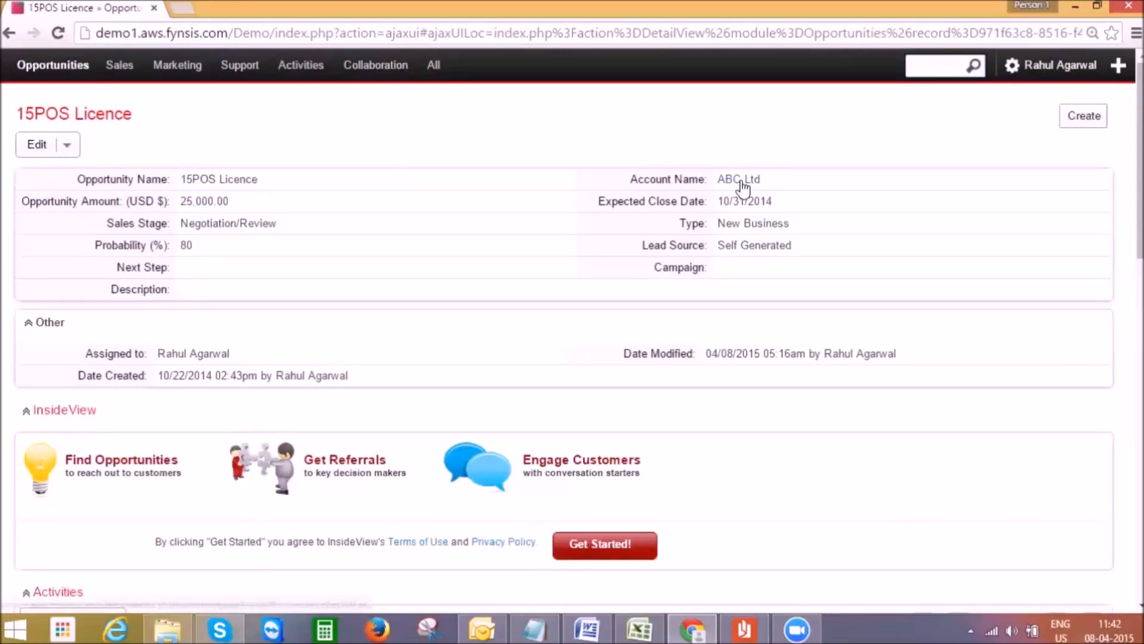
# Open the ABC Ltd account from Account Name and review its subpanels down to Security Groups
pyautogui.click(738, 178)
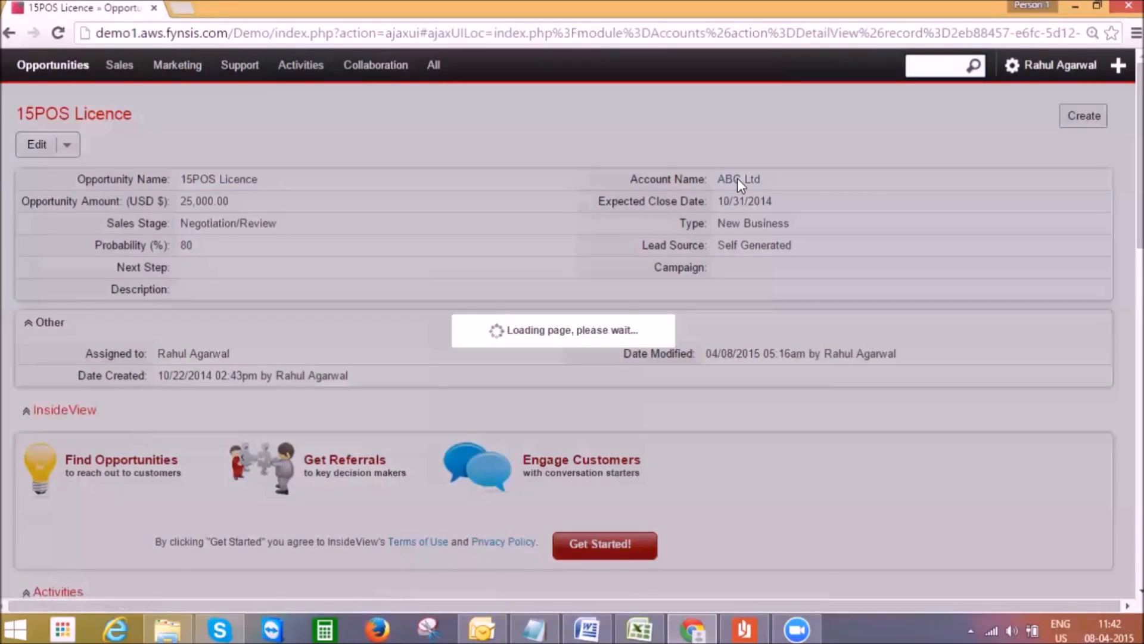
pyautogui.click(739, 179)
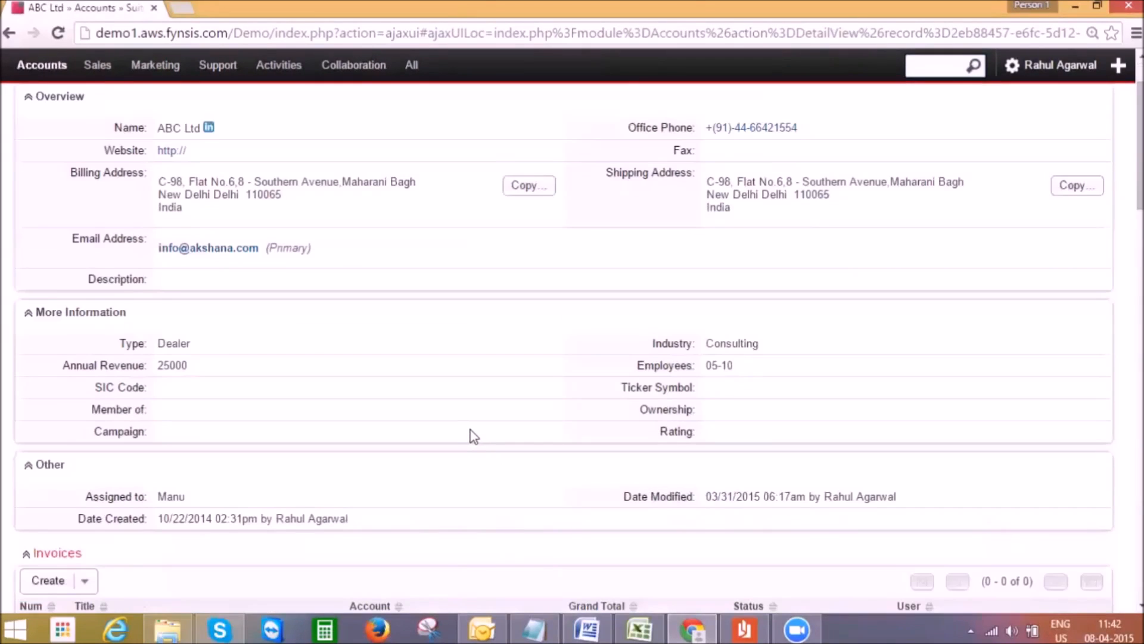
pyautogui.scroll(-3)
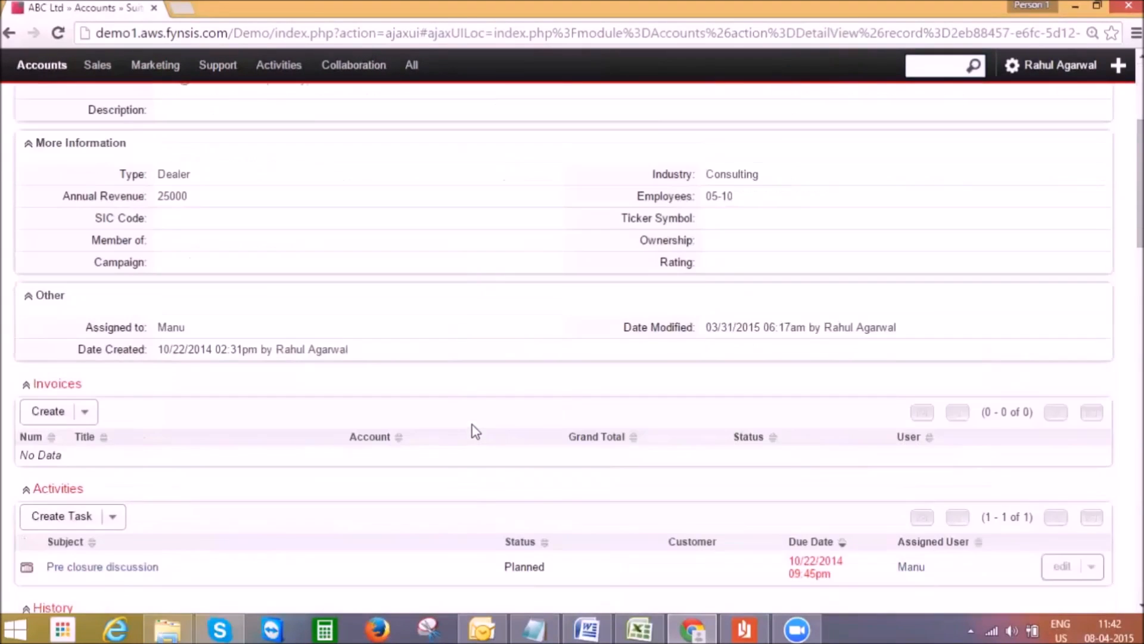
pyautogui.scroll(-3)
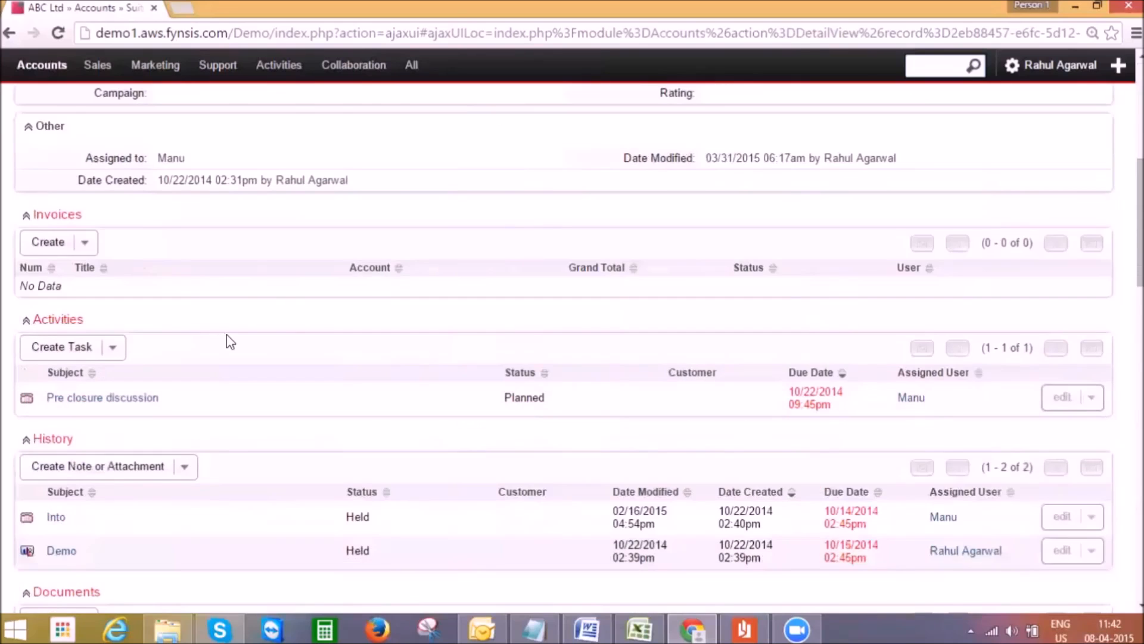
pyautogui.scroll(-3)
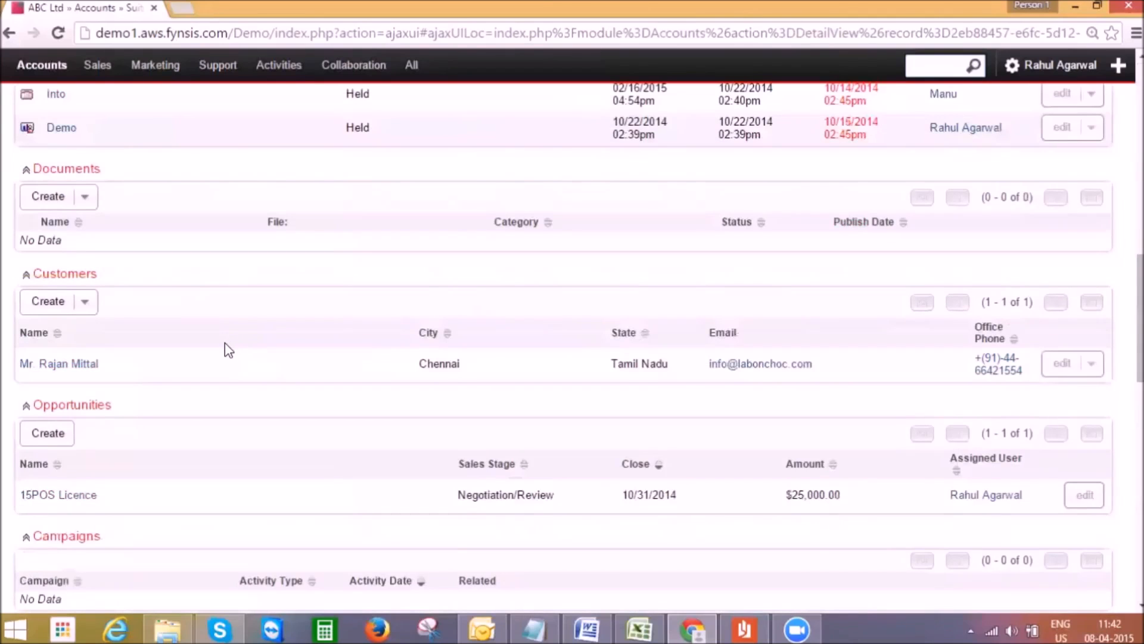
pyautogui.scroll(-3)
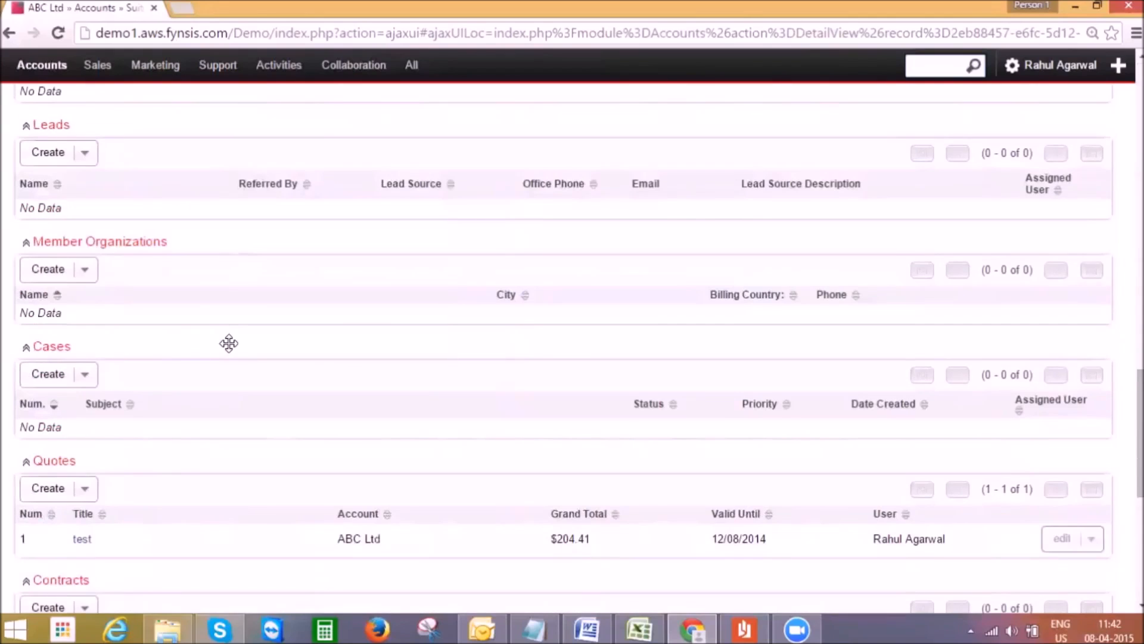
pyautogui.scroll(-3)
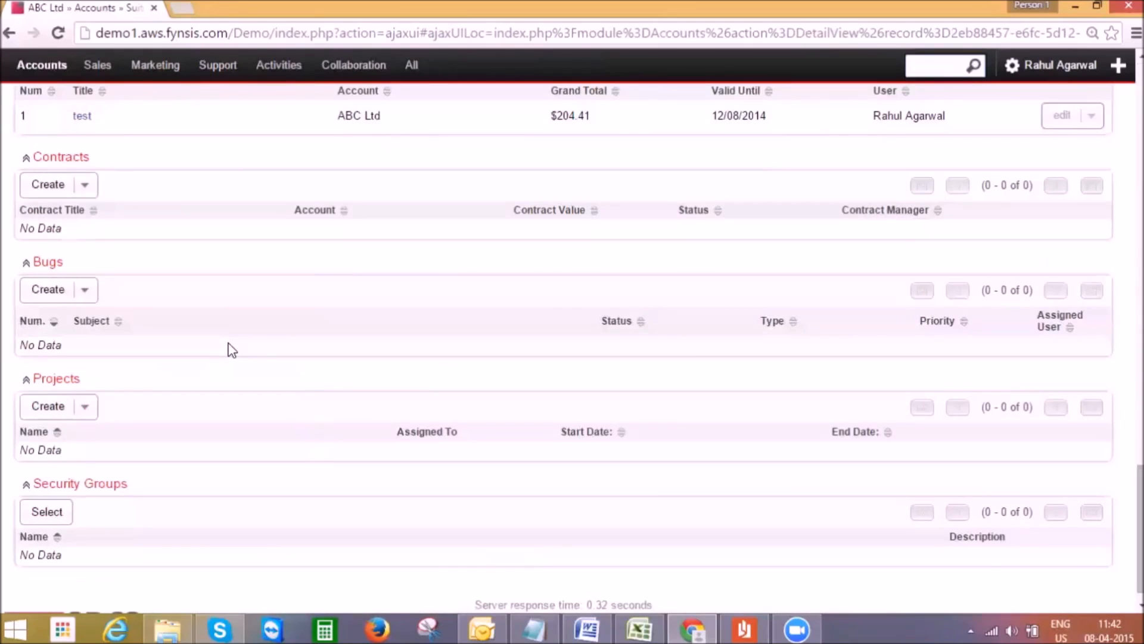